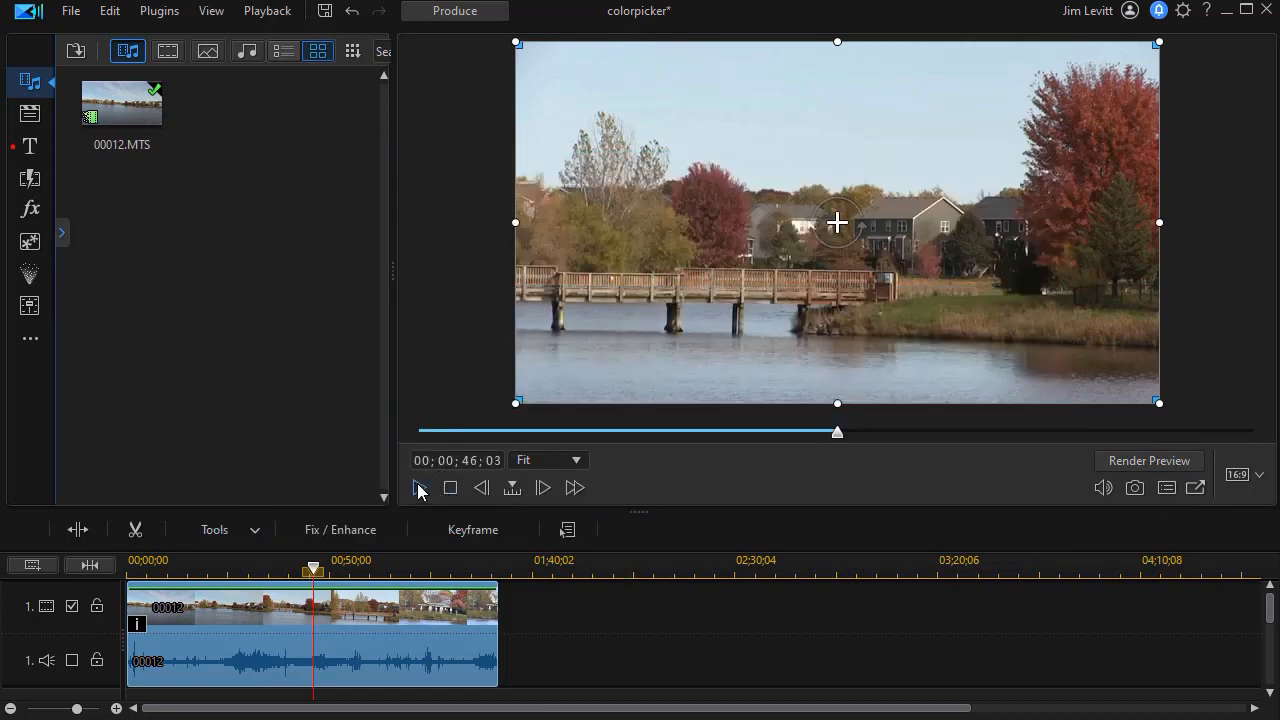
Step: Preview the lakeside clip, add an Outdoor Color LUT effect from the Effect Room and select the clip
{"action": "left_click", "coordinate": [420, 488]}
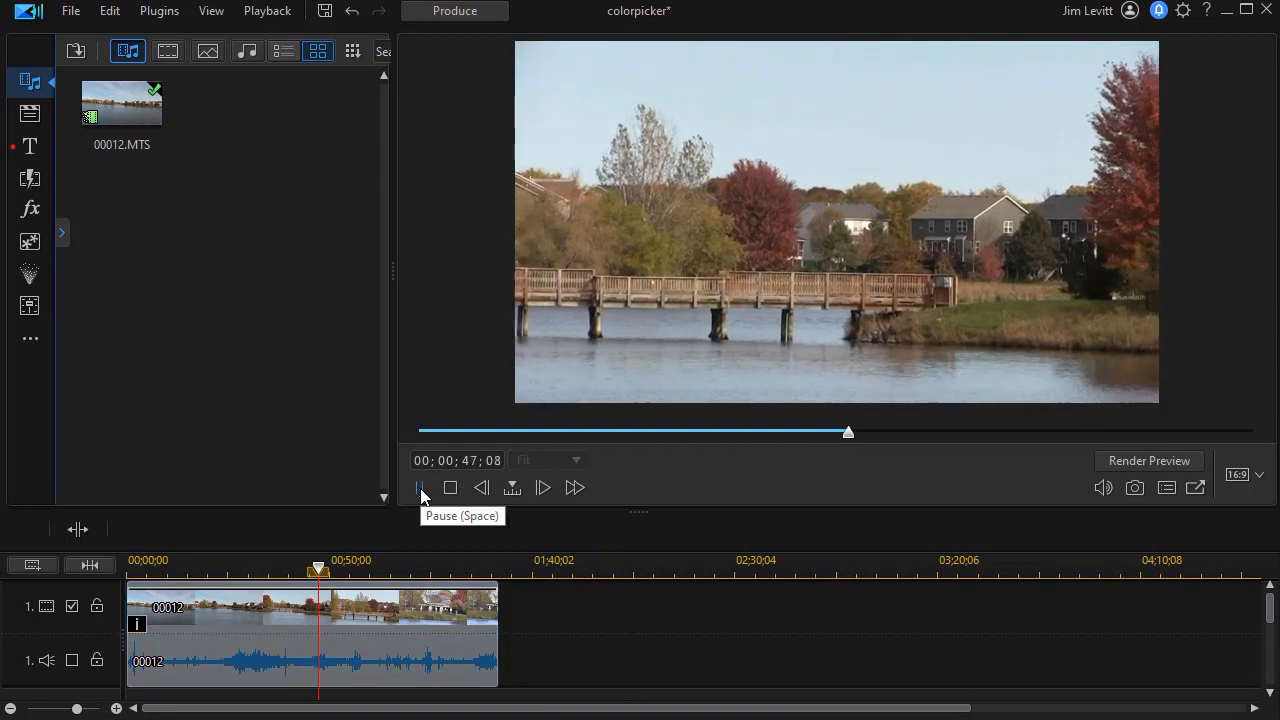
{"action": "left_click", "coordinate": [420, 488]}
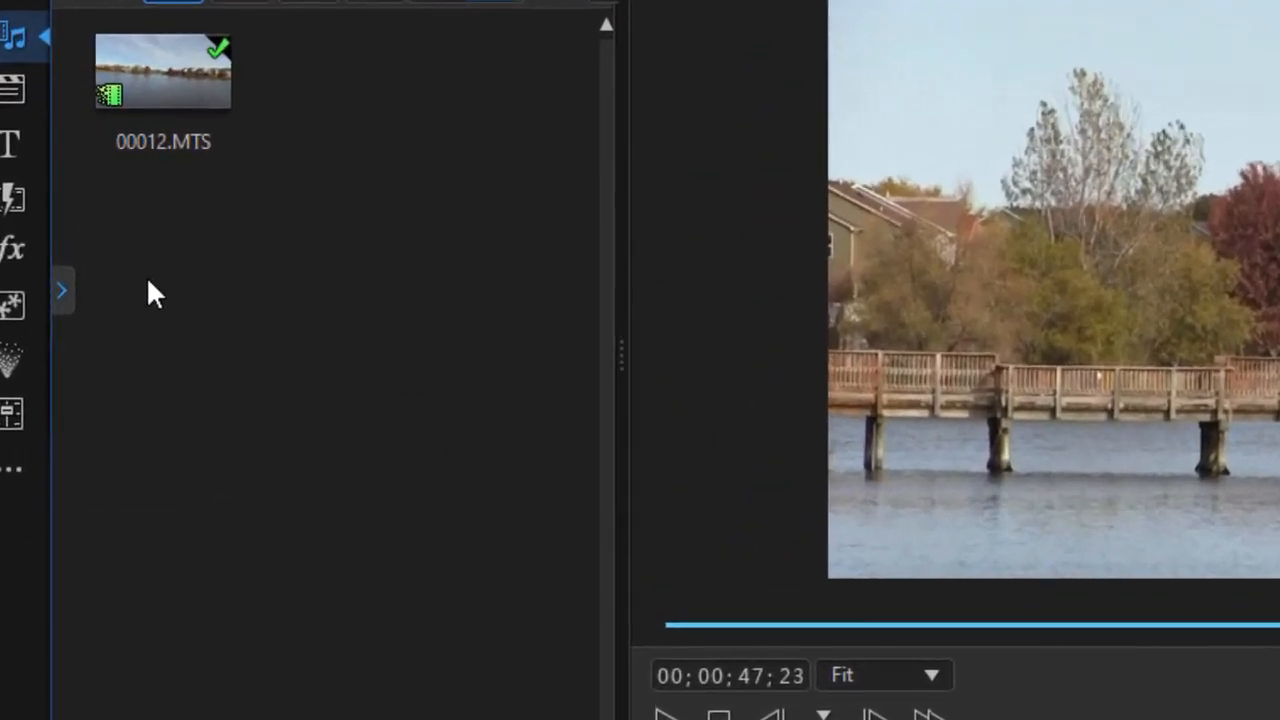
{"action": "mouse_move", "coordinate": [16, 260]}
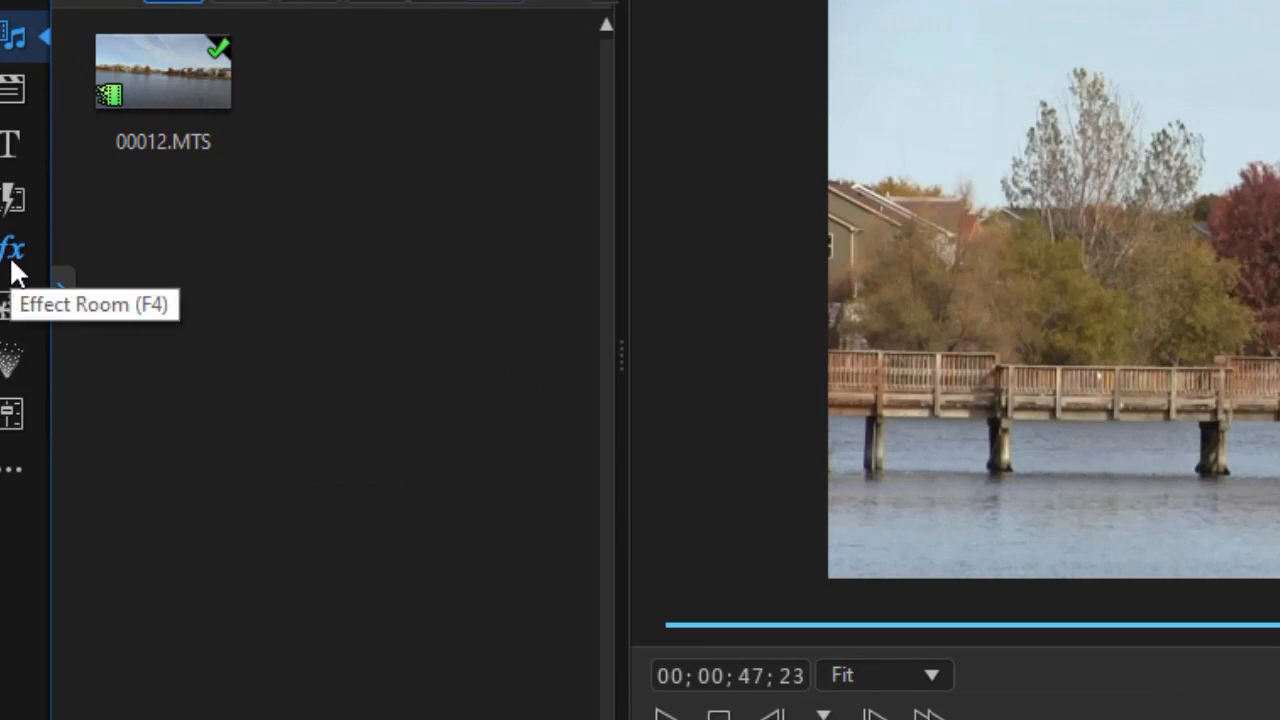
{"action": "mouse_move", "coordinate": [18, 278]}
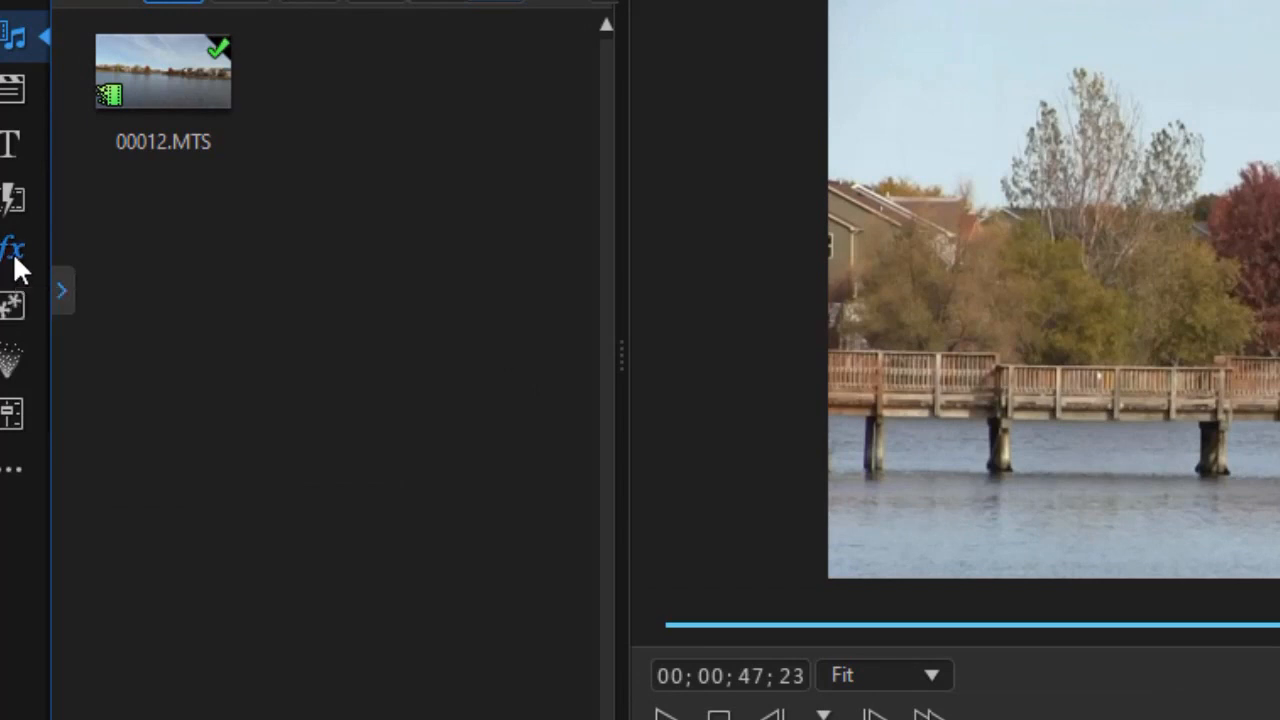
{"action": "left_click", "coordinate": [12, 250]}
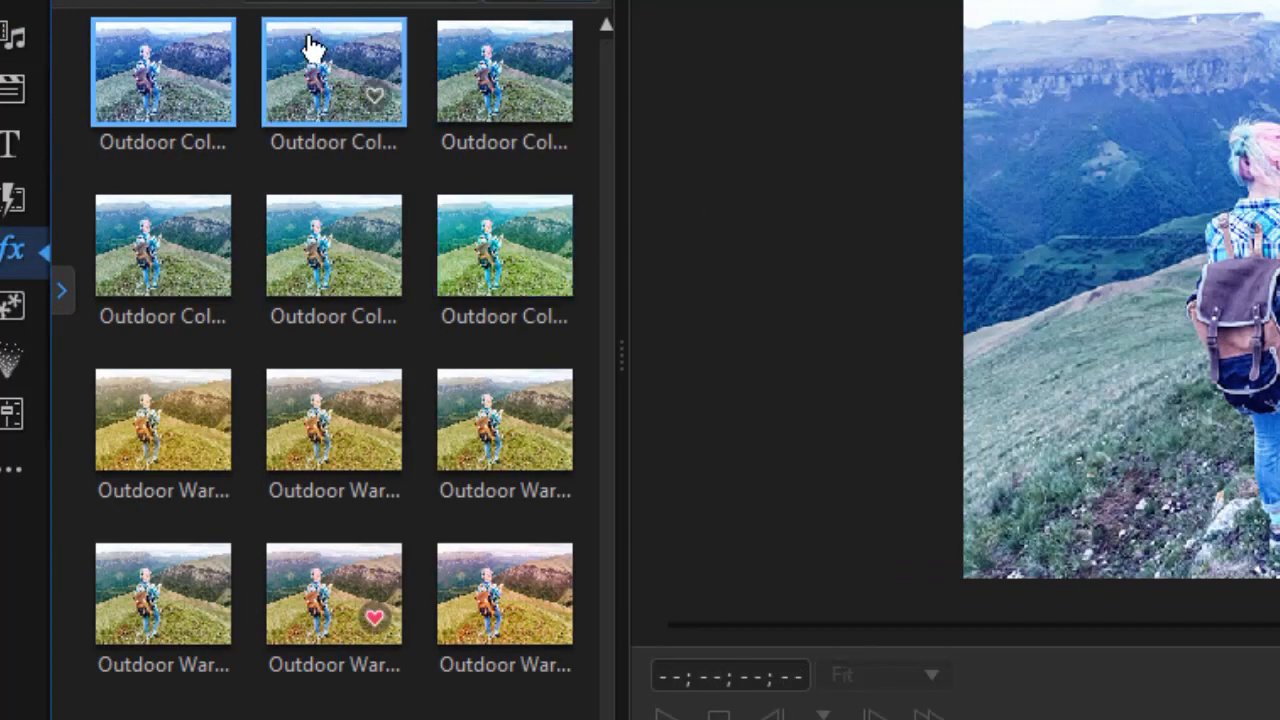
{"action": "left_click", "coordinate": [162, 70]}
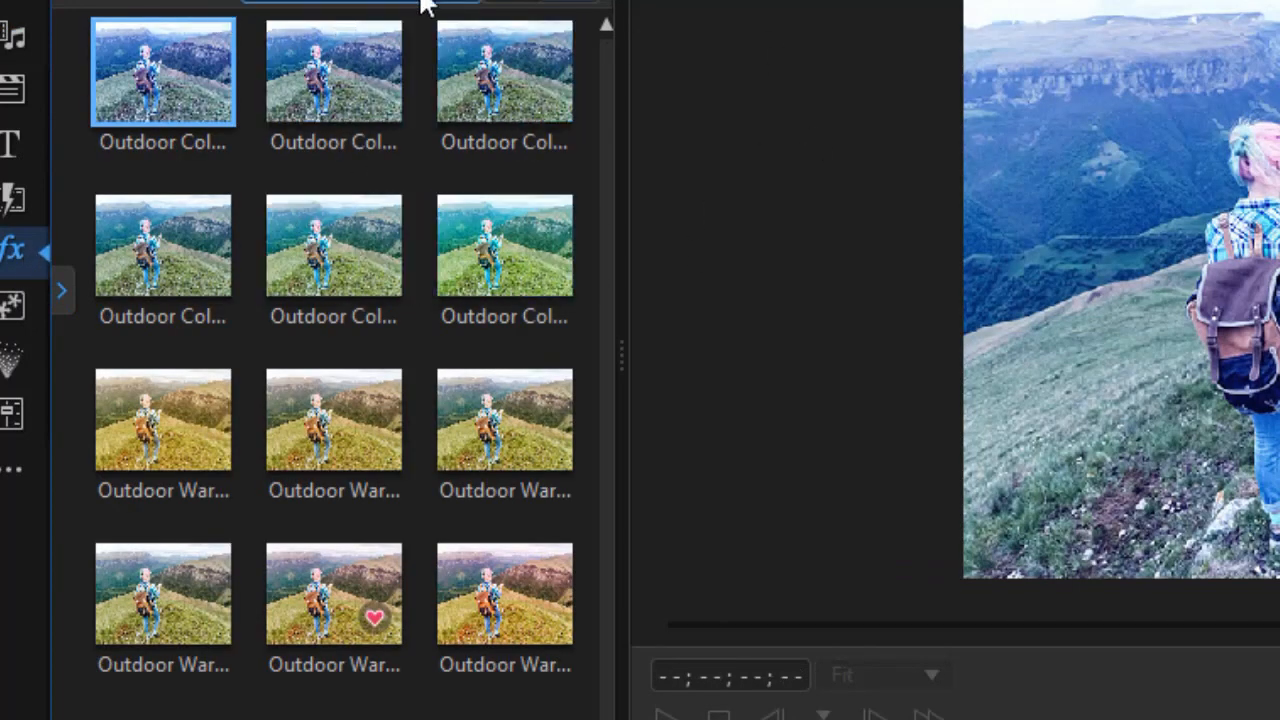
{"action": "left_click", "coordinate": [332, 420]}
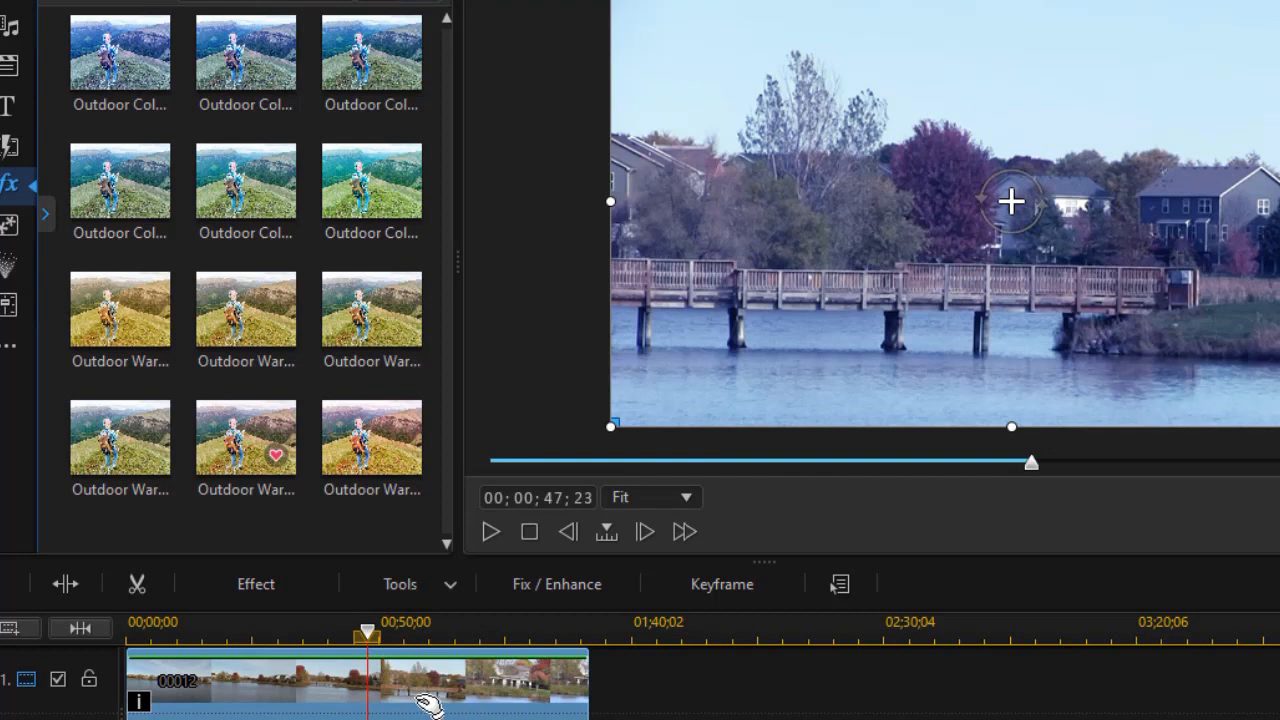
{"action": "mouse_move", "coordinate": [410, 710]}
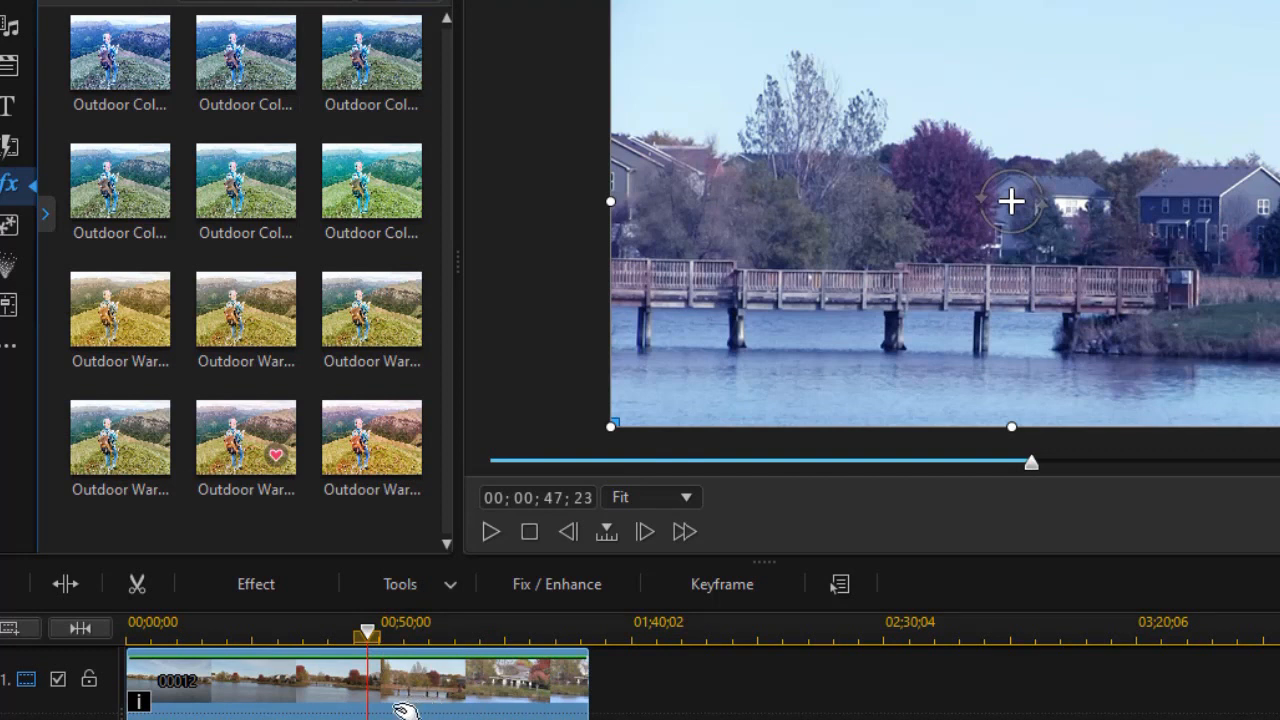
{"action": "left_click", "coordinate": [256, 584]}
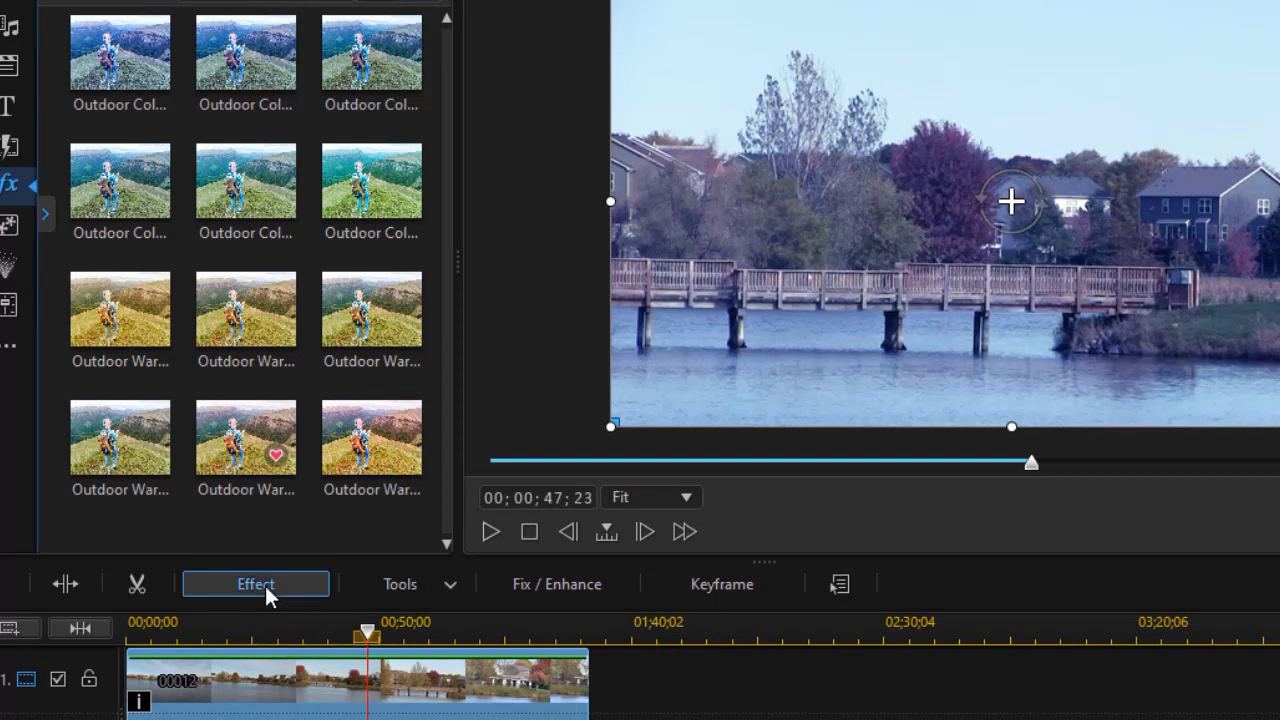
{"action": "mouse_move", "coordinate": [312, 590]}
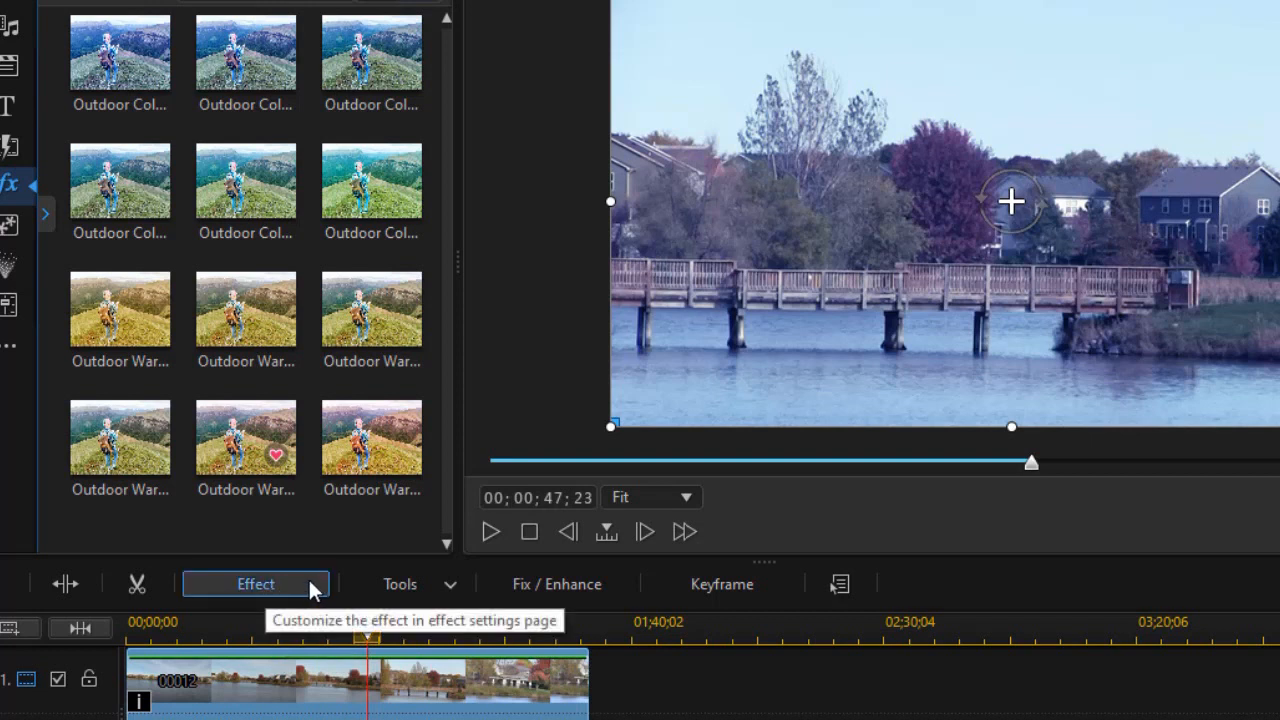
Step: Lower the colour LUT effect Strength from 100 to 37 in the effect settings
{"action": "left_click", "coordinate": [256, 584]}
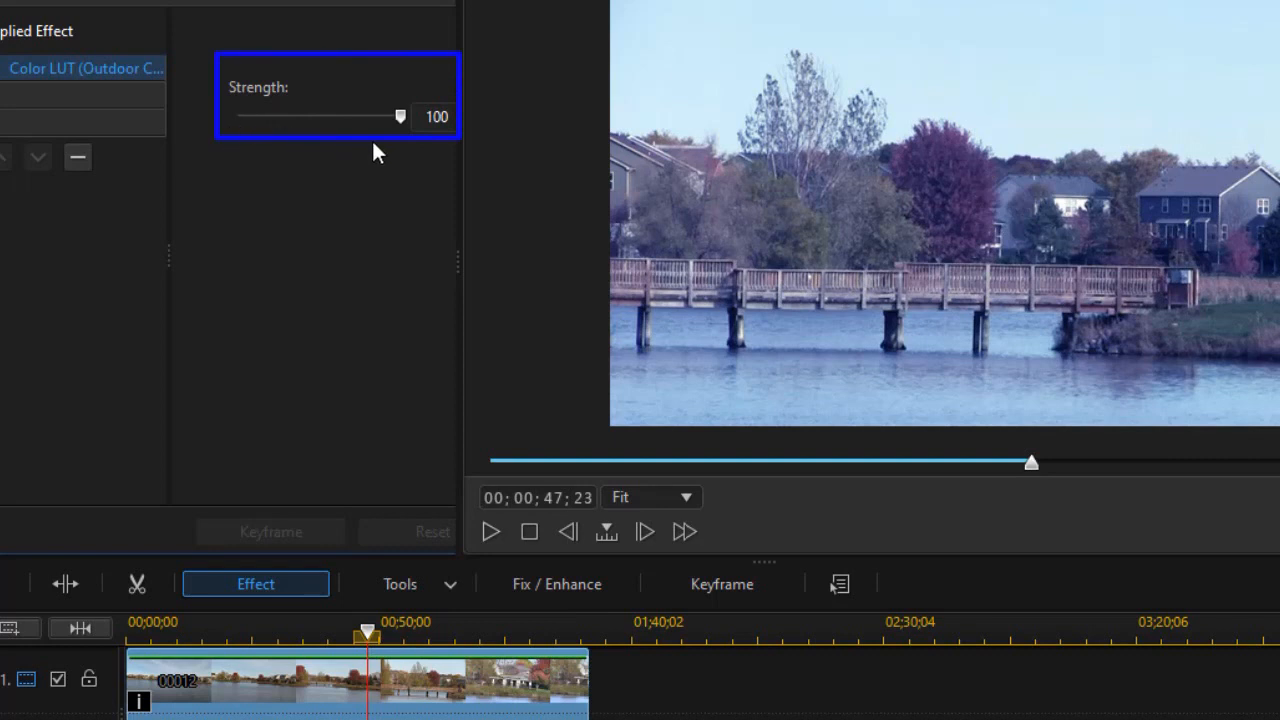
{"action": "mouse_move", "coordinate": [412, 146]}
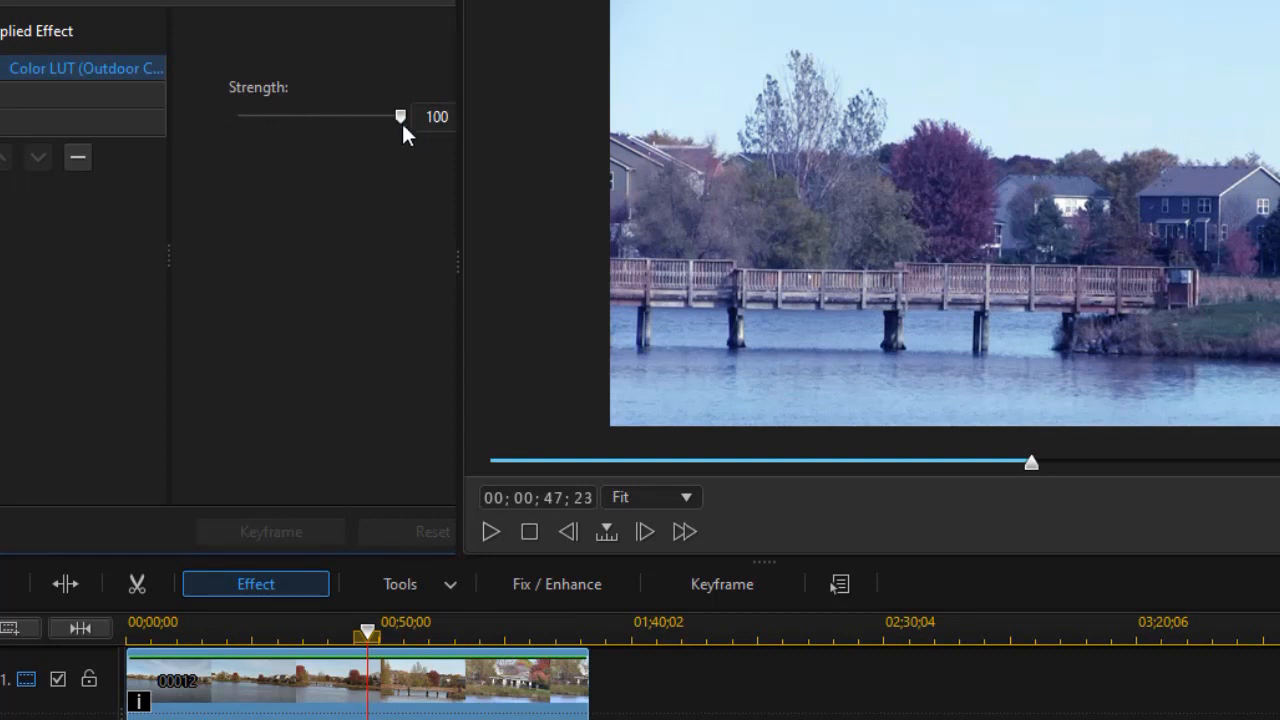
{"action": "left_click_drag", "start_coordinate": [400, 116], "coordinate": [394, 116]}
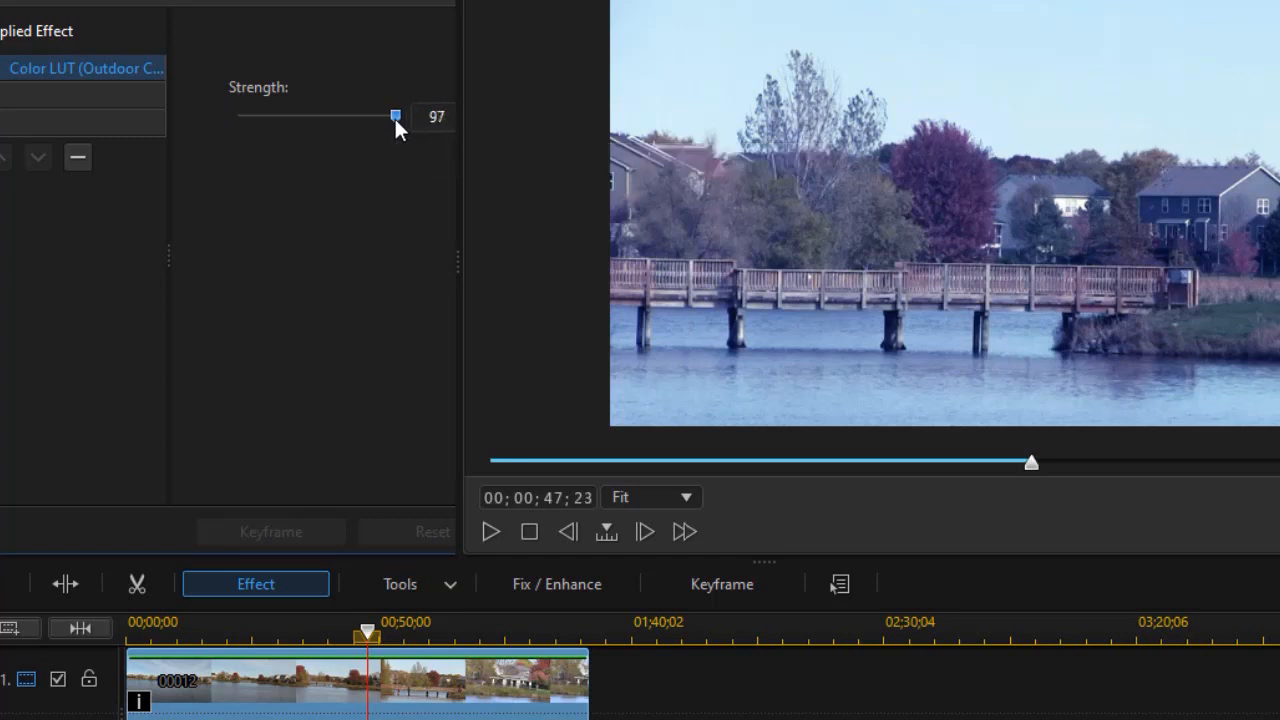
{"action": "left_click_drag", "start_coordinate": [396, 116], "coordinate": [340, 116]}
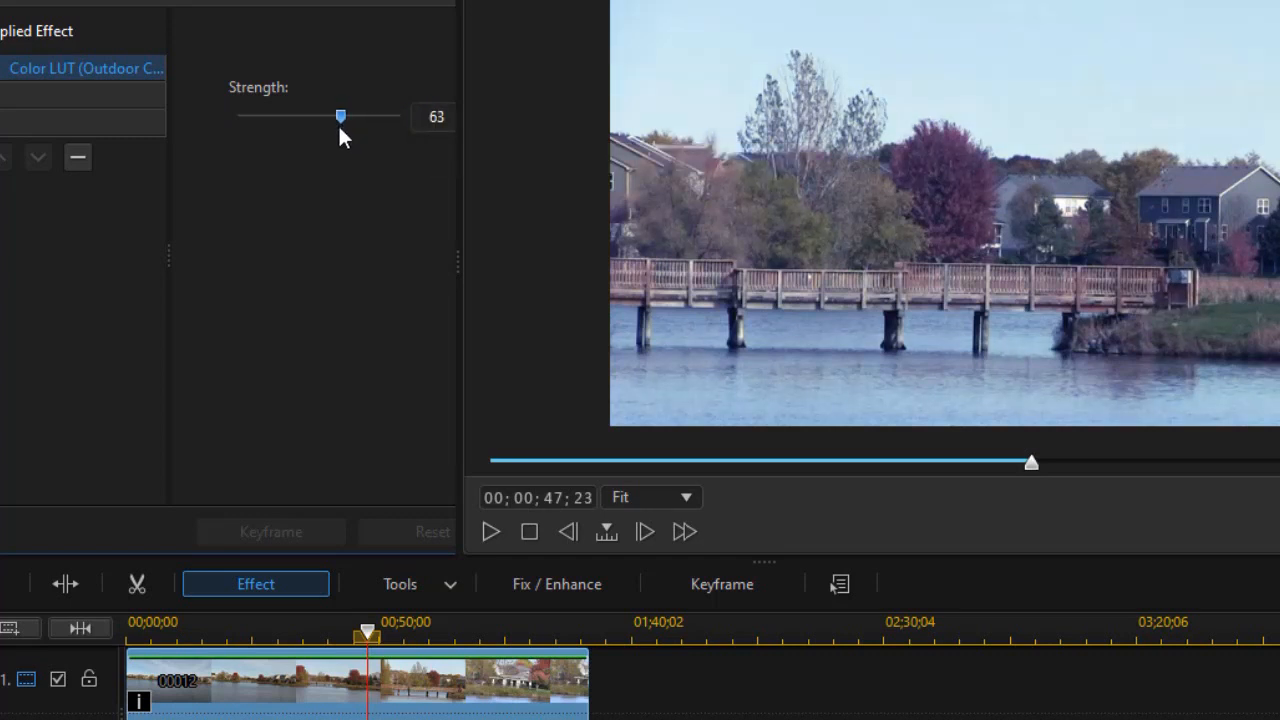
{"action": "left_click_drag", "start_coordinate": [340, 116], "coordinate": [276, 116]}
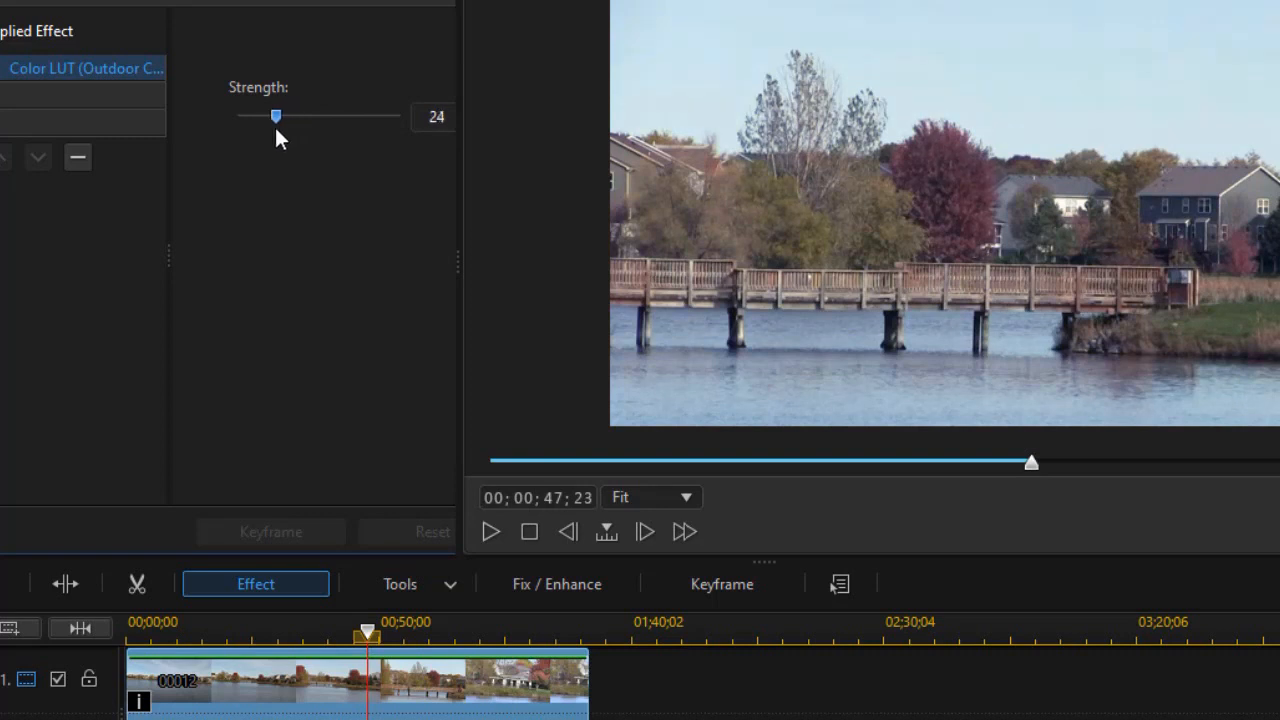
{"action": "left_click_drag", "start_coordinate": [276, 114], "coordinate": [296, 114]}
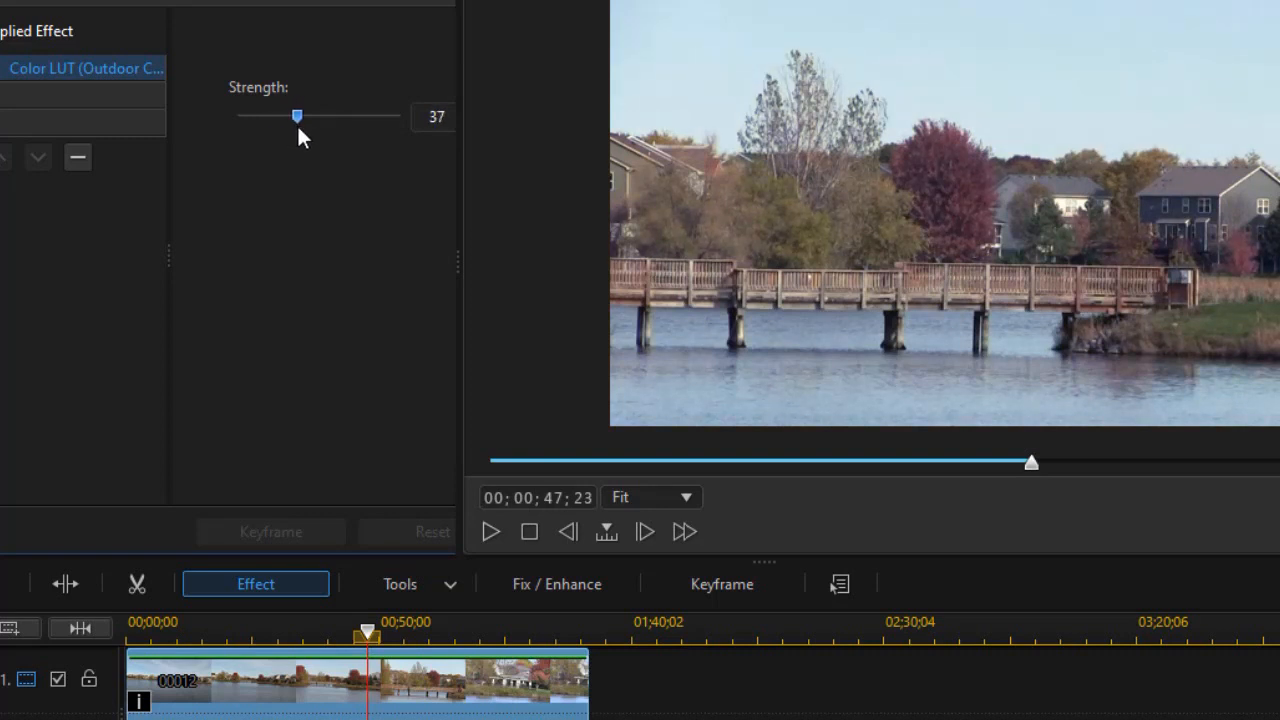
{"action": "mouse_move", "coordinate": [696, 276]}
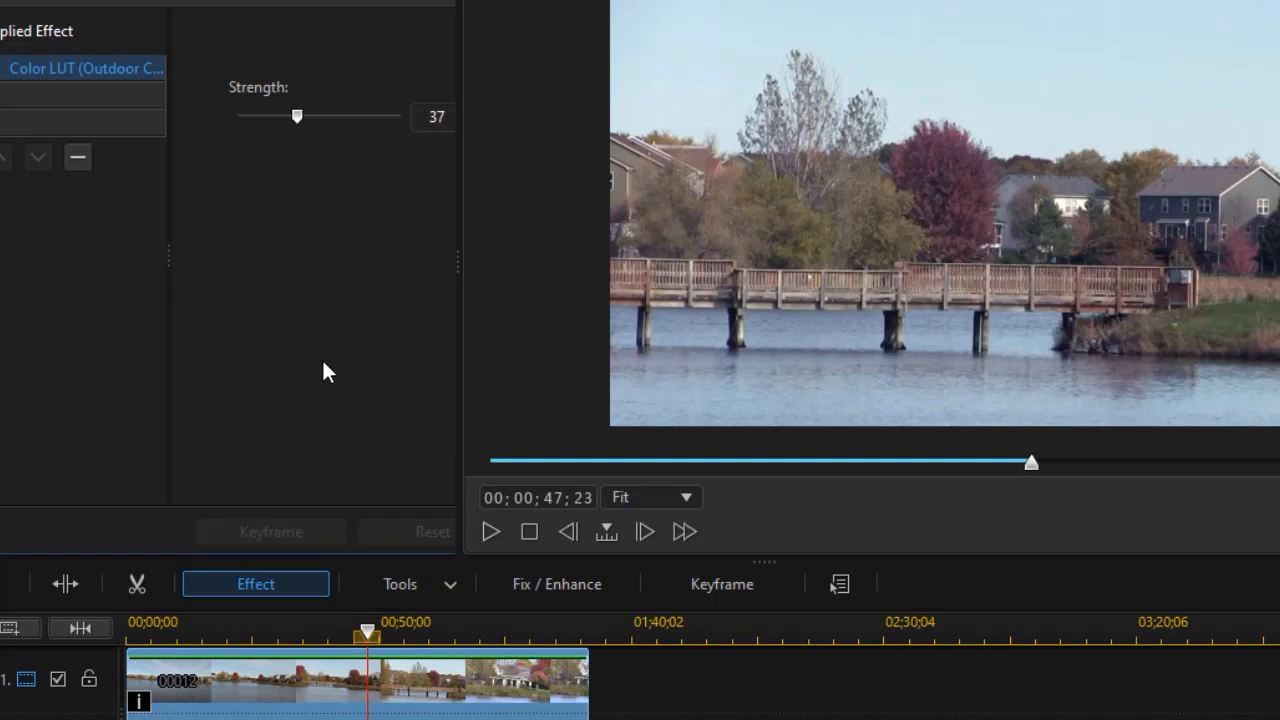
{"action": "mouse_move", "coordinate": [316, 244]}
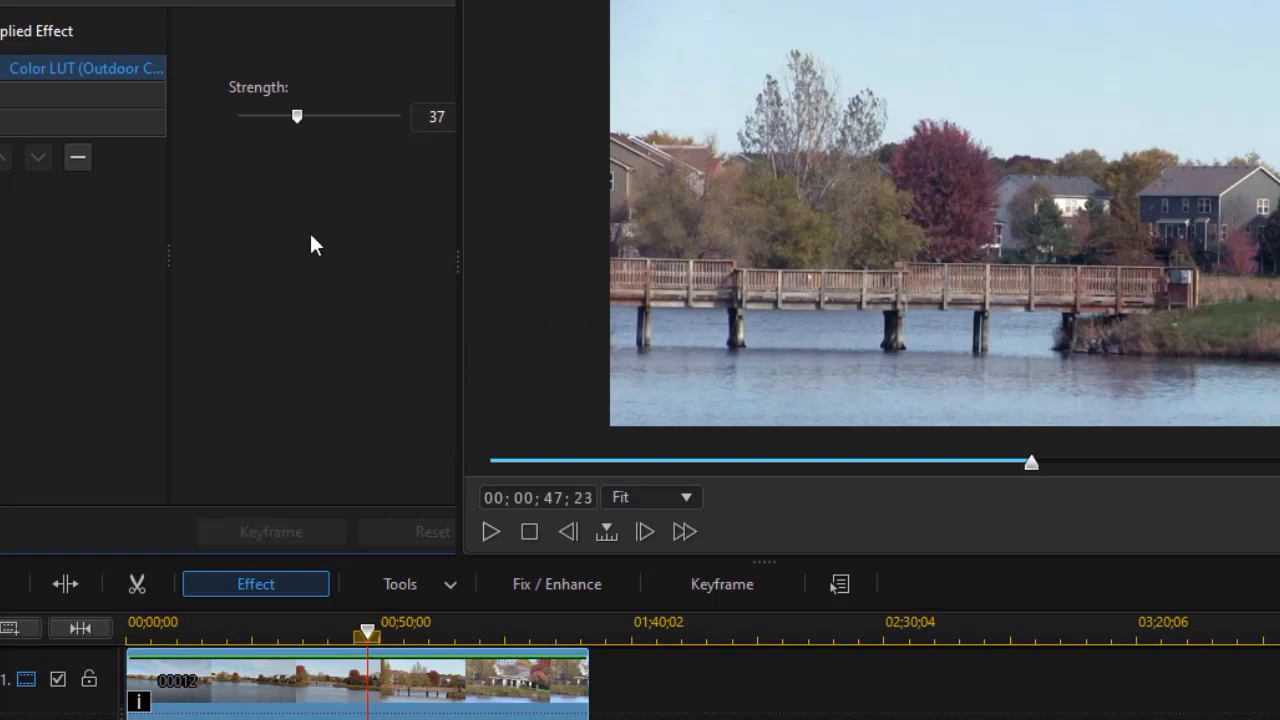
{"action": "mouse_move", "coordinate": [320, 270]}
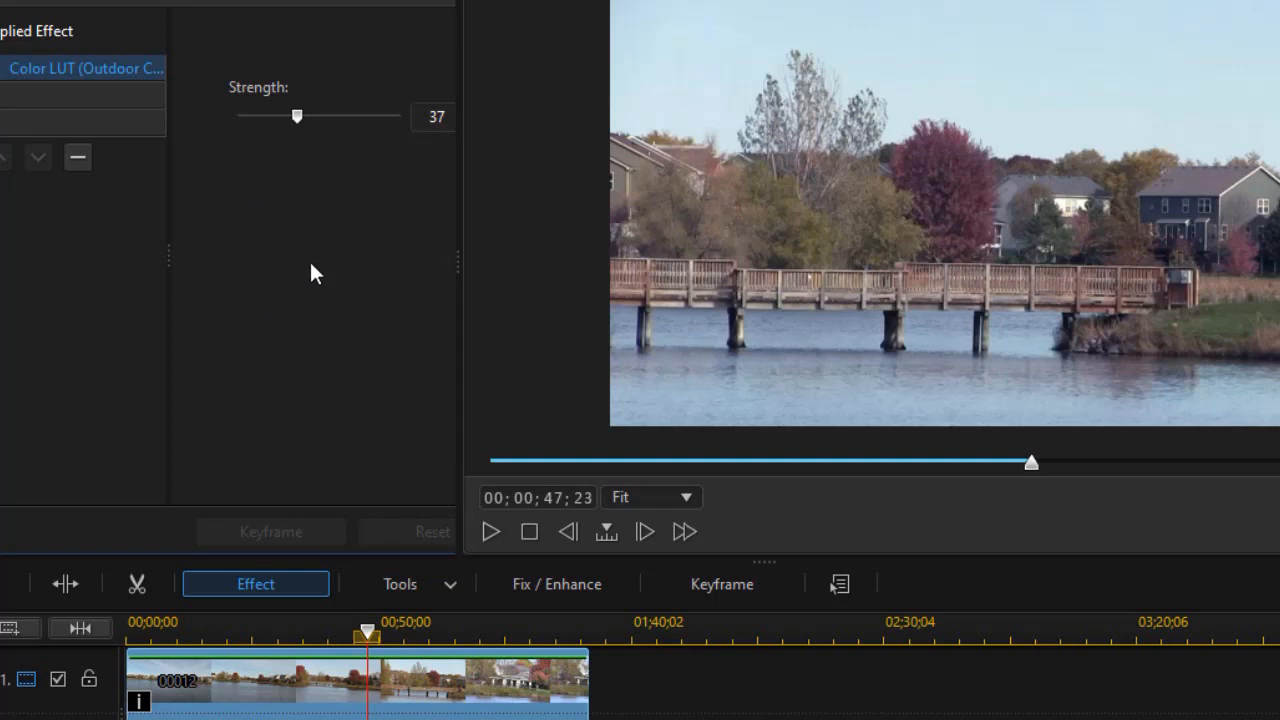
{"action": "mouse_move", "coordinate": [284, 184]}
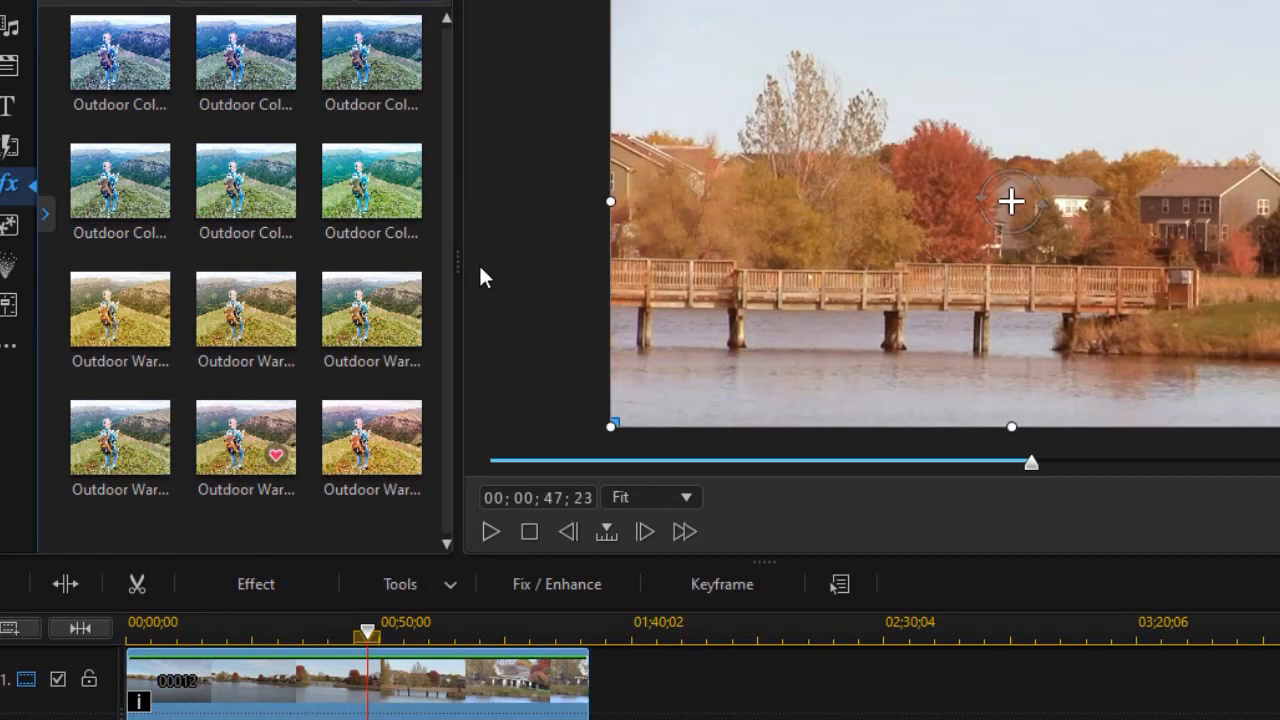
Step: Reduce the warm outdoor colour LUT Strength from 100 to about 40
{"action": "left_click", "coordinate": [256, 584]}
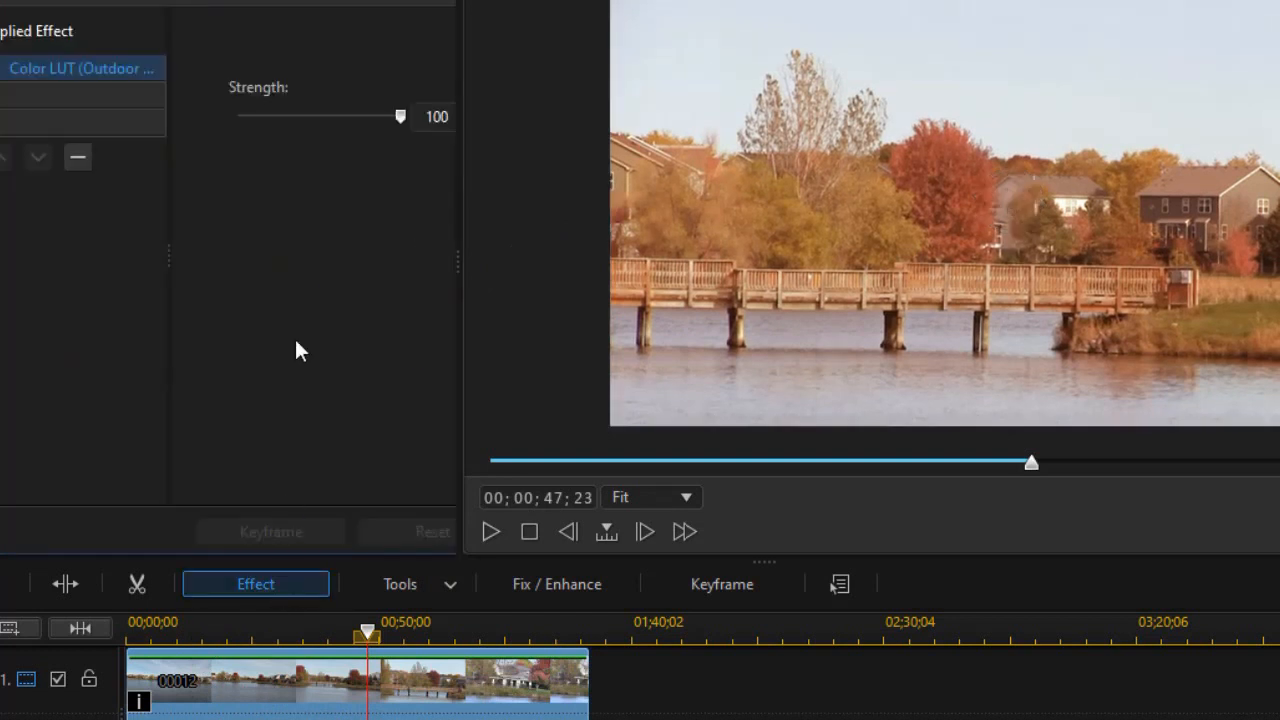
{"action": "mouse_move", "coordinate": [400, 116]}
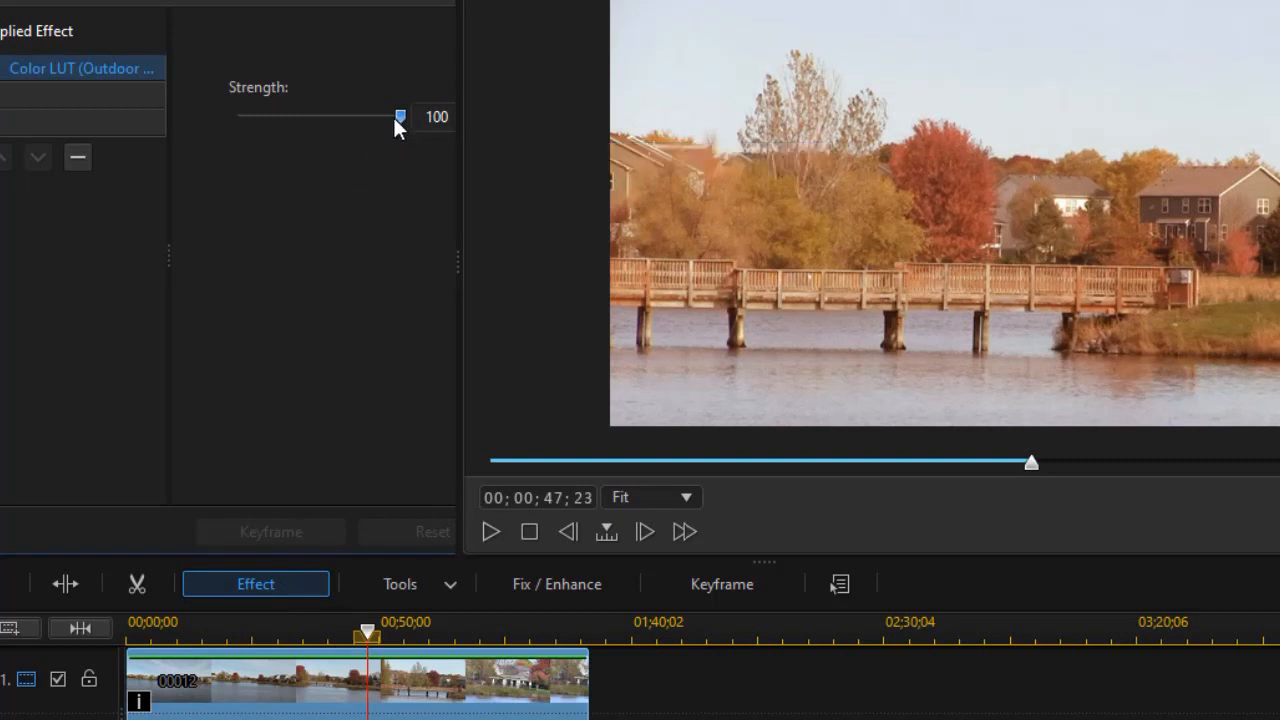
{"action": "left_click_drag", "start_coordinate": [400, 116], "coordinate": [322, 116]}
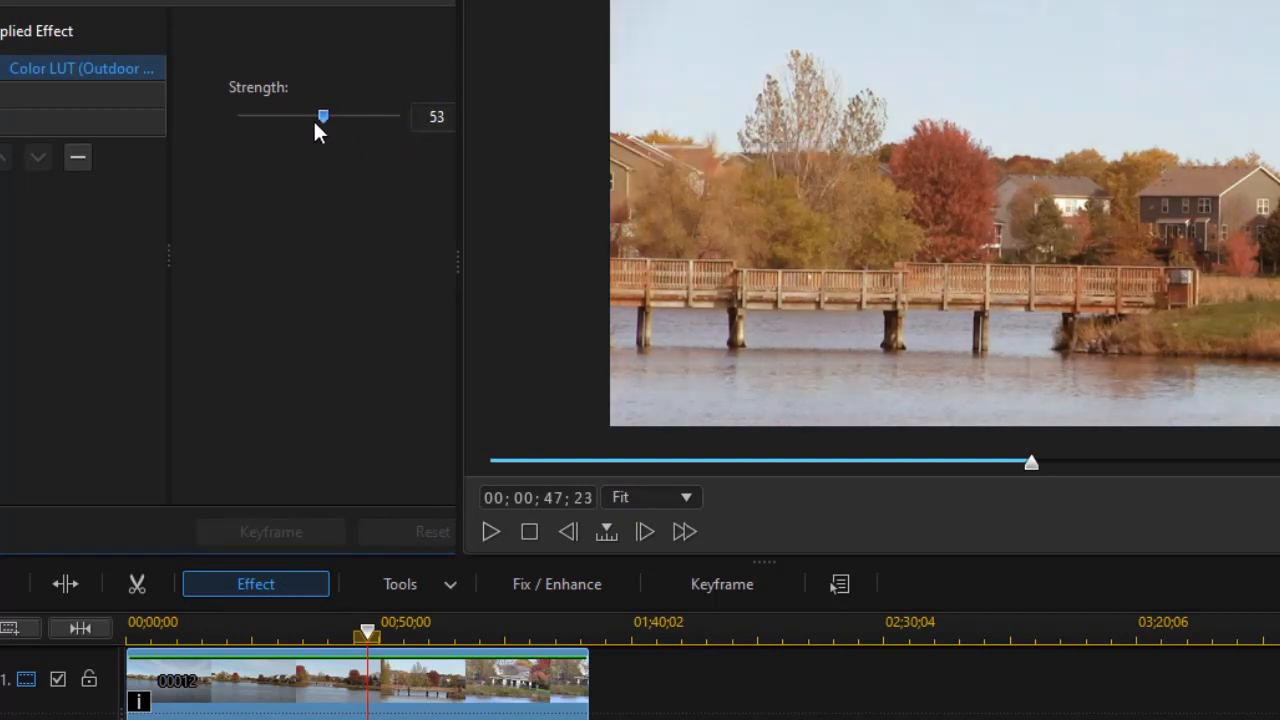
{"action": "left_click_drag", "start_coordinate": [324, 114], "coordinate": [316, 114]}
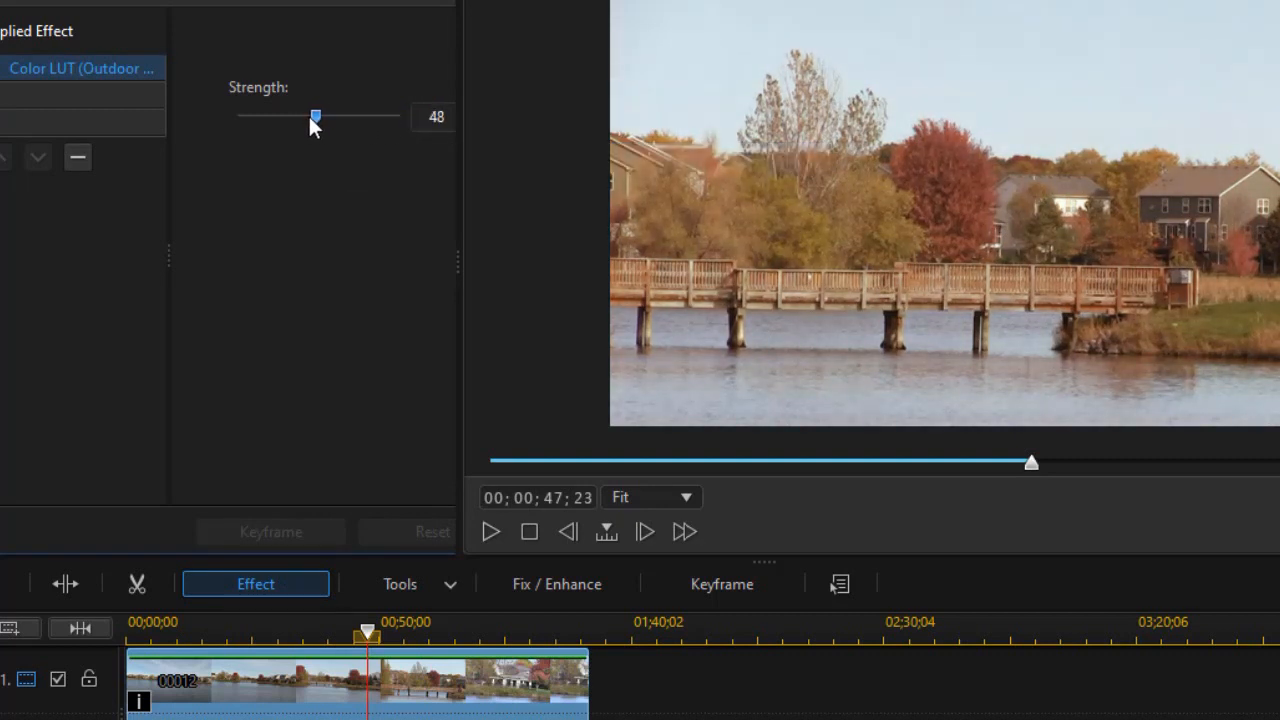
{"action": "left_click_drag", "start_coordinate": [316, 116], "coordinate": [302, 116]}
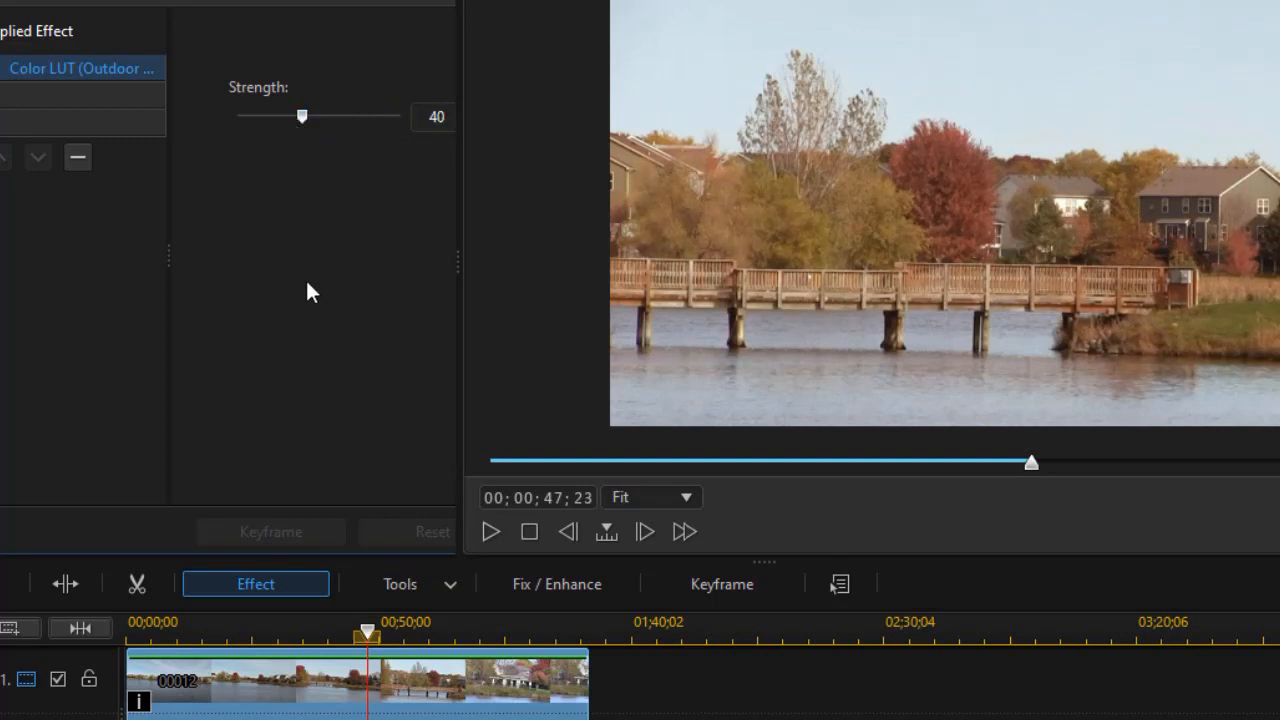
{"action": "mouse_move", "coordinate": [404, 476]}
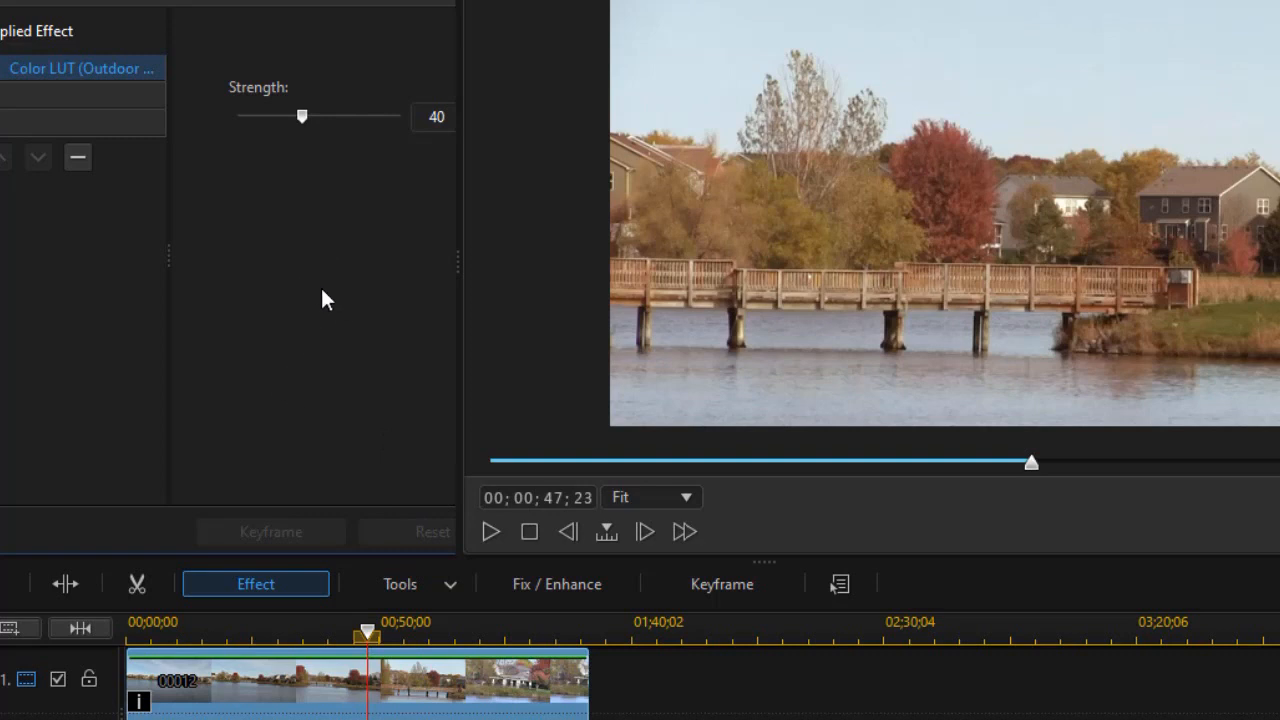
{"action": "mouse_move", "coordinate": [434, 2]}
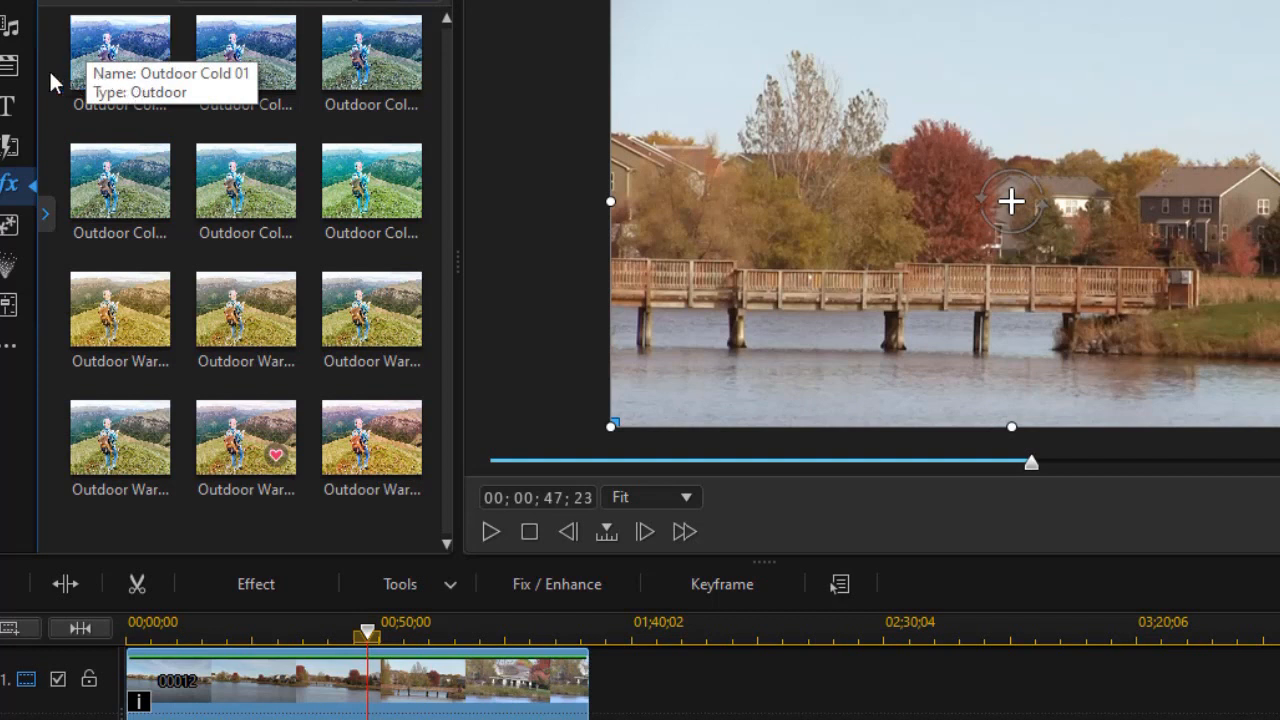
{"action": "mouse_move", "coordinate": [10, 28]}
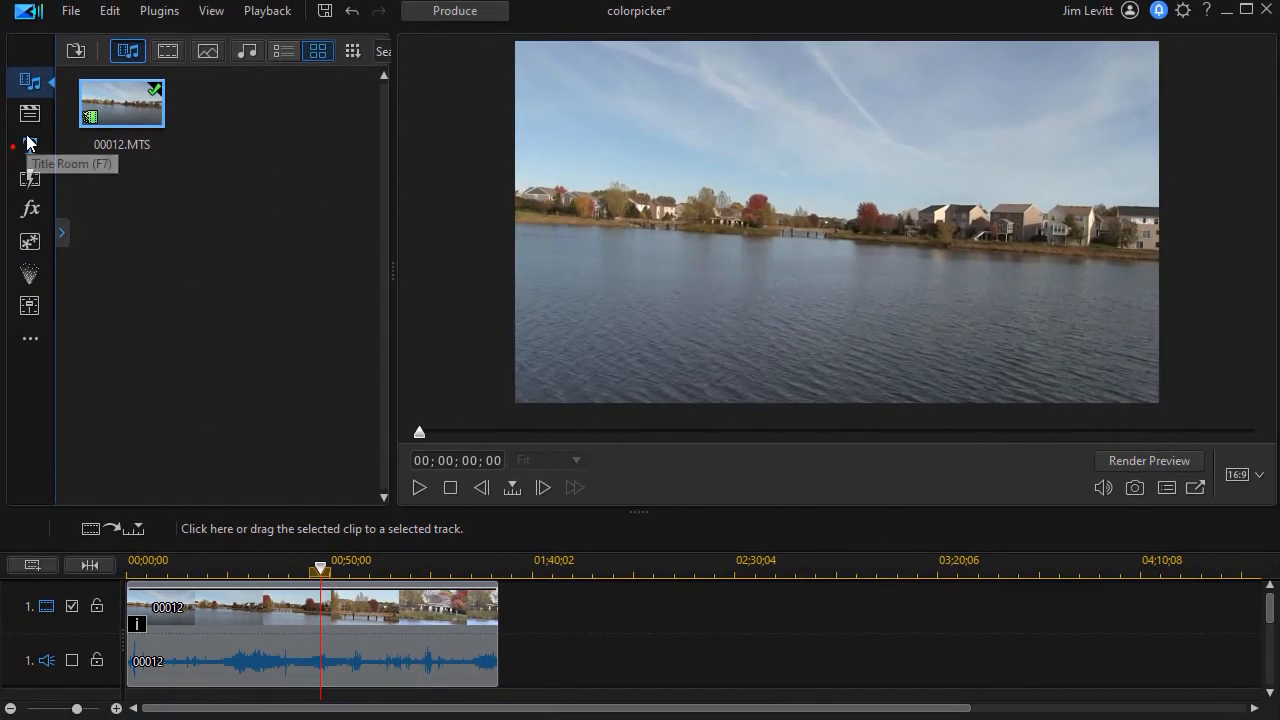
Step: Open the Title Room to add the default title over the clip
{"action": "left_click", "coordinate": [28, 146]}
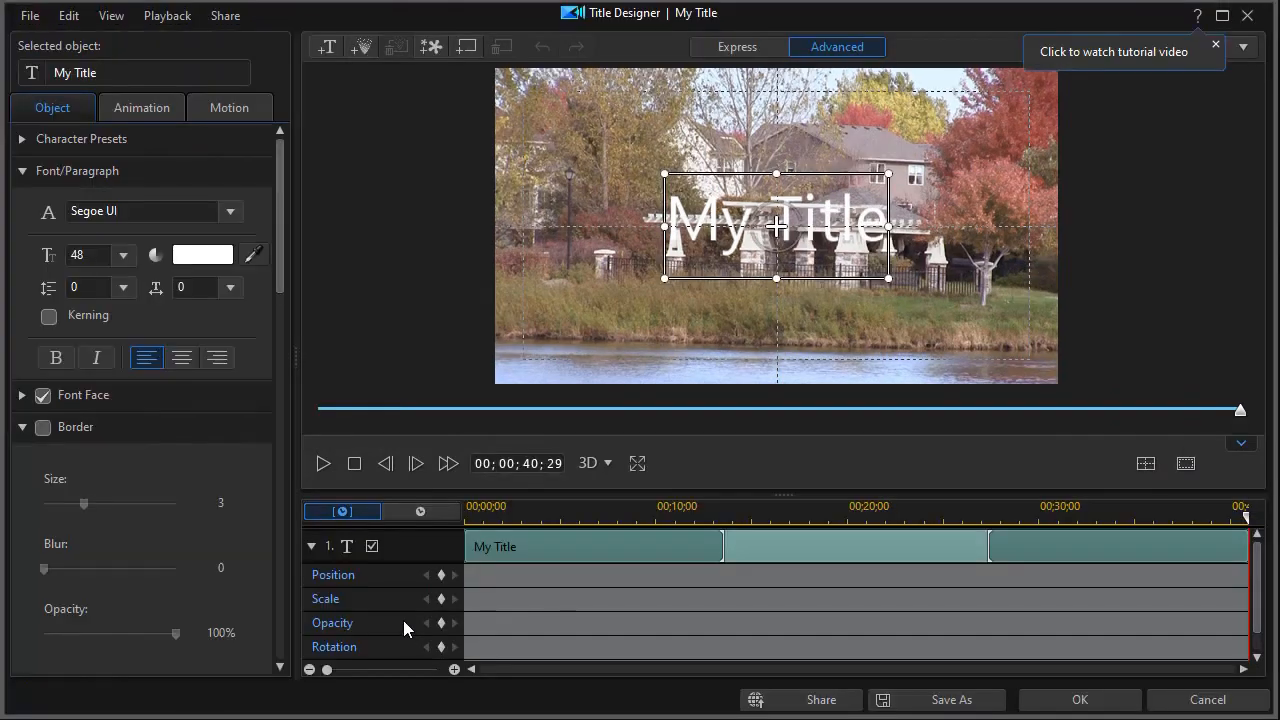
{"action": "mouse_move", "coordinate": [370, 214]}
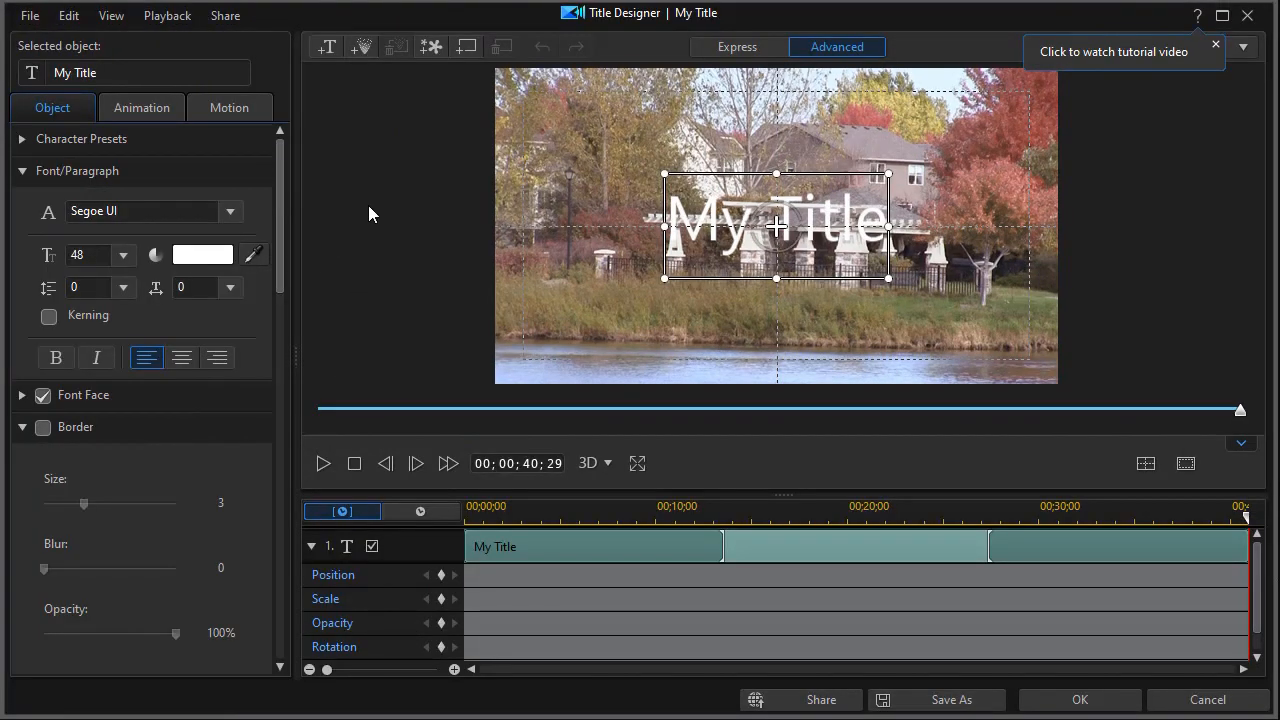
{"action": "mouse_move", "coordinate": [698, 230]}
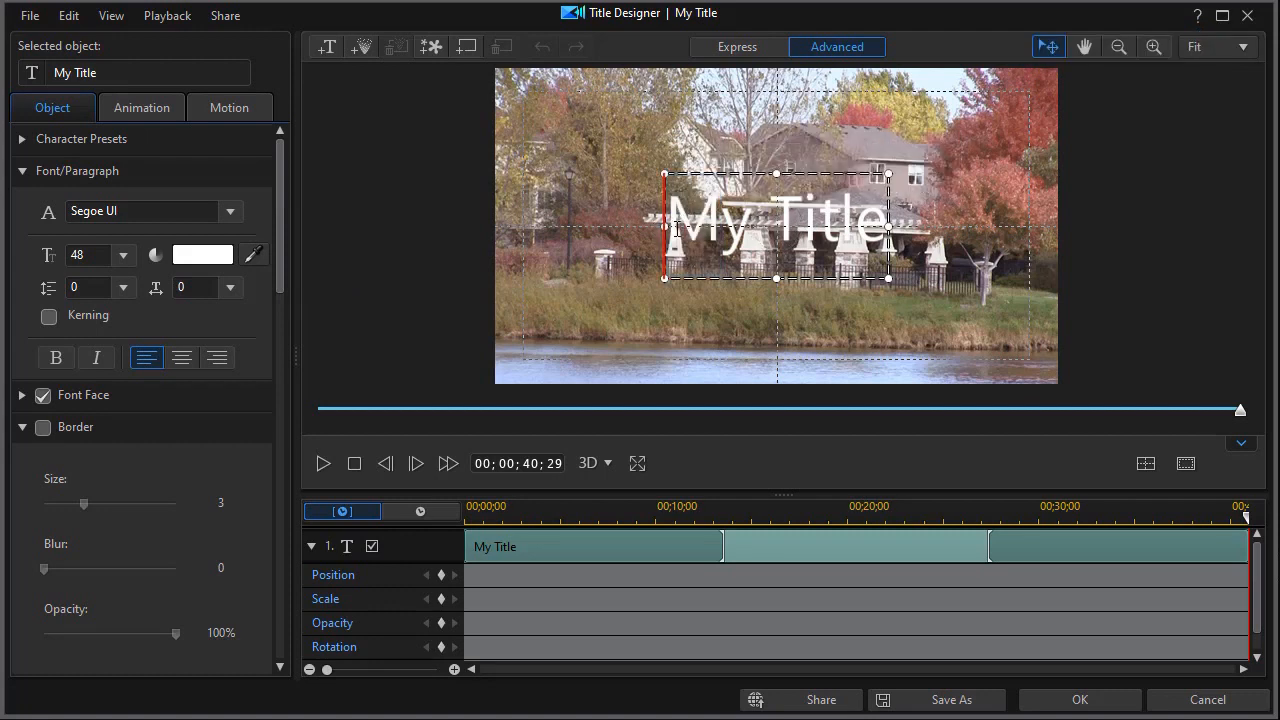
Step: Change the title text to 'Outdoors' in Source Sans Pro Black, size 88, centred over the scene
{"action": "double_click", "coordinate": [776, 220]}
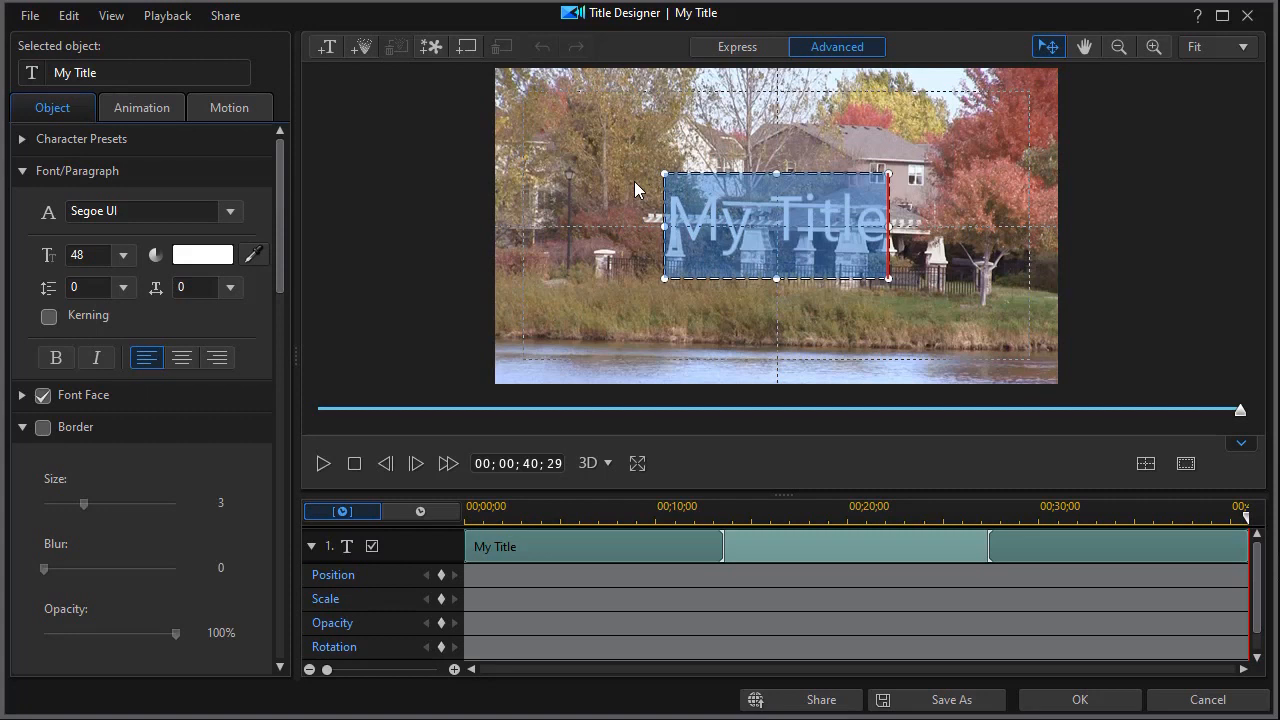
{"action": "type", "text": "Outdoors"}
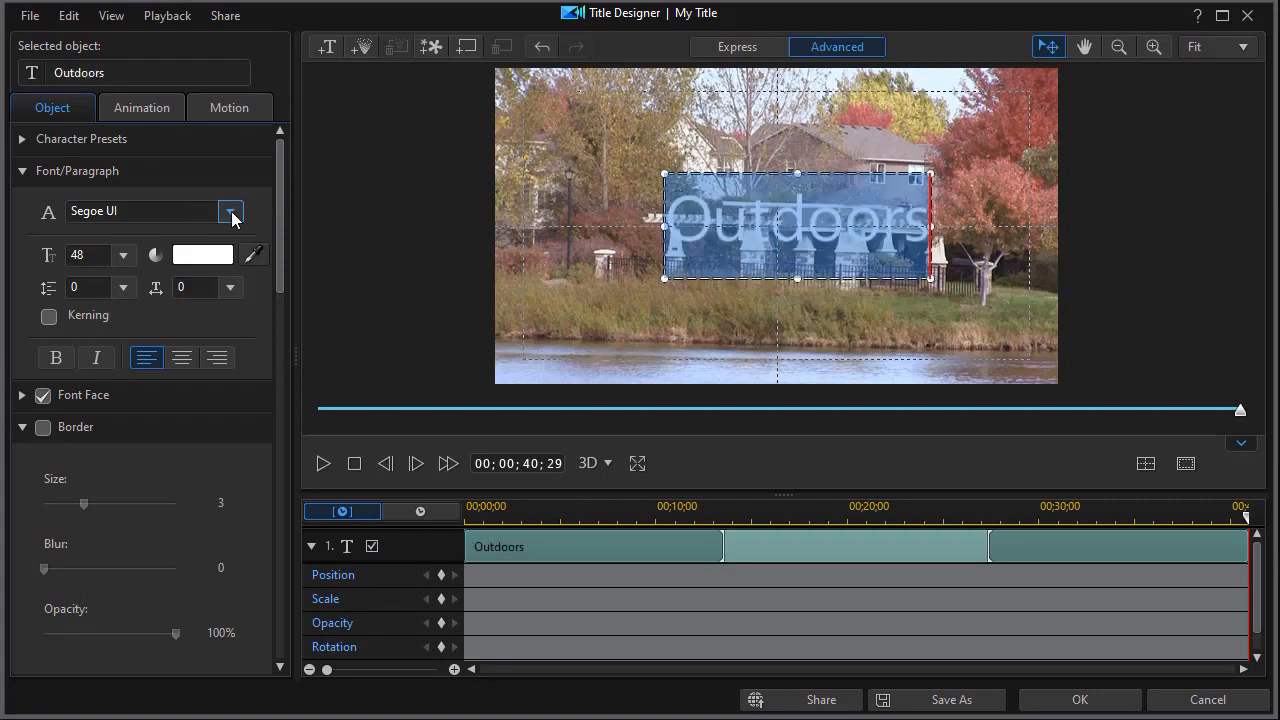
{"action": "left_click", "coordinate": [232, 212]}
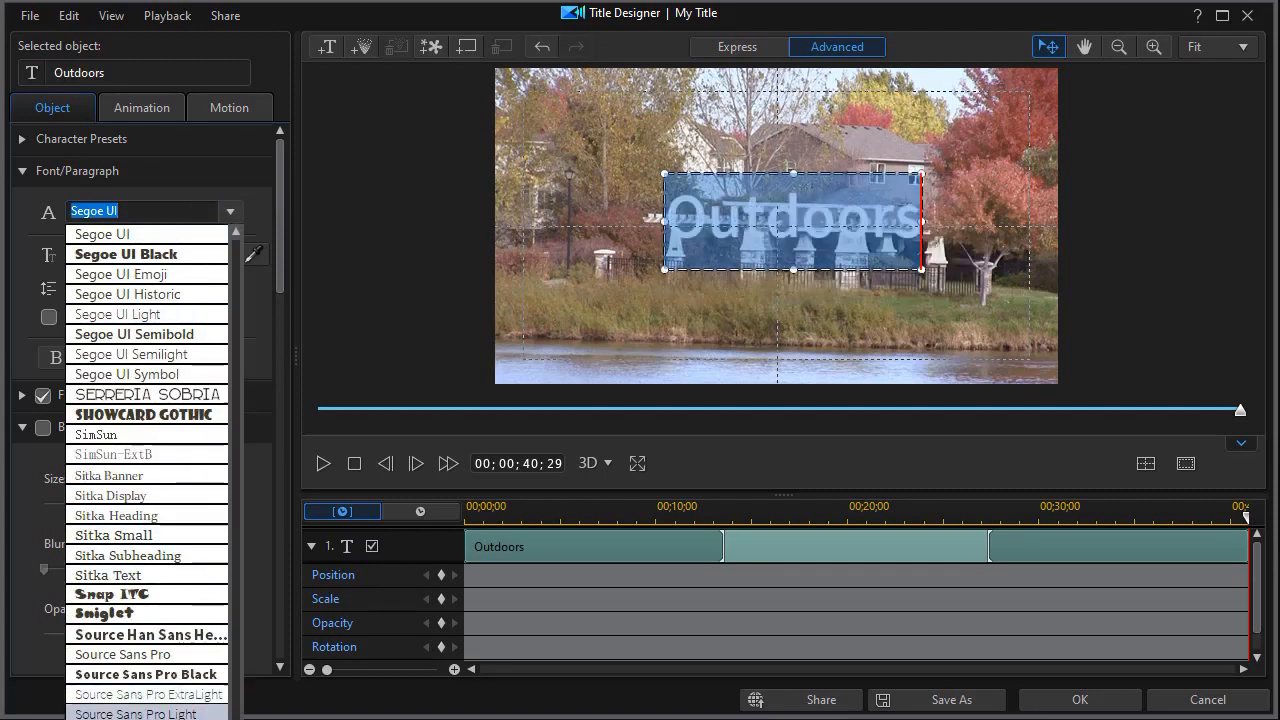
{"action": "left_click", "coordinate": [146, 672]}
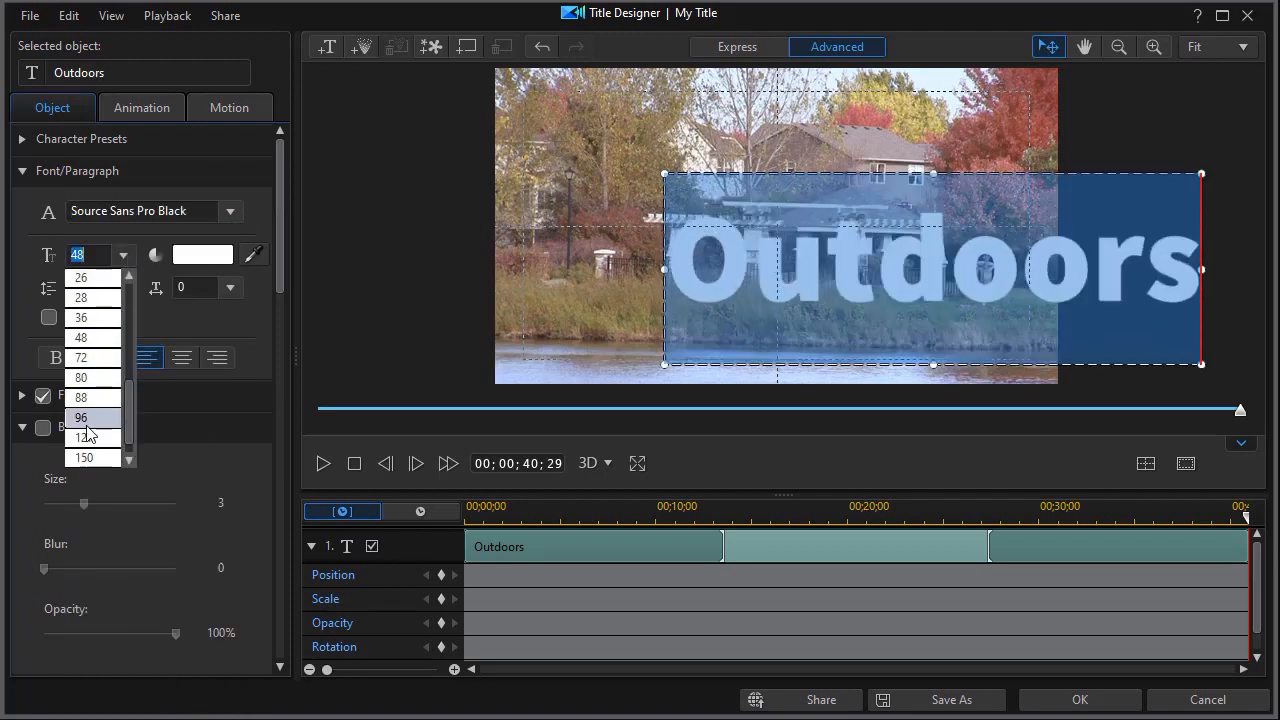
{"action": "left_click", "coordinate": [80, 396]}
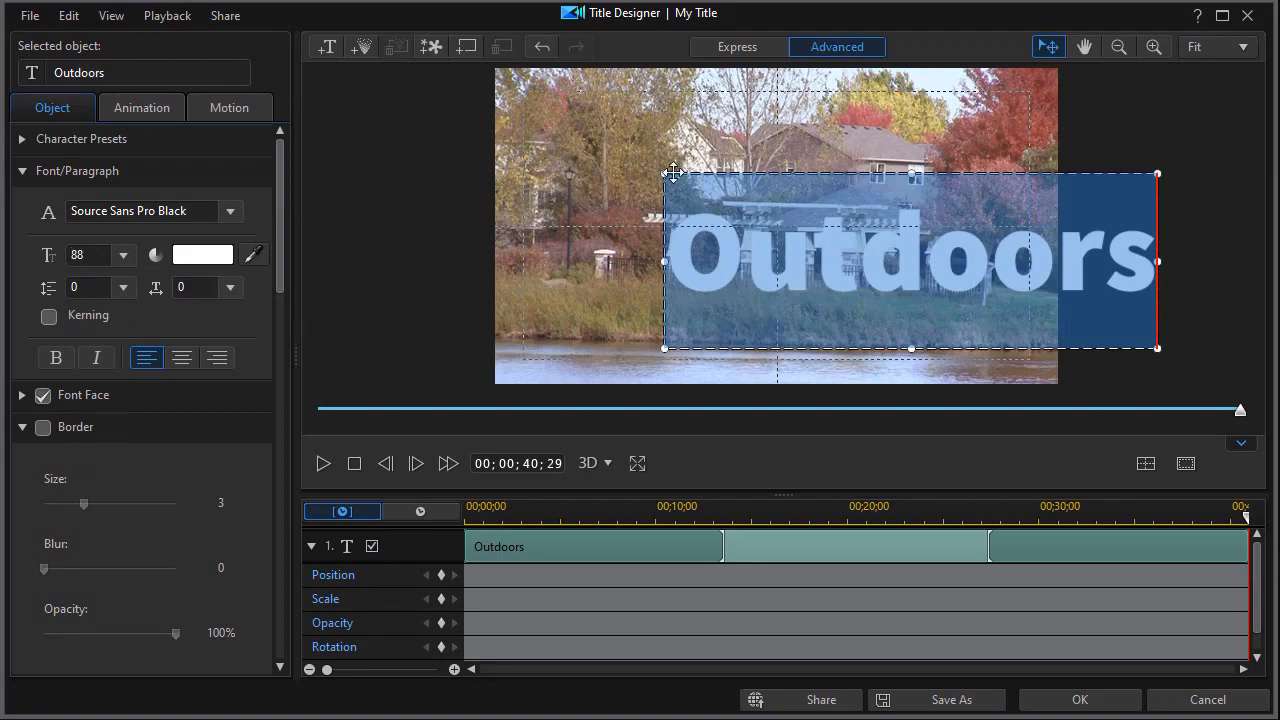
{"action": "left_click_drag", "start_coordinate": [910, 260], "coordinate": [784, 228]}
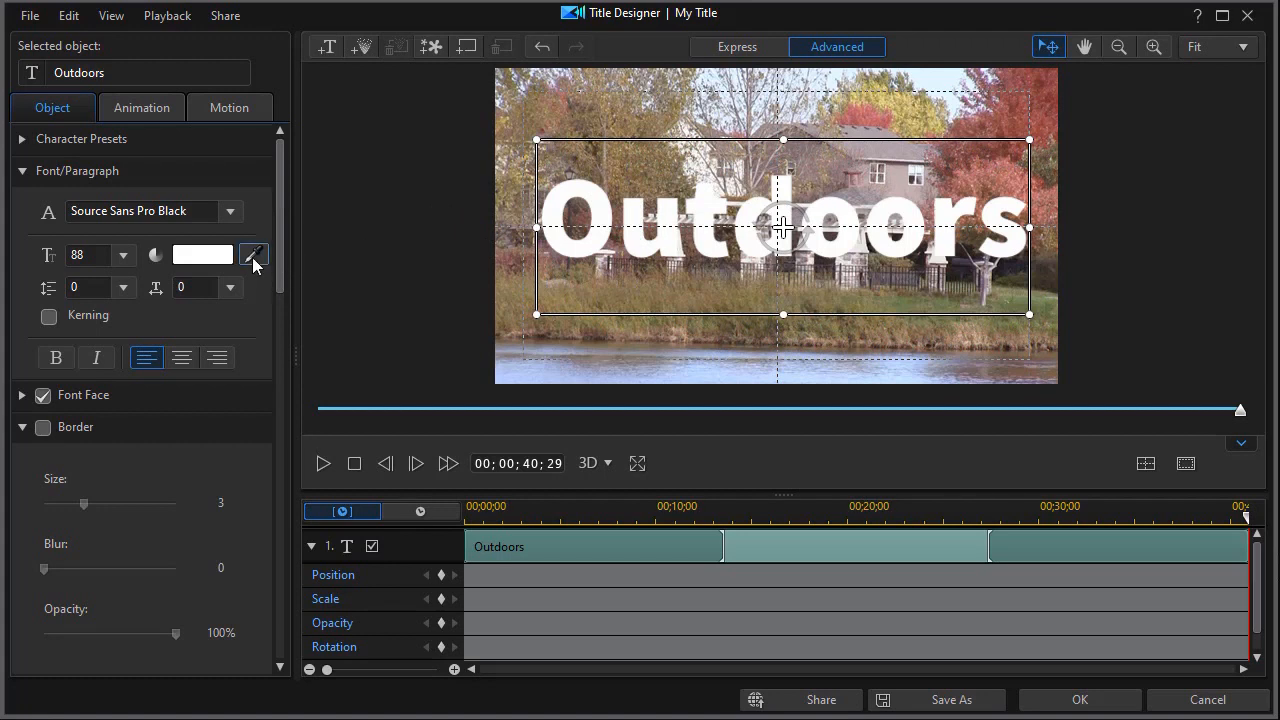
{"action": "mouse_move", "coordinate": [254, 254]}
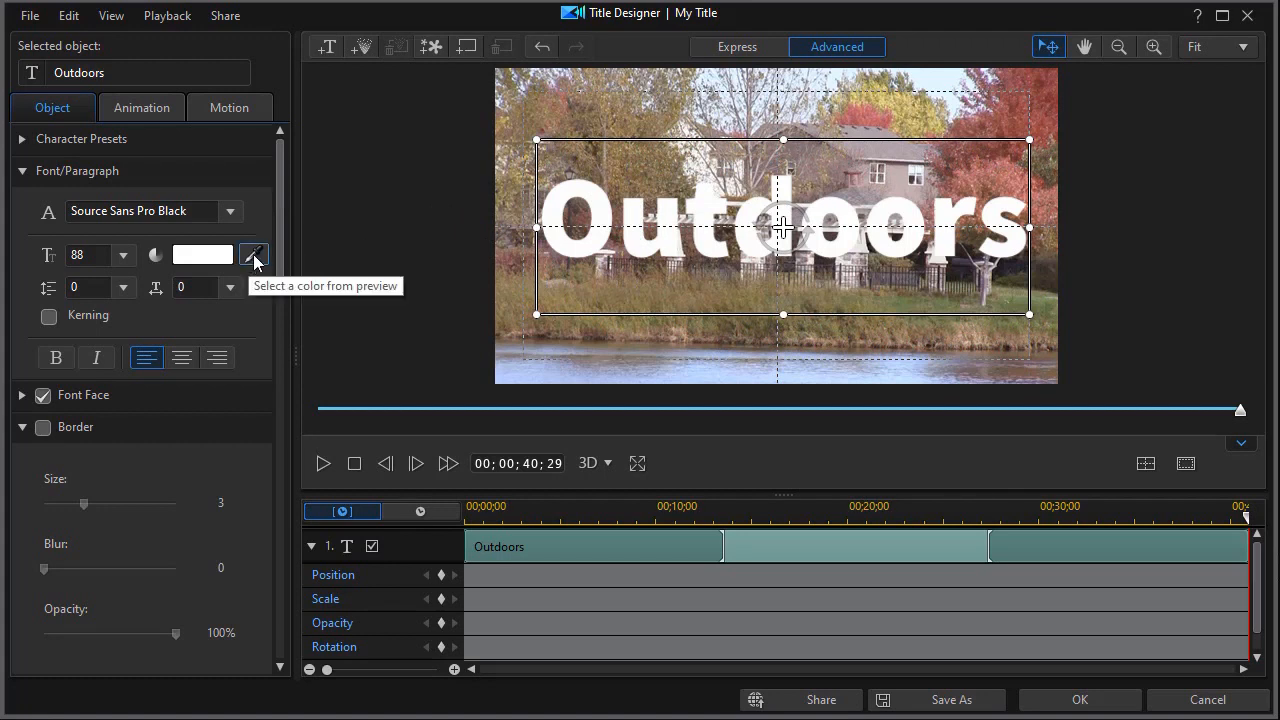
{"action": "left_click", "coordinate": [252, 254]}
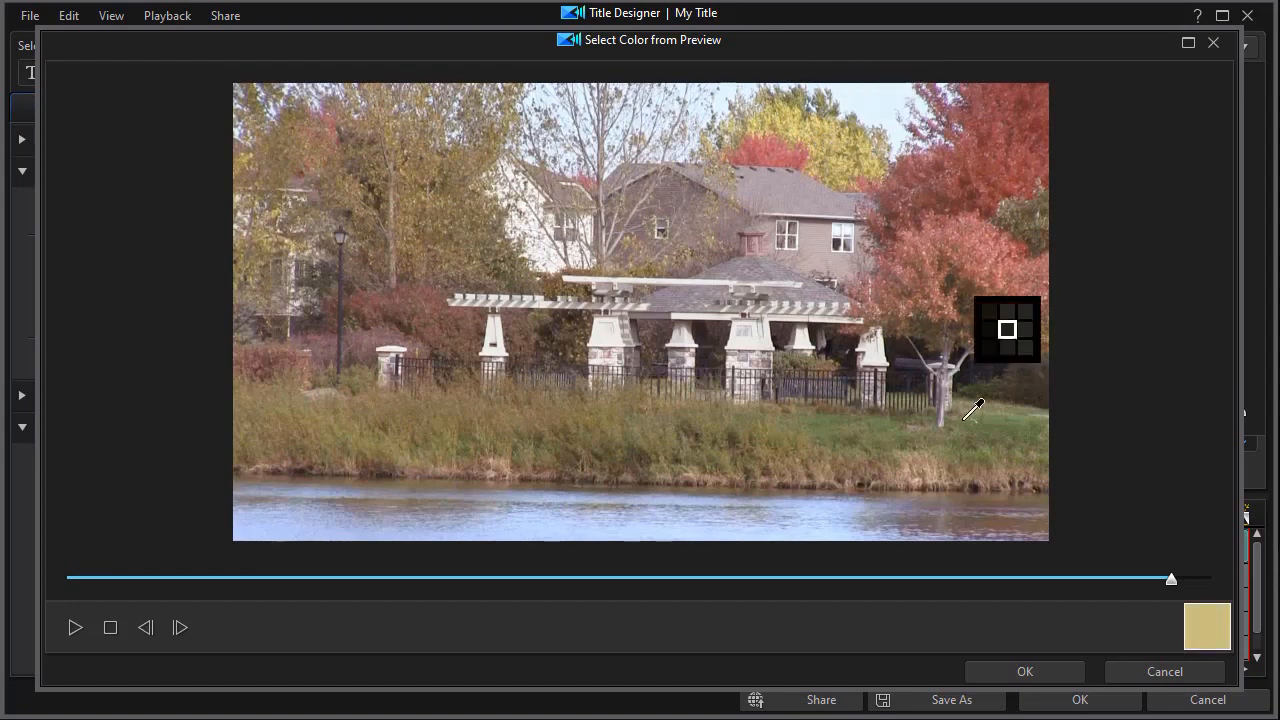
Step: Sample a tan face colour for the Outdoors title from the video frame
{"action": "left_click", "coordinate": [1024, 672]}
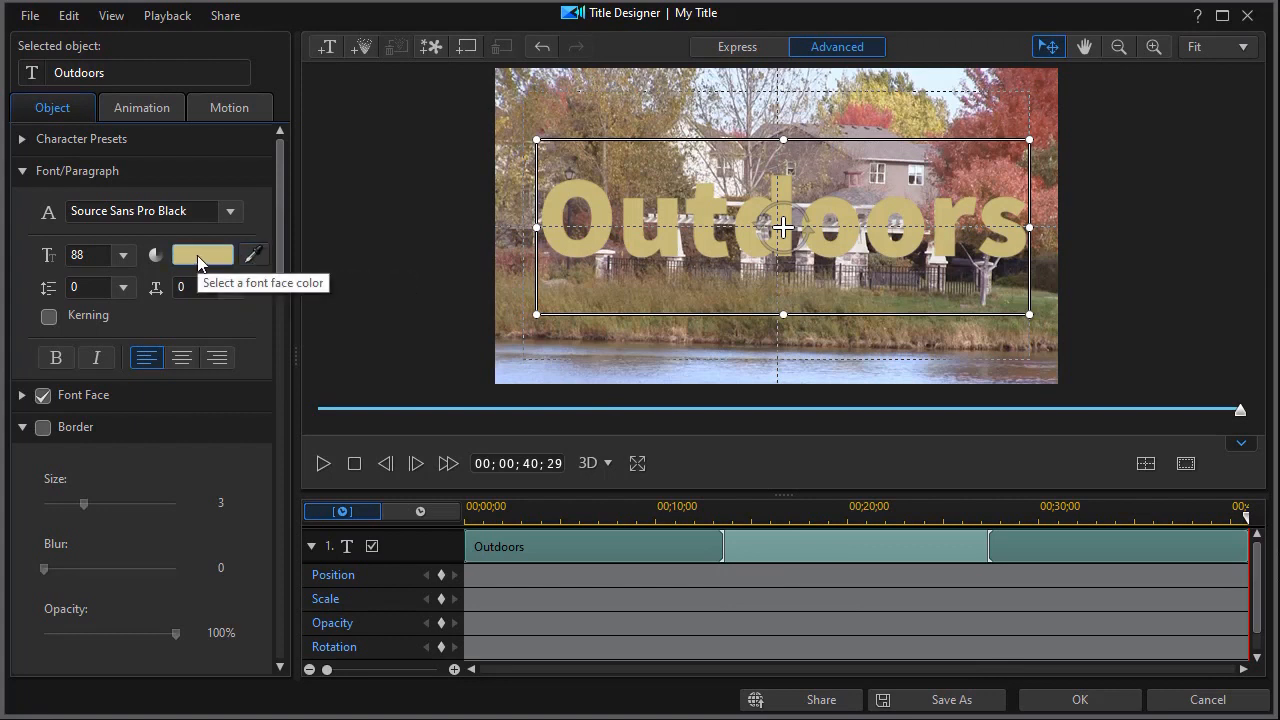
Step: Save the tan as a custom colour, then sample reddish-brown 96514A from the trees and save it too
{"action": "left_click", "coordinate": [204, 254]}
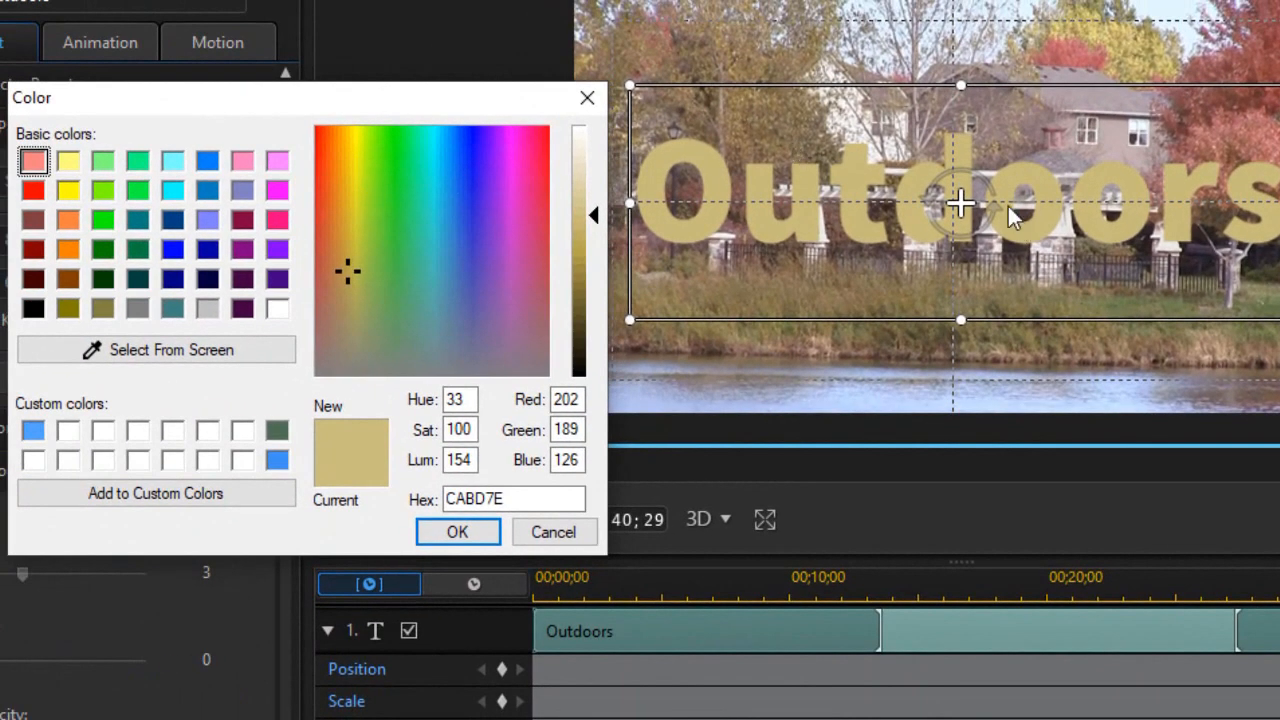
{"action": "mouse_move", "coordinate": [658, 308]}
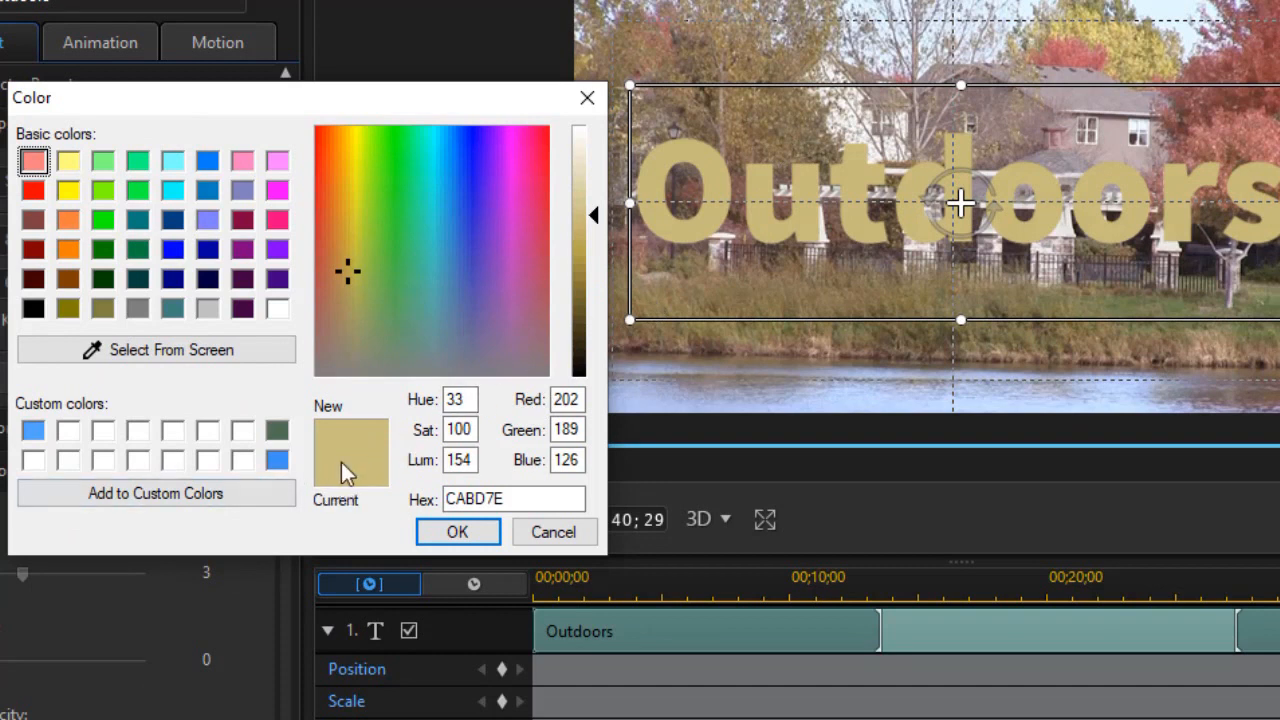
{"action": "mouse_move", "coordinate": [344, 444]}
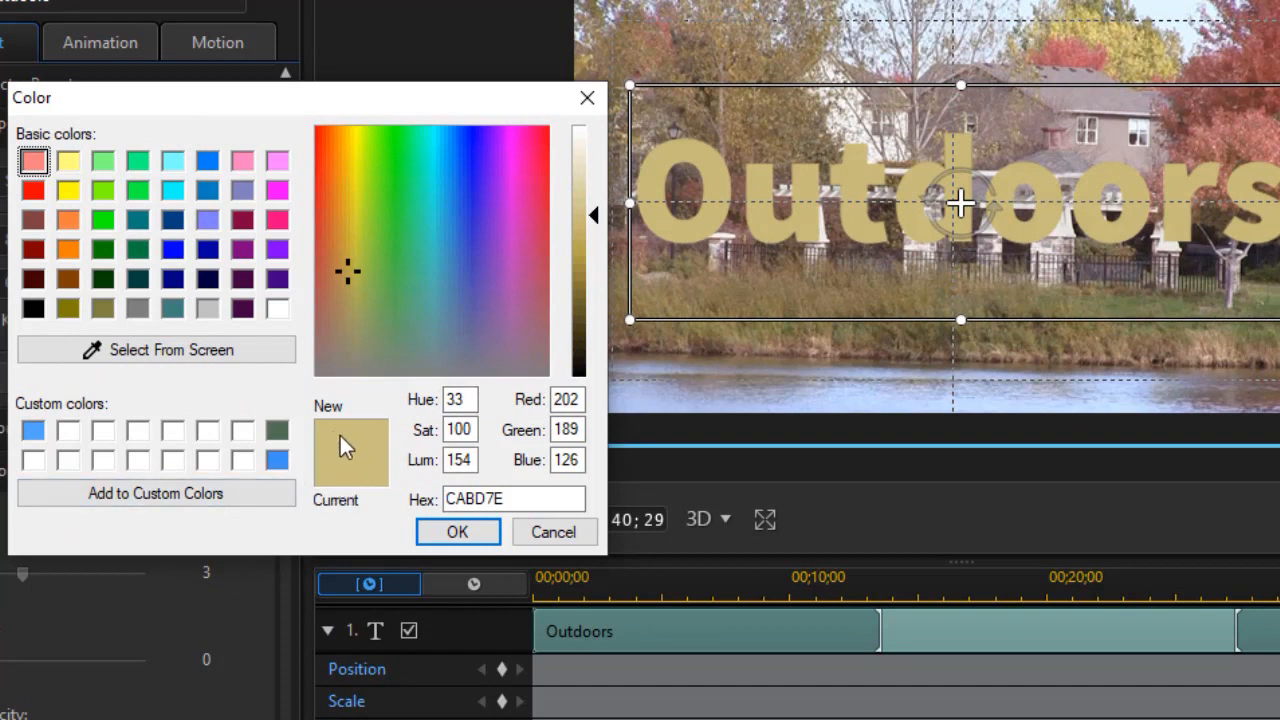
{"action": "left_click", "coordinate": [156, 492]}
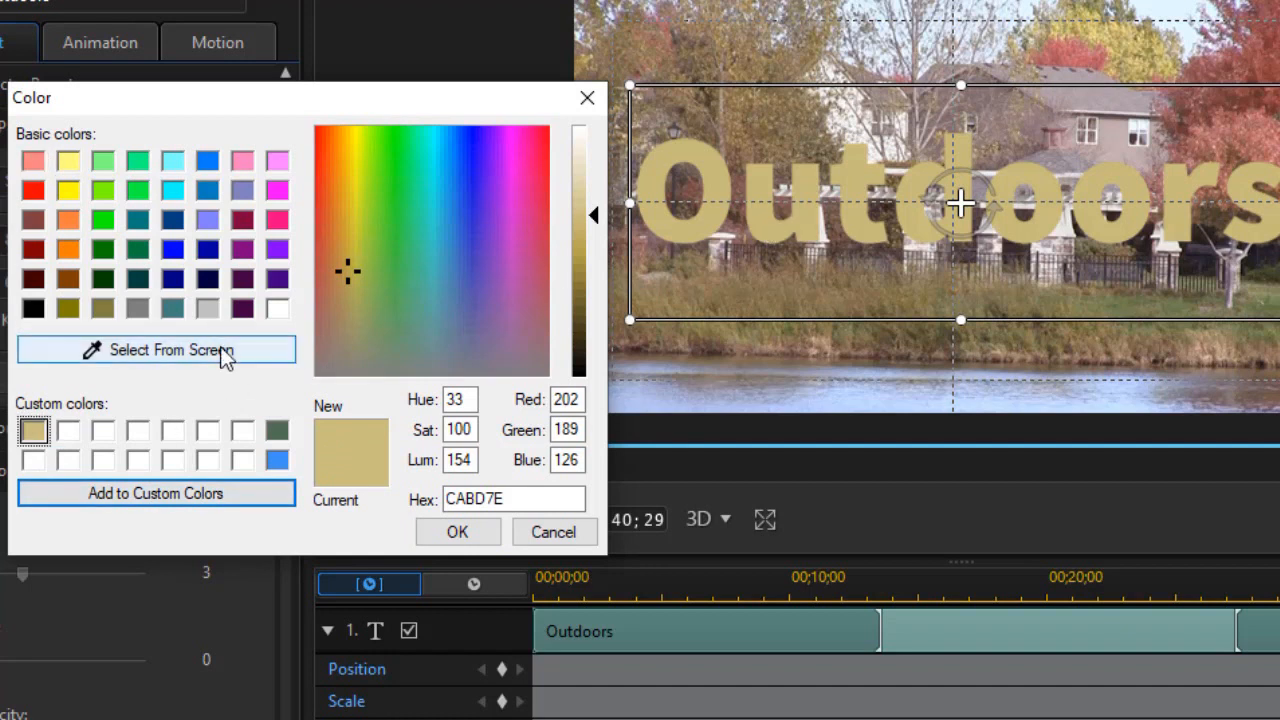
{"action": "left_click", "coordinate": [156, 348]}
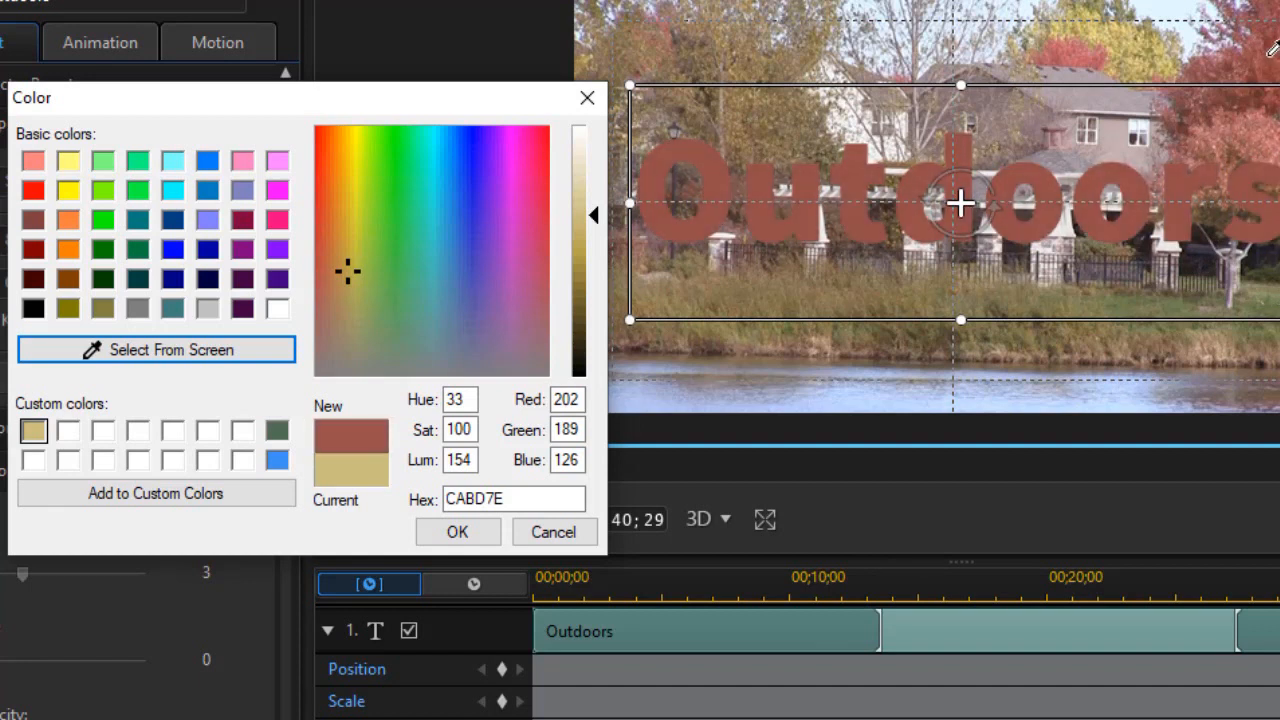
{"action": "left_click_drag", "start_coordinate": [592, 216], "coordinate": [592, 264]}
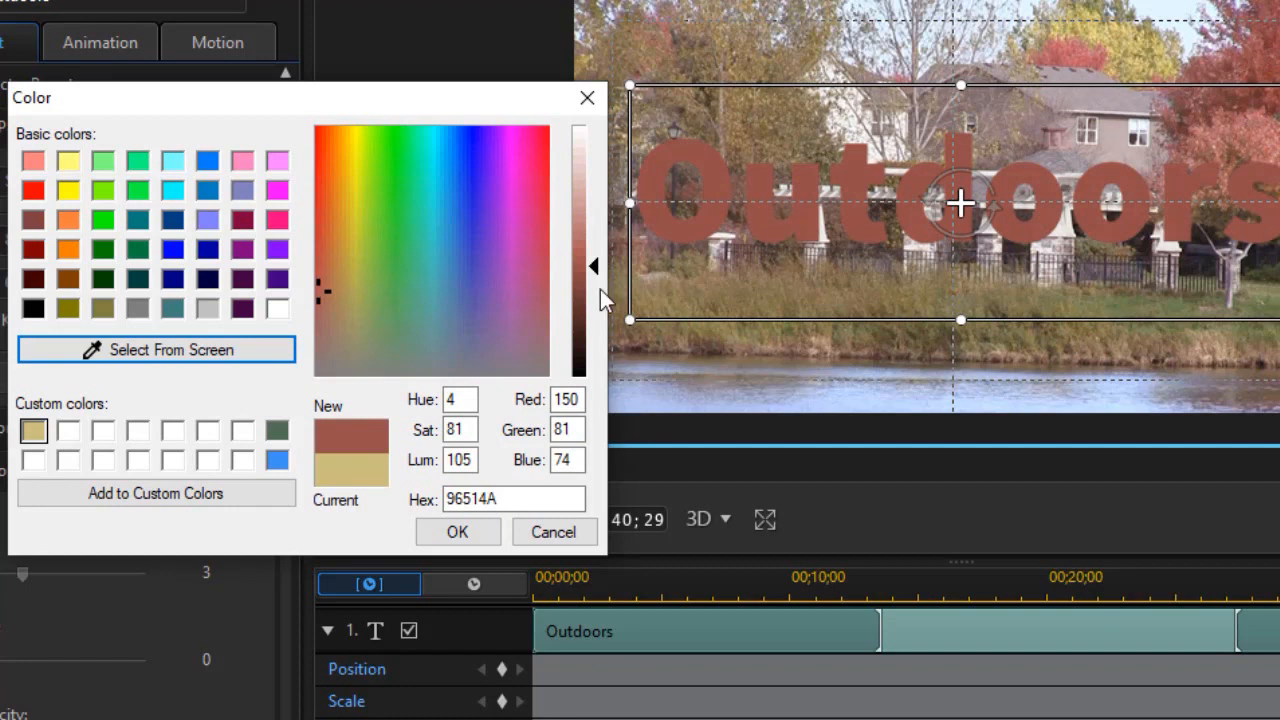
{"action": "left_click", "coordinate": [156, 492]}
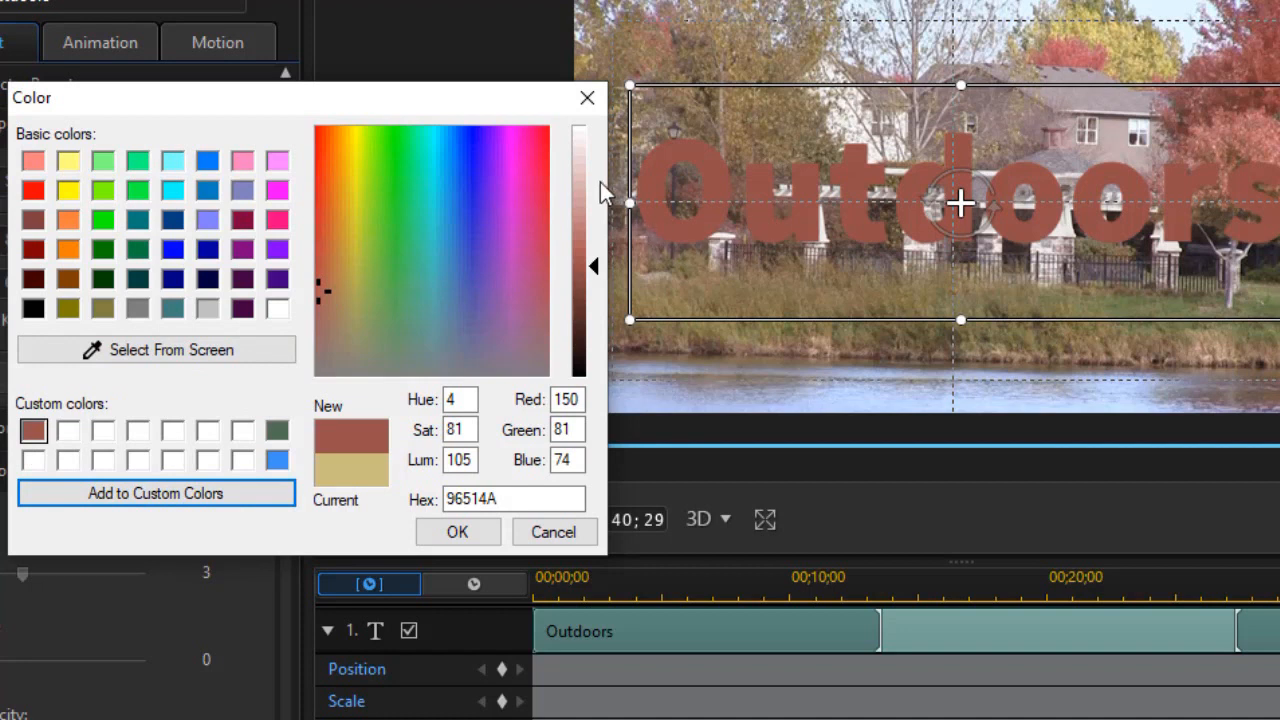
{"action": "mouse_move", "coordinate": [484, 282]}
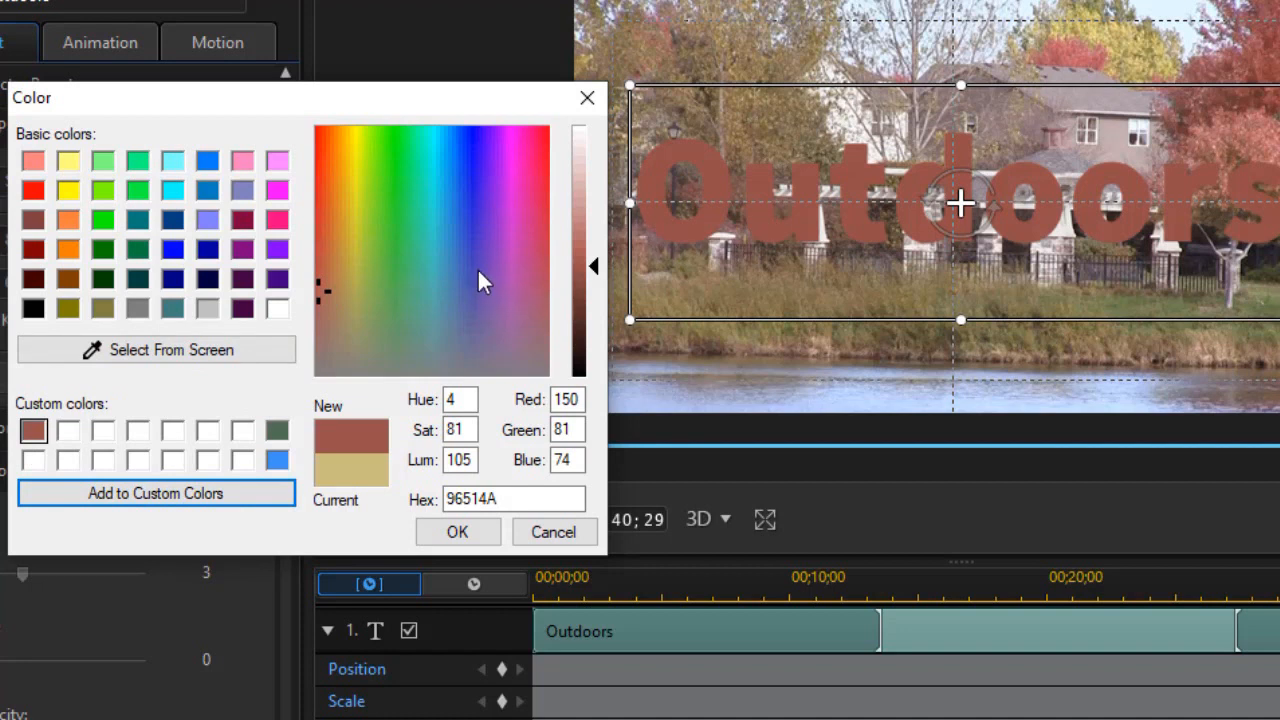
{"action": "mouse_move", "coordinate": [476, 290]}
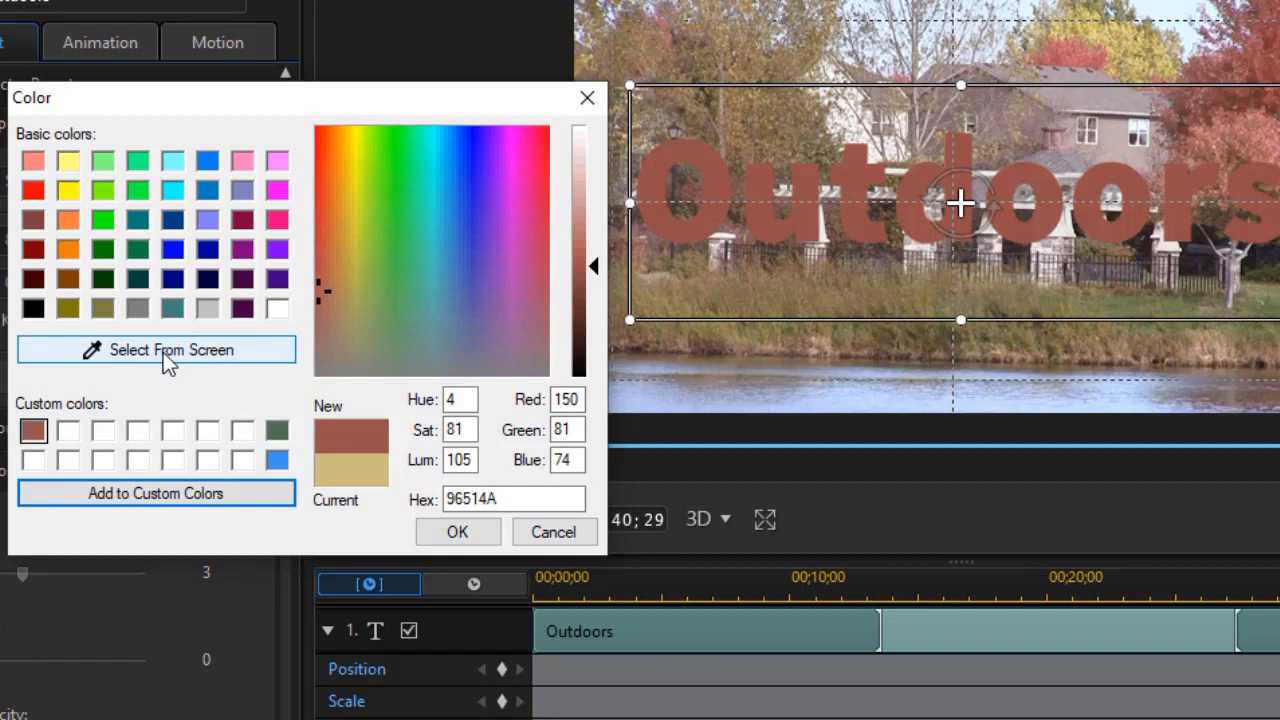
{"action": "mouse_move", "coordinate": [168, 364]}
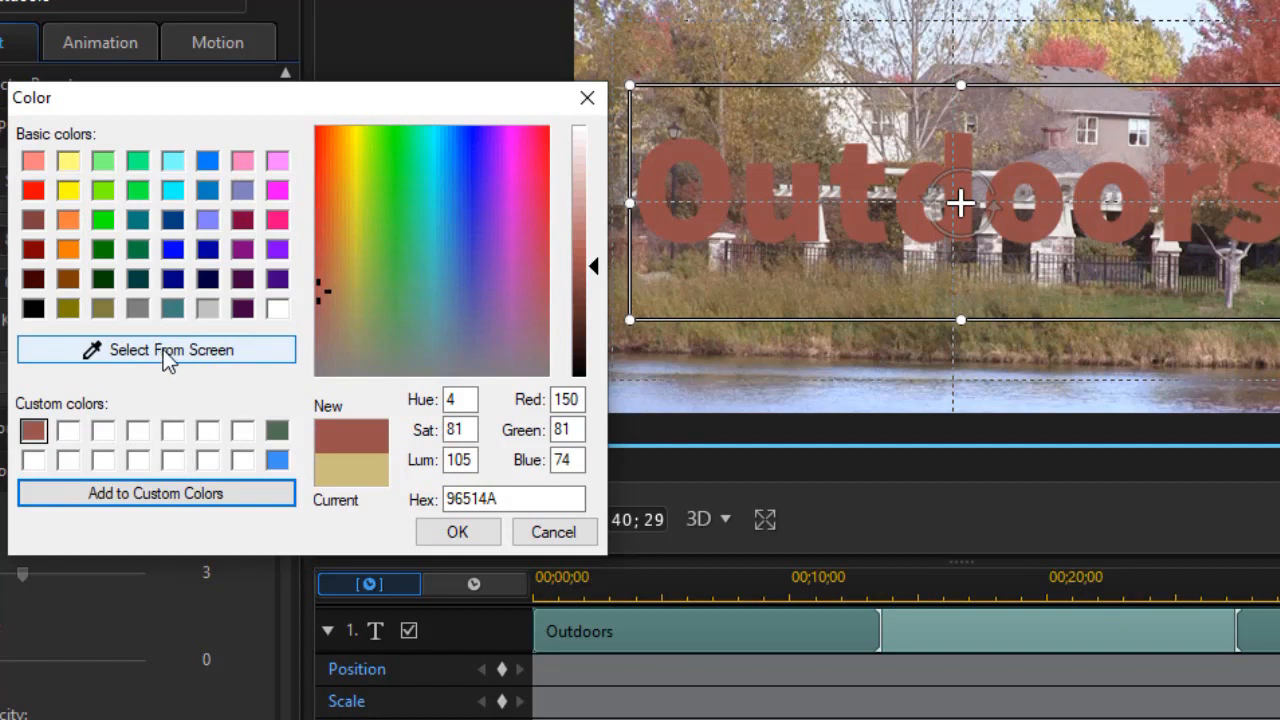
Step: Save the blue 3F8FF0 as a custom colour and close the chooser, leaving the title tan
{"action": "left_click", "coordinate": [156, 348]}
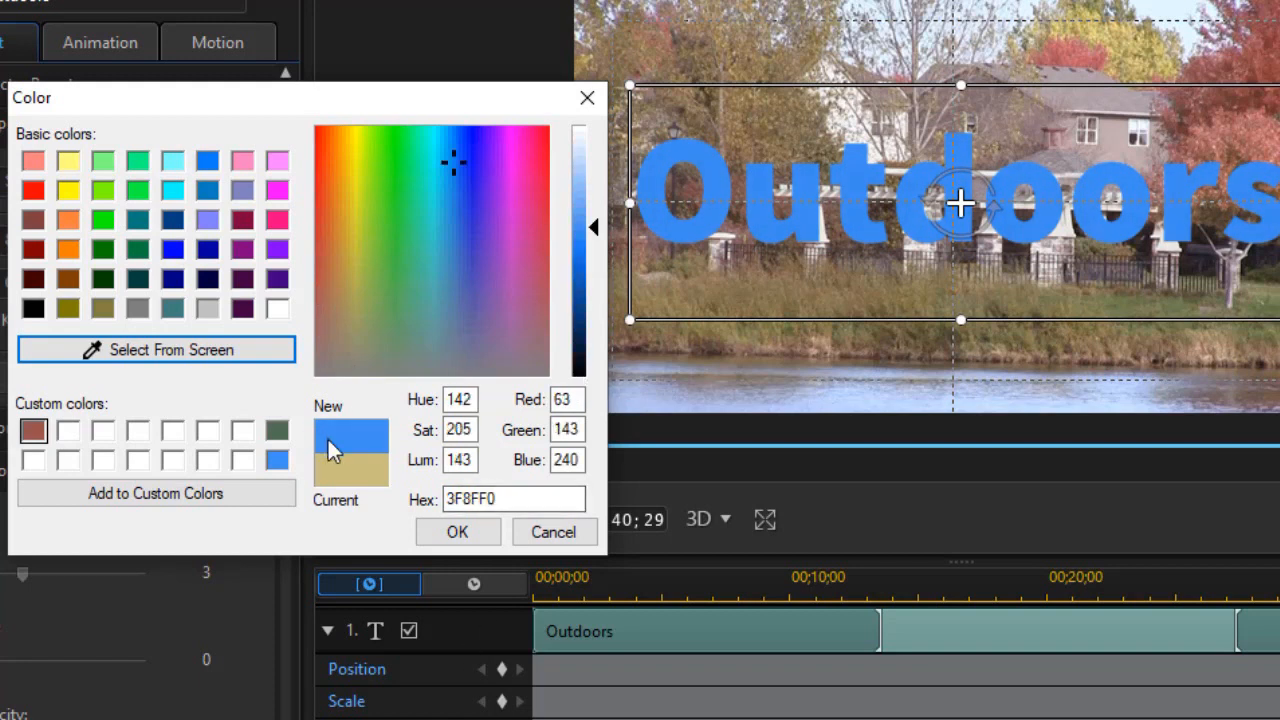
{"action": "left_click", "coordinate": [156, 492]}
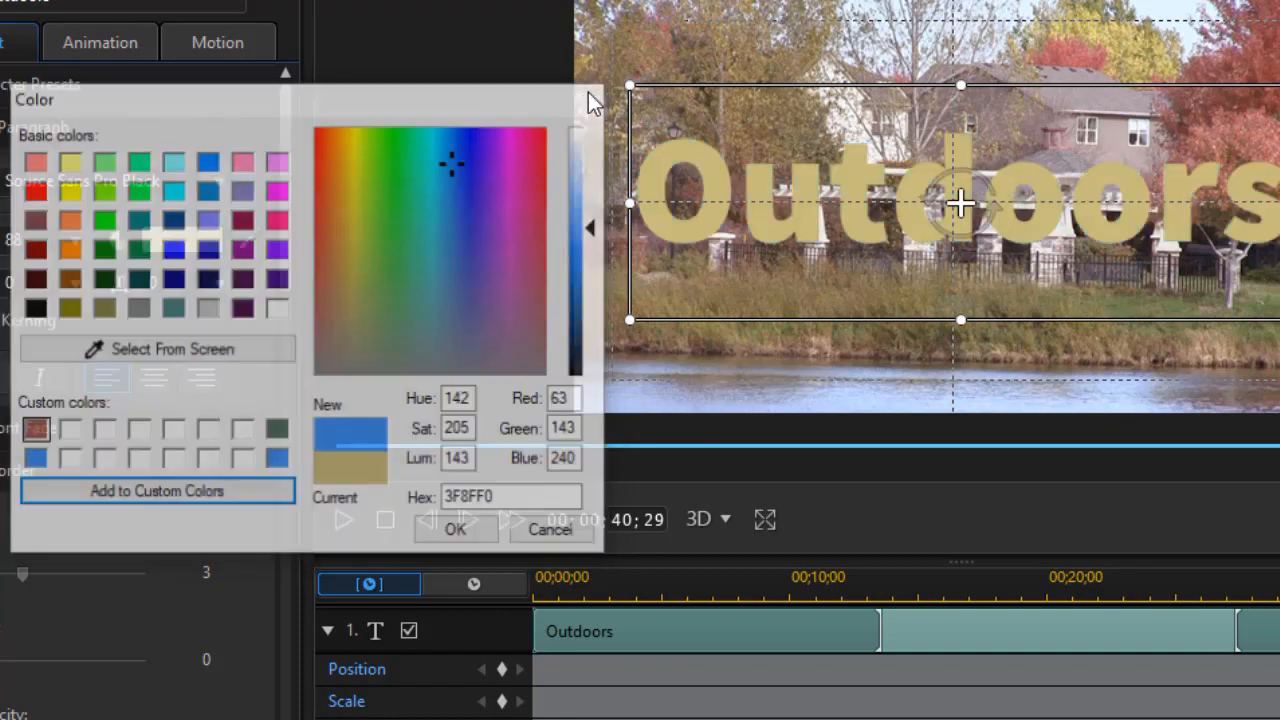
{"action": "left_click", "coordinate": [456, 528]}
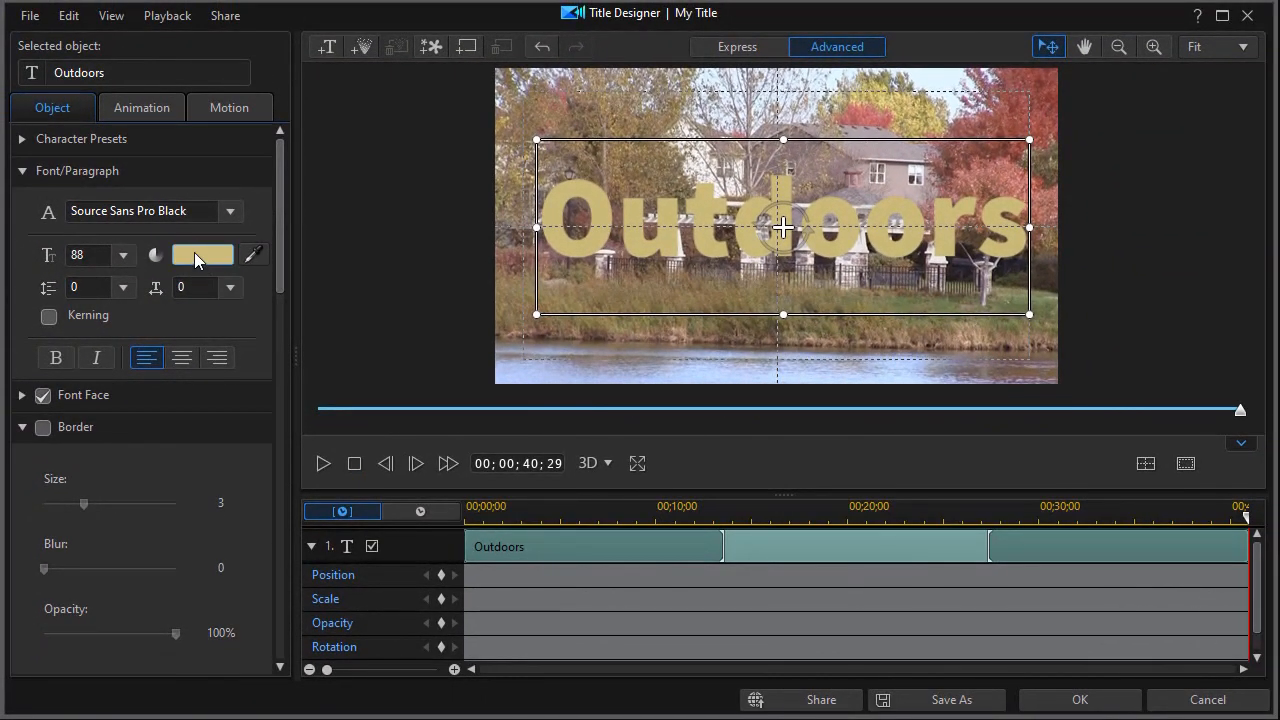
Step: Apply the saved blue 3F8FF0 custom colour to the Outdoors title face
{"action": "left_click", "coordinate": [204, 256]}
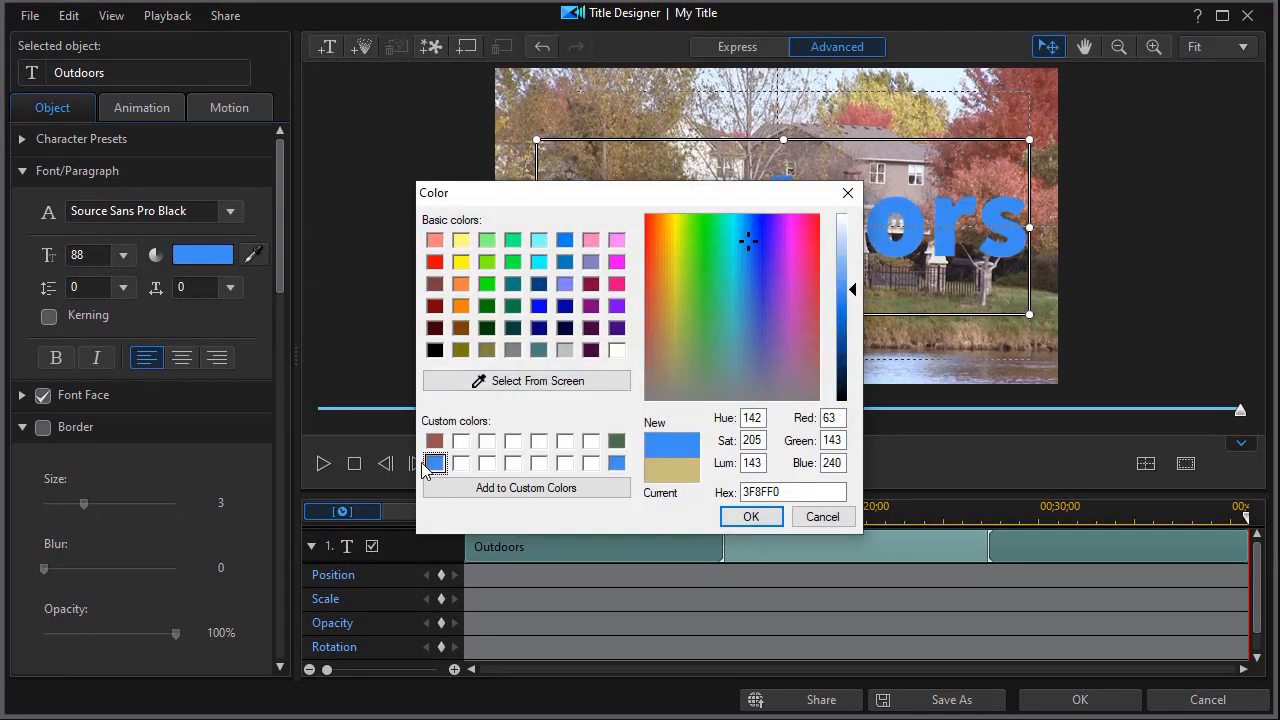
{"action": "left_click", "coordinate": [752, 516]}
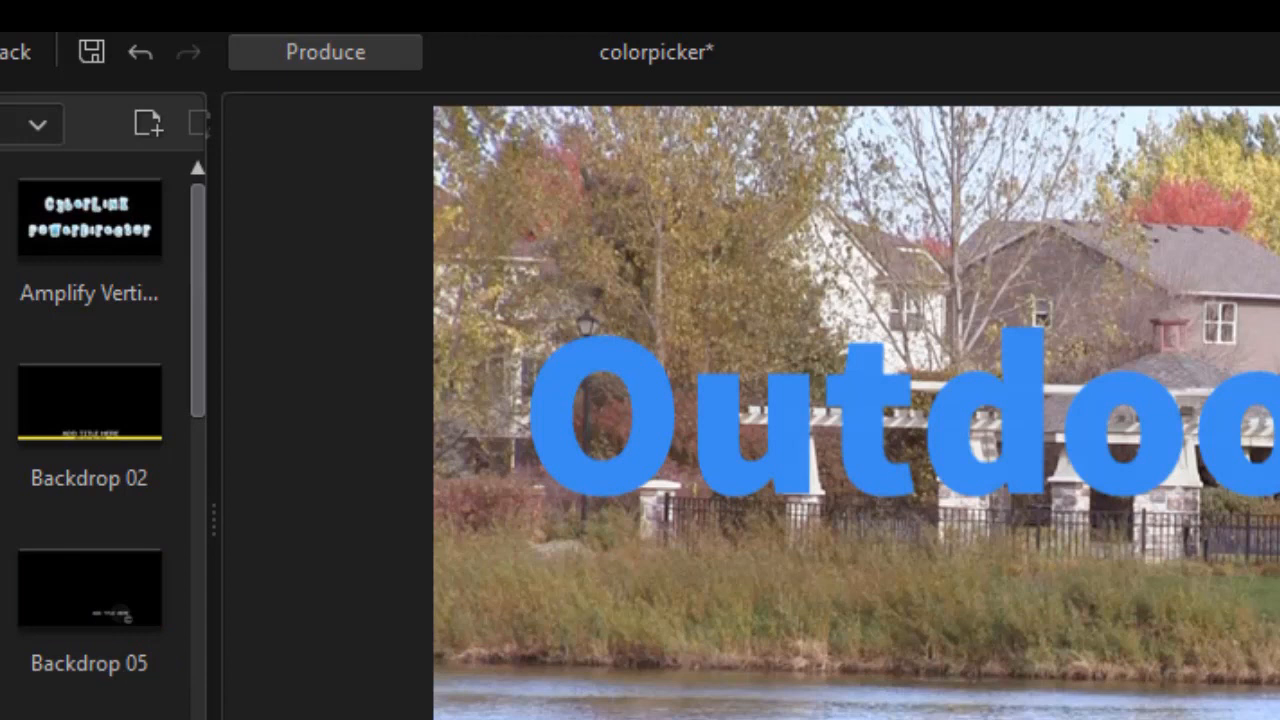
Step: Switch to the Produce screen, saving the temporary project on the way
{"action": "left_click", "coordinate": [324, 52]}
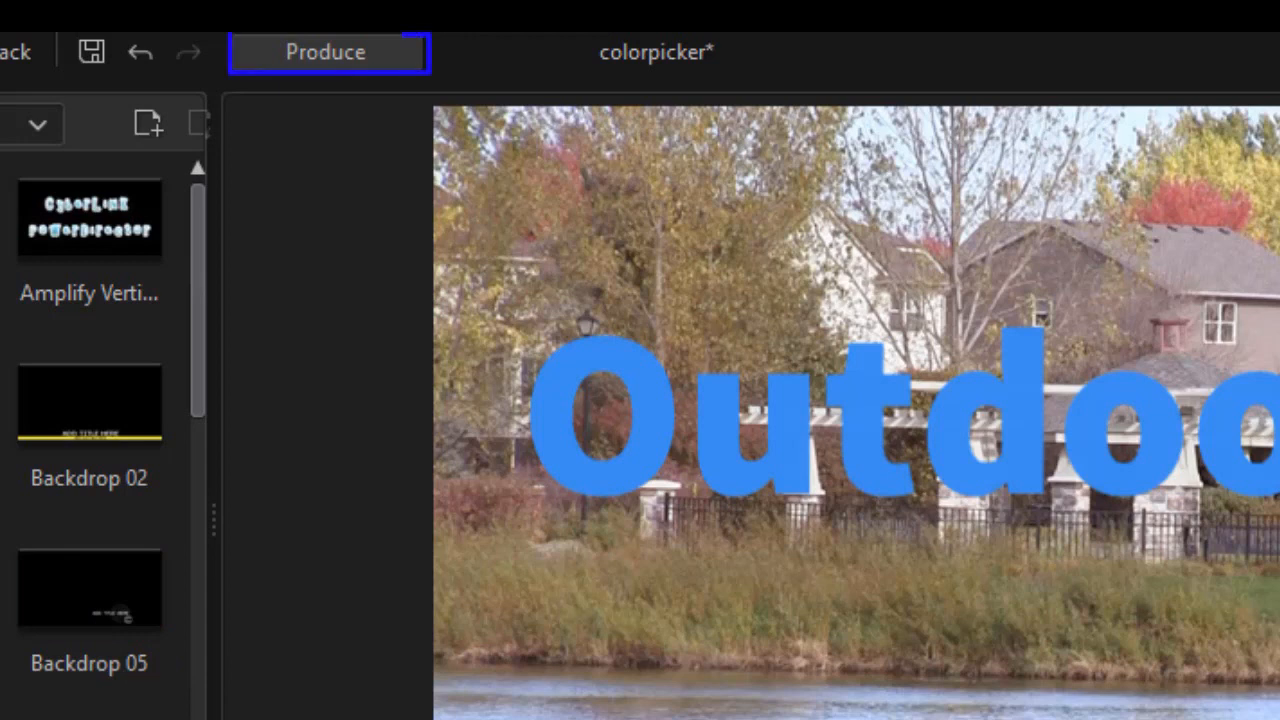
{"action": "mouse_move", "coordinate": [358, 108]}
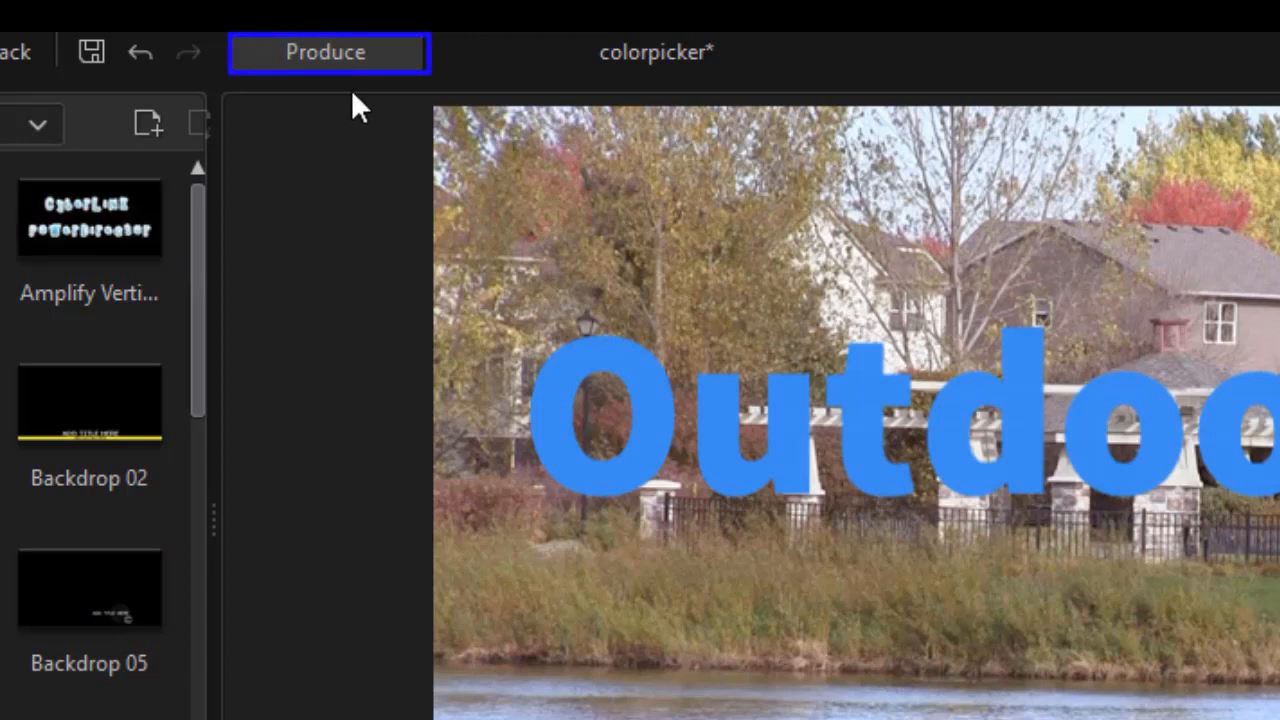
{"action": "mouse_move", "coordinate": [330, 52]}
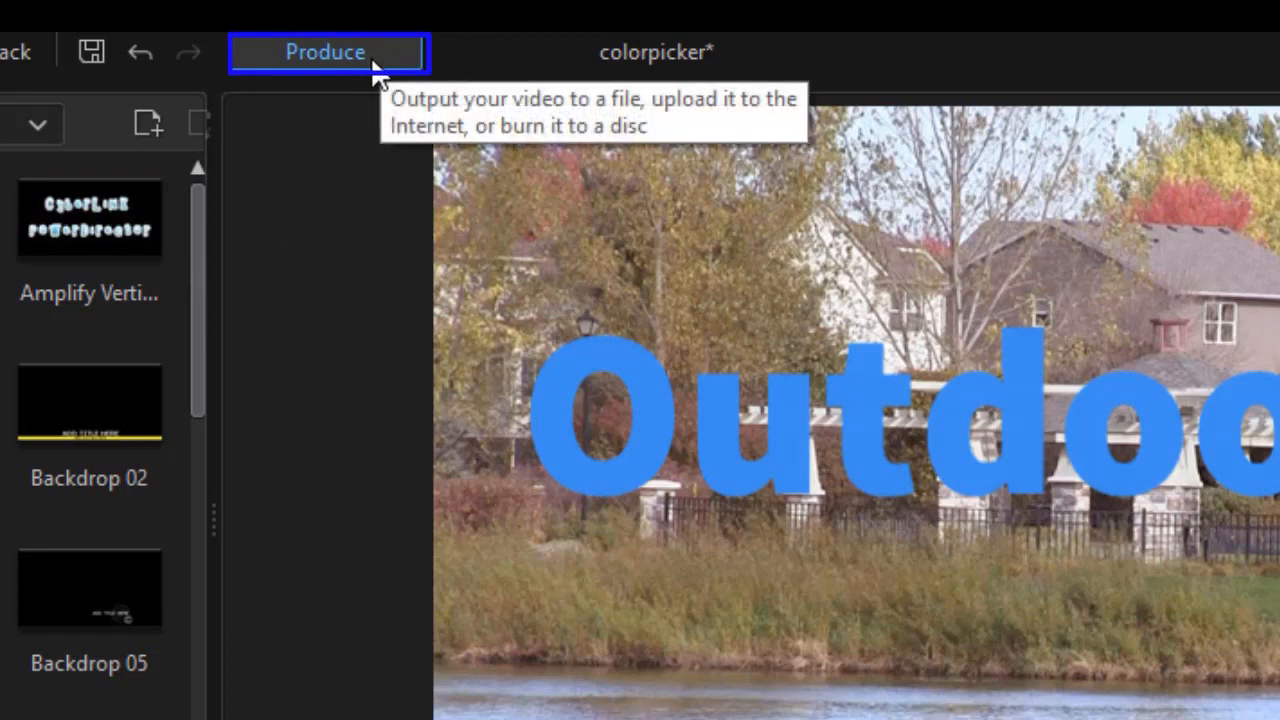
{"action": "left_click", "coordinate": [324, 52]}
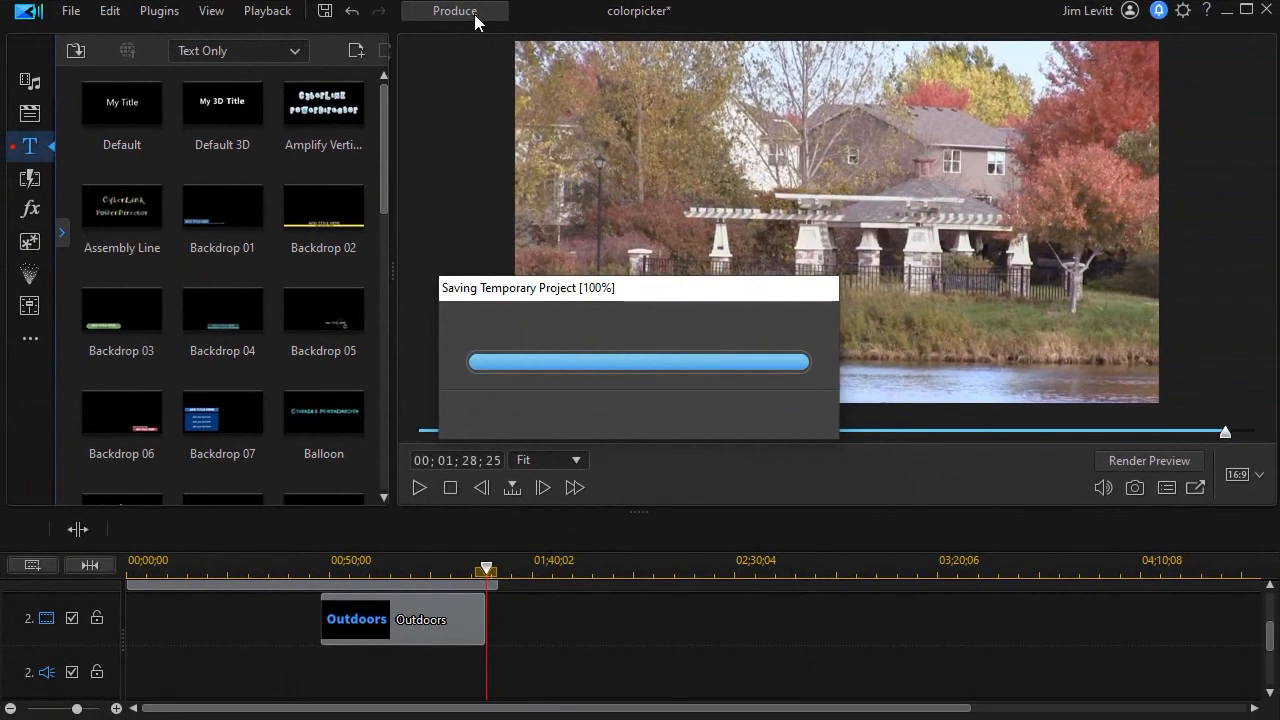
{"action": "left_click", "coordinate": [454, 12]}
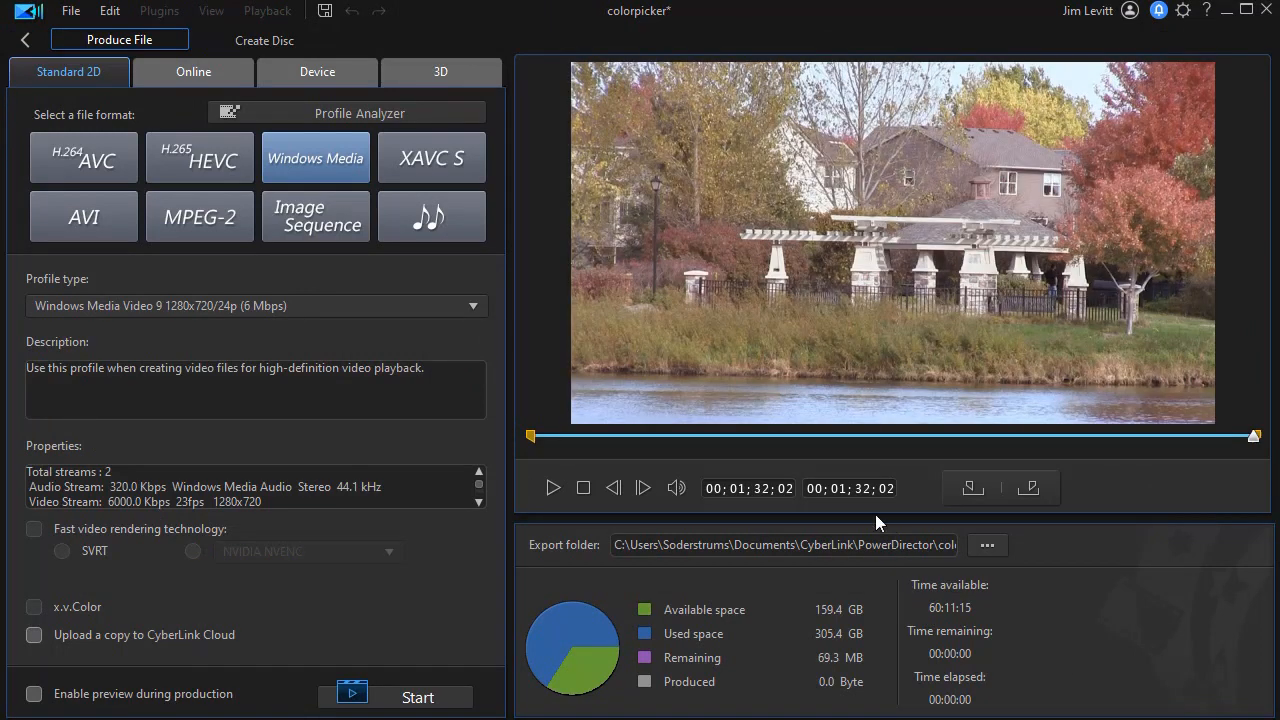
{"action": "mouse_move", "coordinate": [784, 460]}
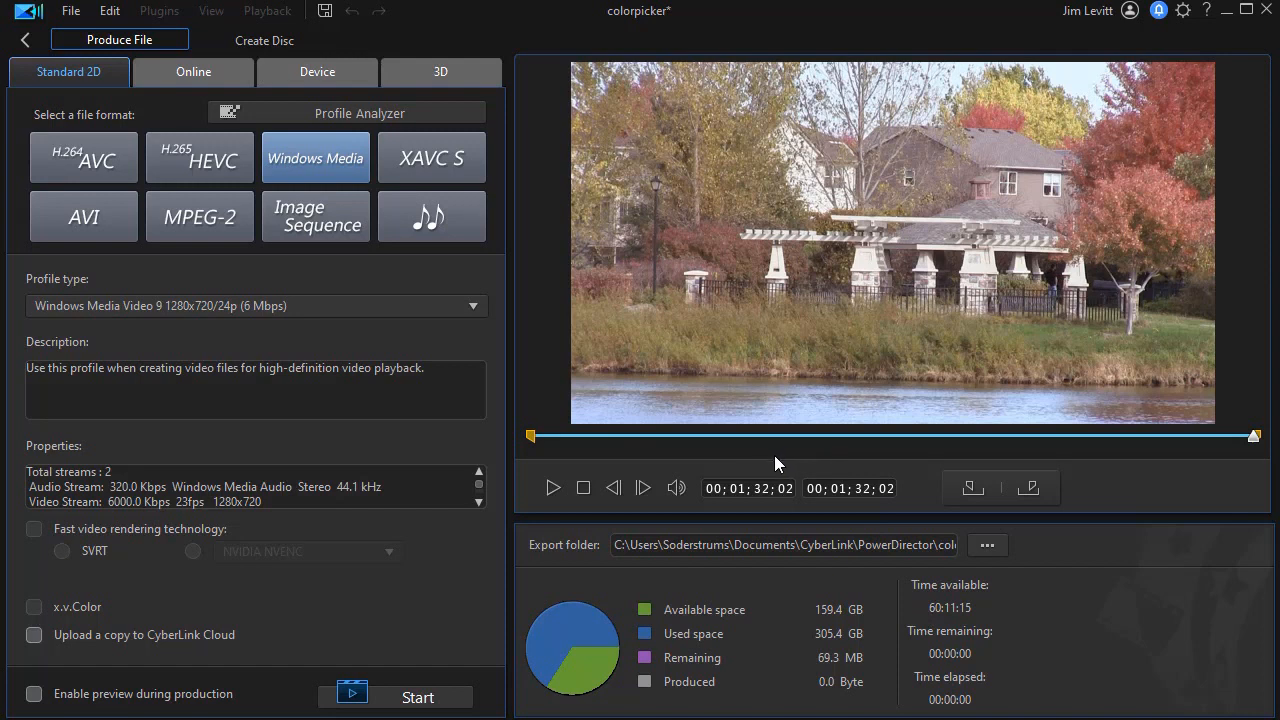
{"action": "mouse_move", "coordinate": [716, 464]}
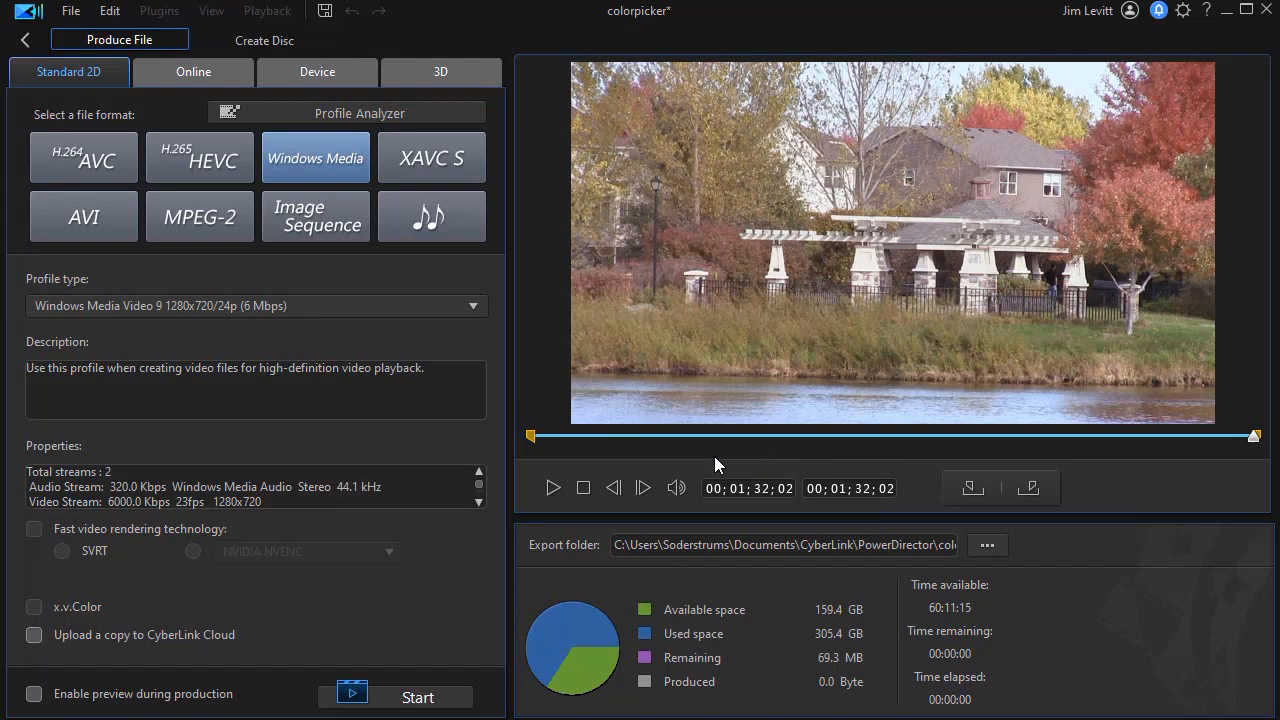
{"action": "mouse_move", "coordinate": [948, 464]}
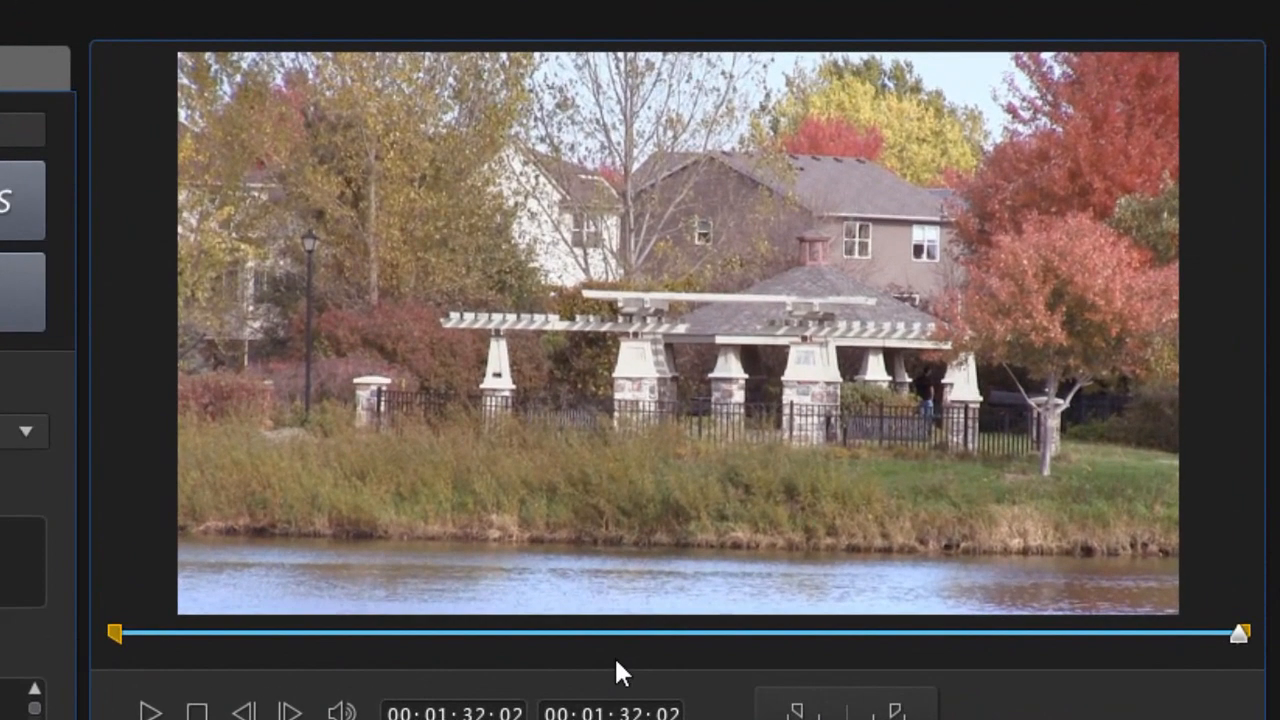
{"action": "mouse_move", "coordinate": [130, 664]}
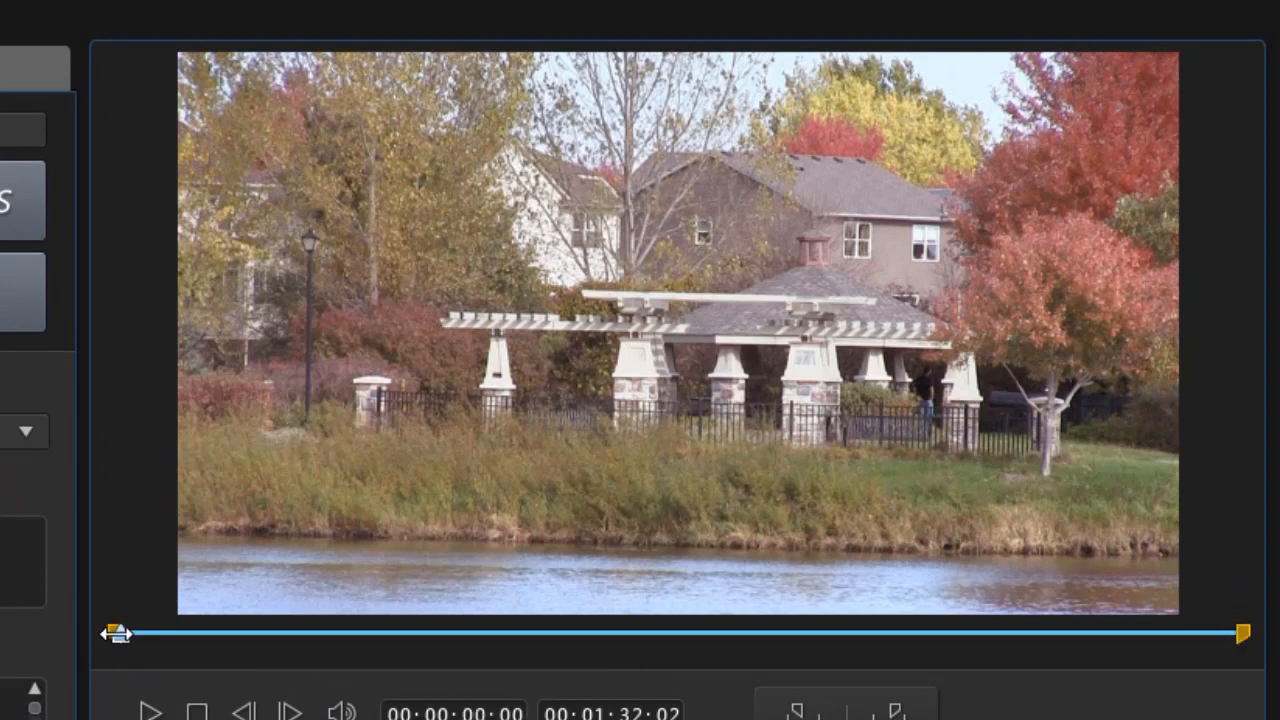
Step: Drag the mark-in slider to 00:00:30:00 and scrub the preview near the range end
{"action": "left_click_drag", "start_coordinate": [118, 632], "coordinate": [484, 632]}
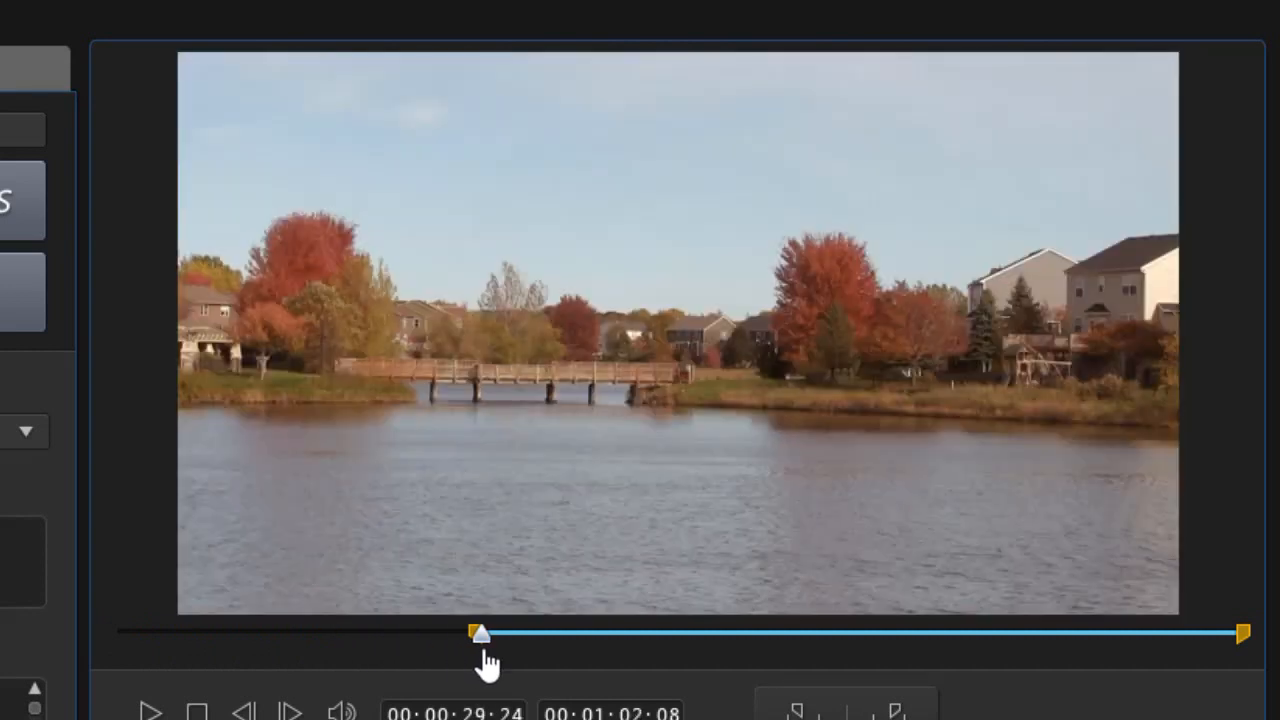
{"action": "left_click_drag", "start_coordinate": [480, 632], "coordinate": [1240, 632]}
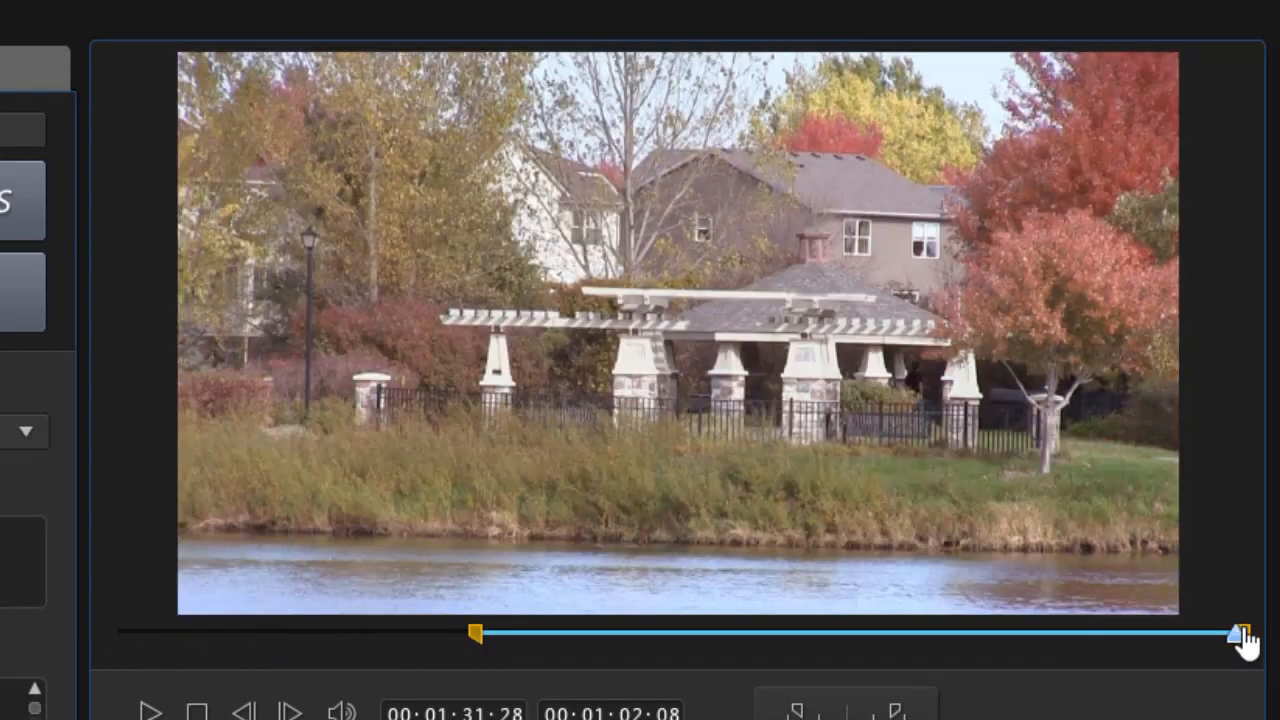
{"action": "left_click_drag", "start_coordinate": [1230, 632], "coordinate": [1020, 632]}
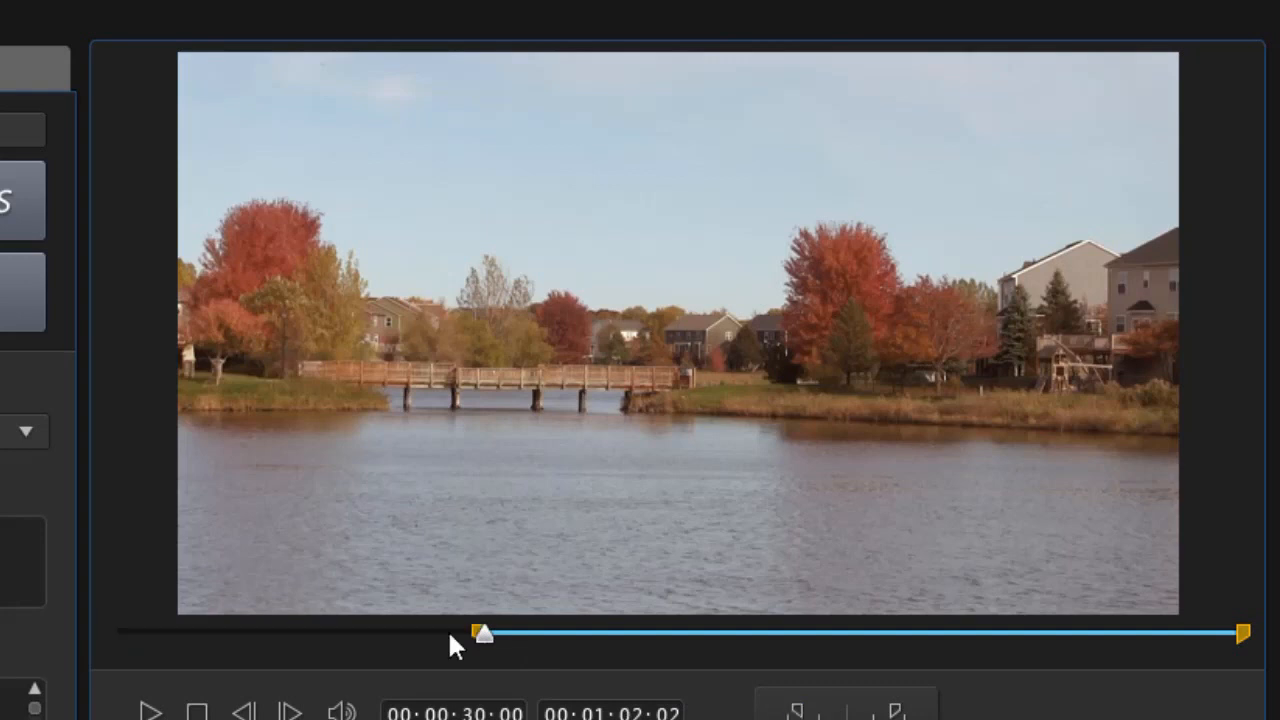
{"action": "mouse_move", "coordinate": [728, 668]}
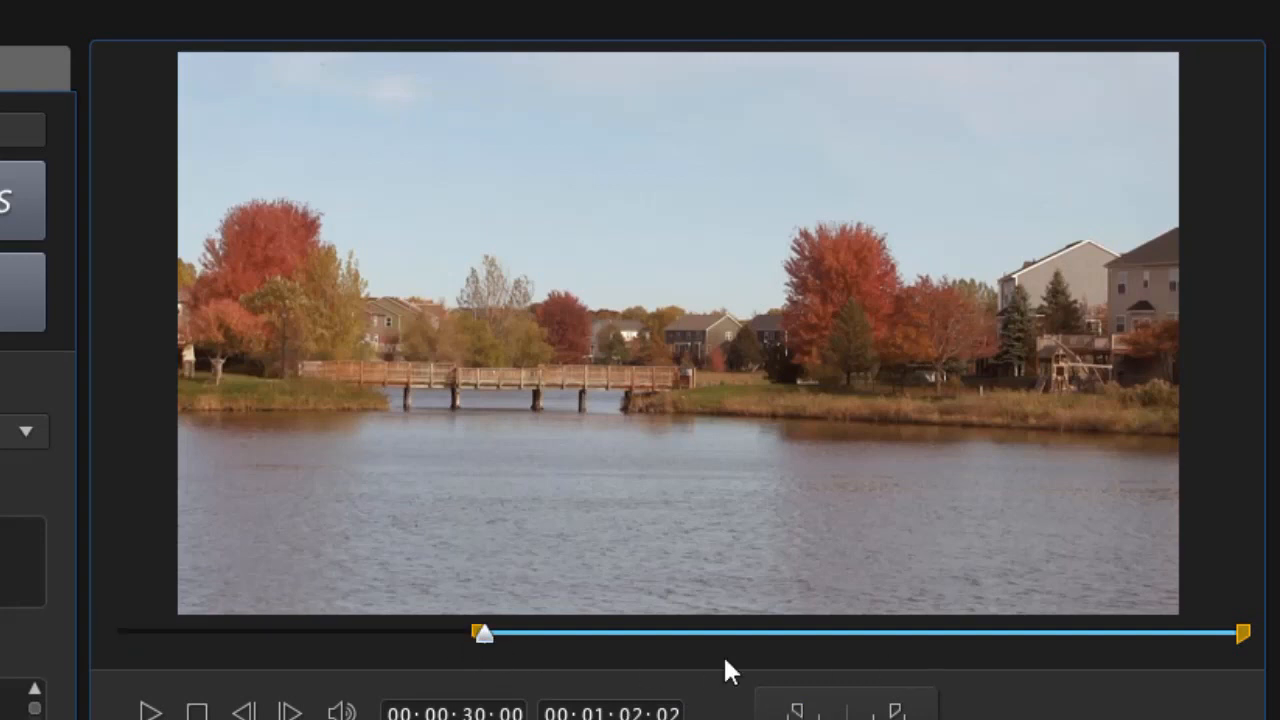
{"action": "mouse_move", "coordinate": [576, 710]}
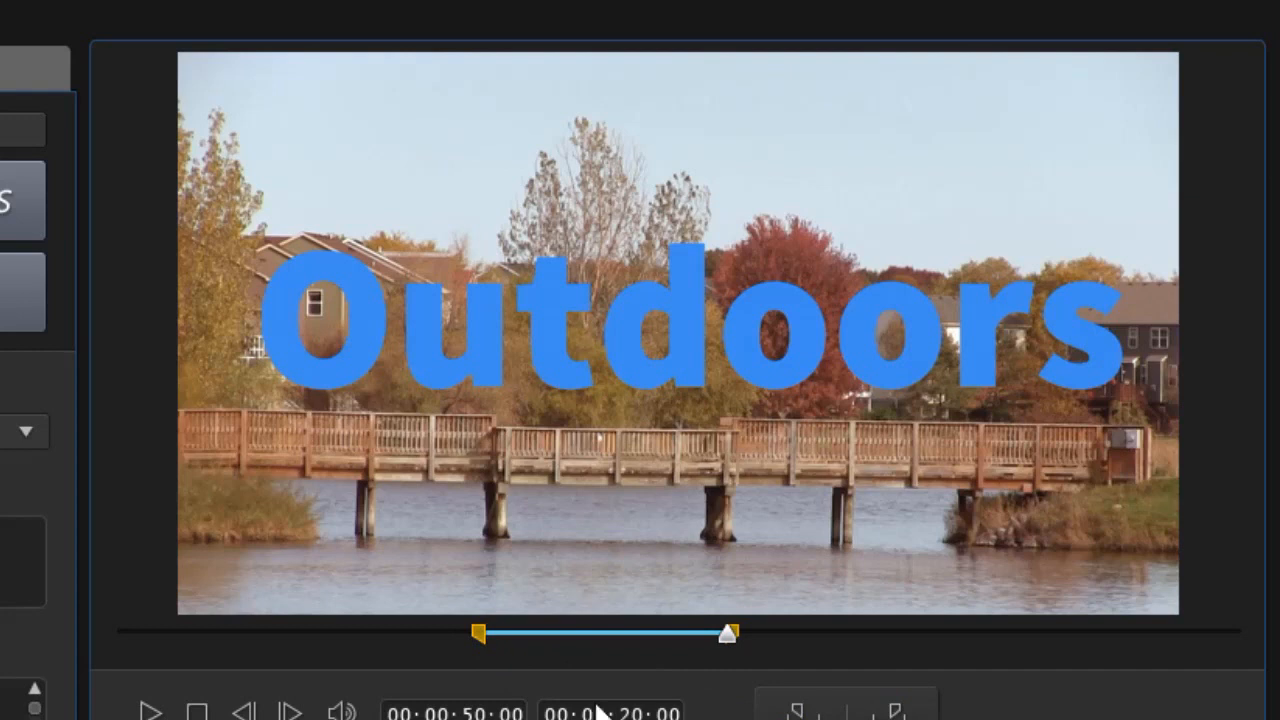
{"action": "mouse_move", "coordinate": [372, 654]}
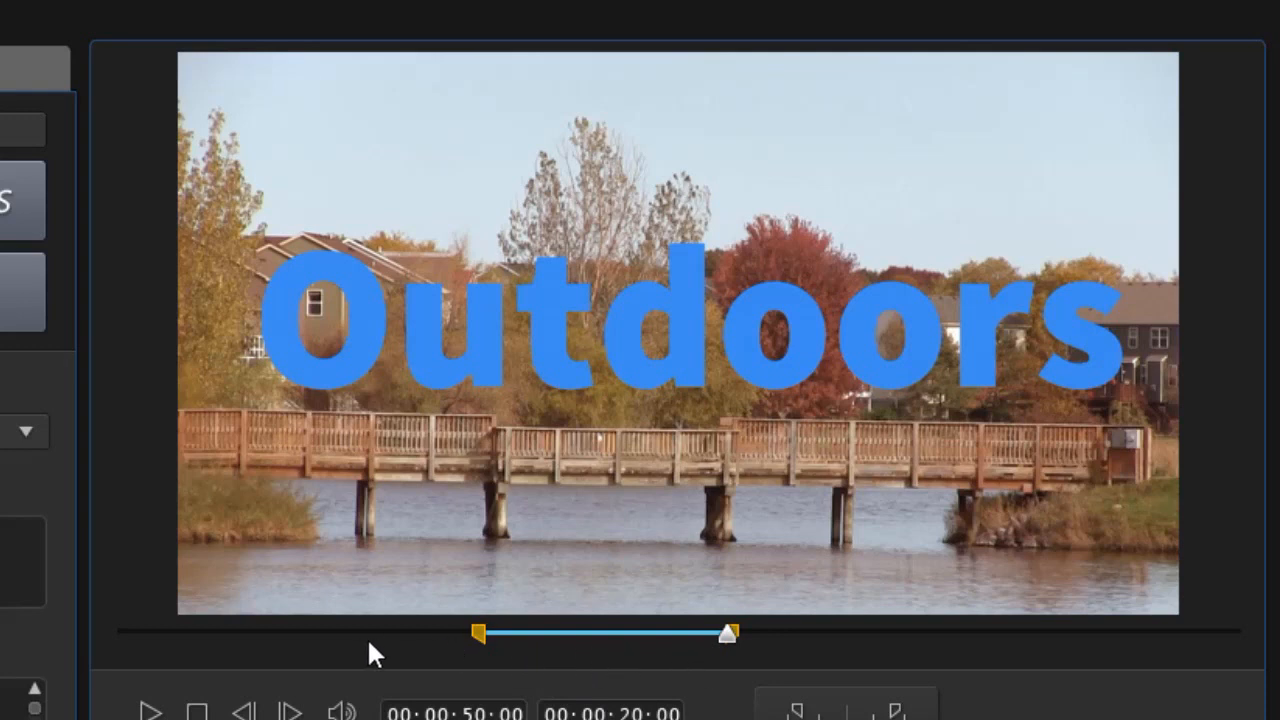
{"action": "mouse_move", "coordinate": [488, 668]}
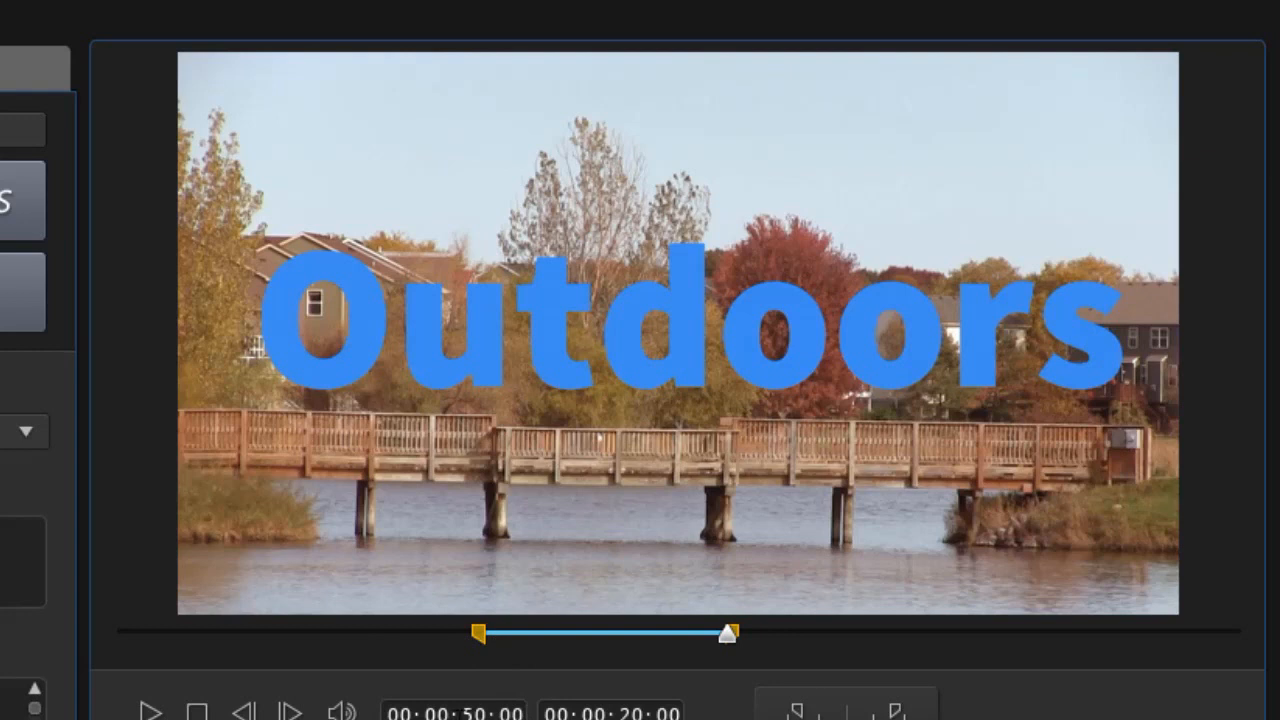
{"action": "mouse_move", "coordinate": [694, 676]}
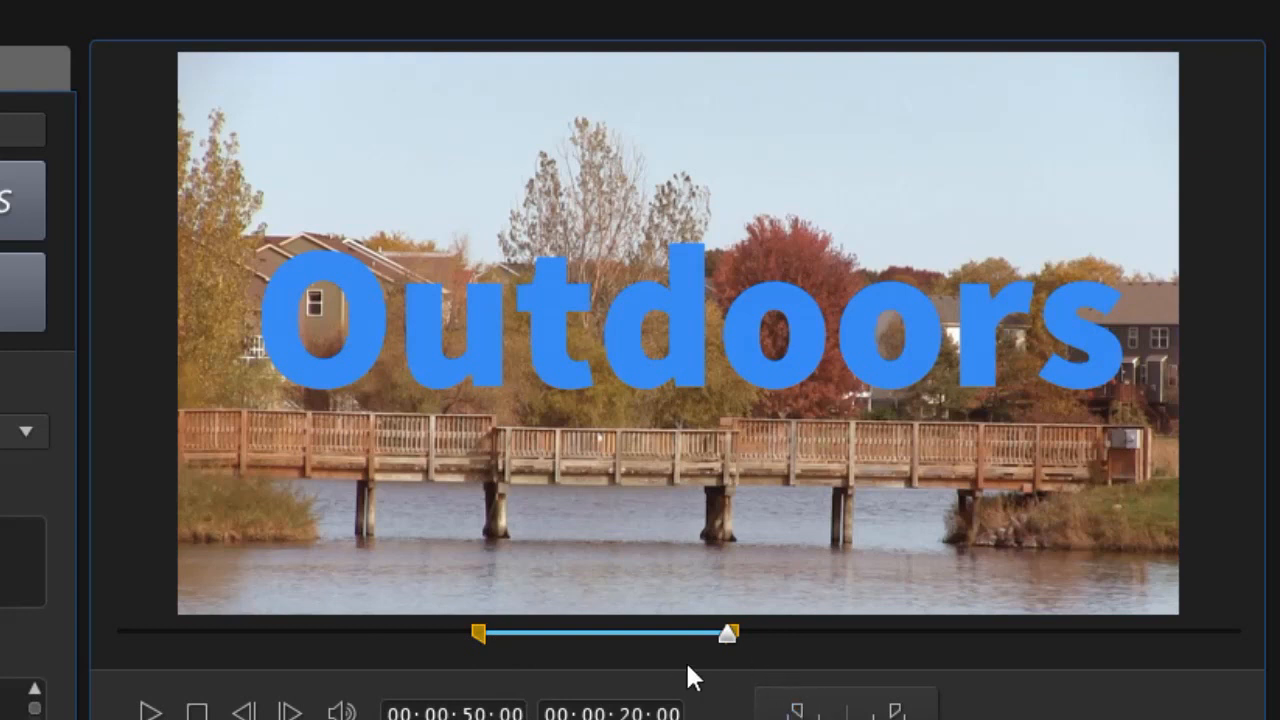
{"action": "mouse_move", "coordinate": [736, 632]}
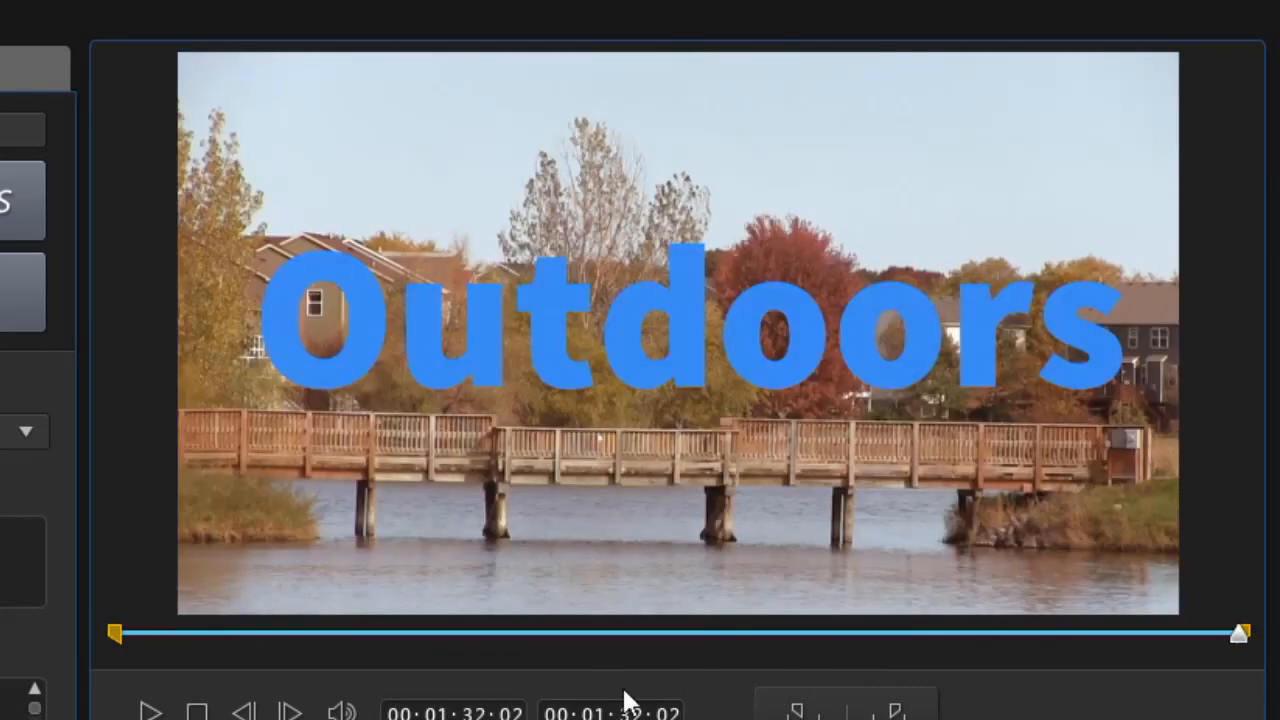
Step: Set the range from about 00:00:25:22 to 00:01:05:06, roughly 39 seconds long
{"action": "left_click_drag", "start_coordinate": [1232, 632], "coordinate": [356, 632]}
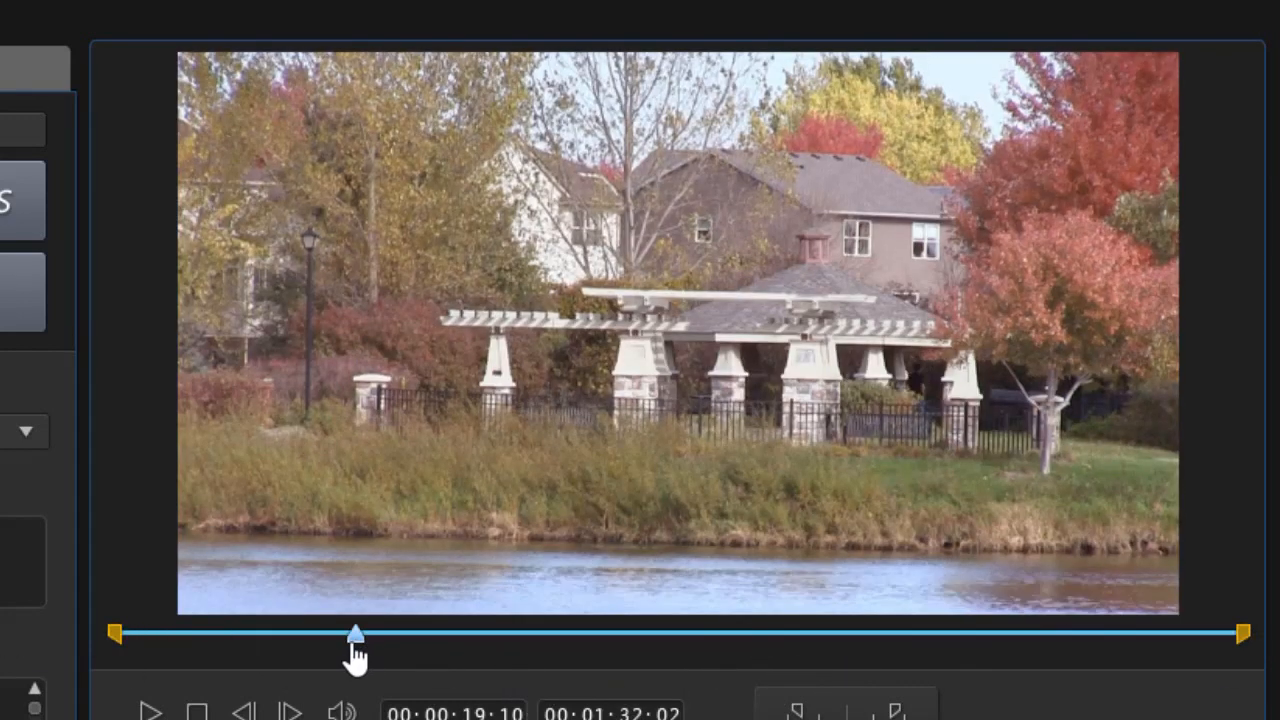
{"action": "left_click_drag", "start_coordinate": [356, 632], "coordinate": [432, 632]}
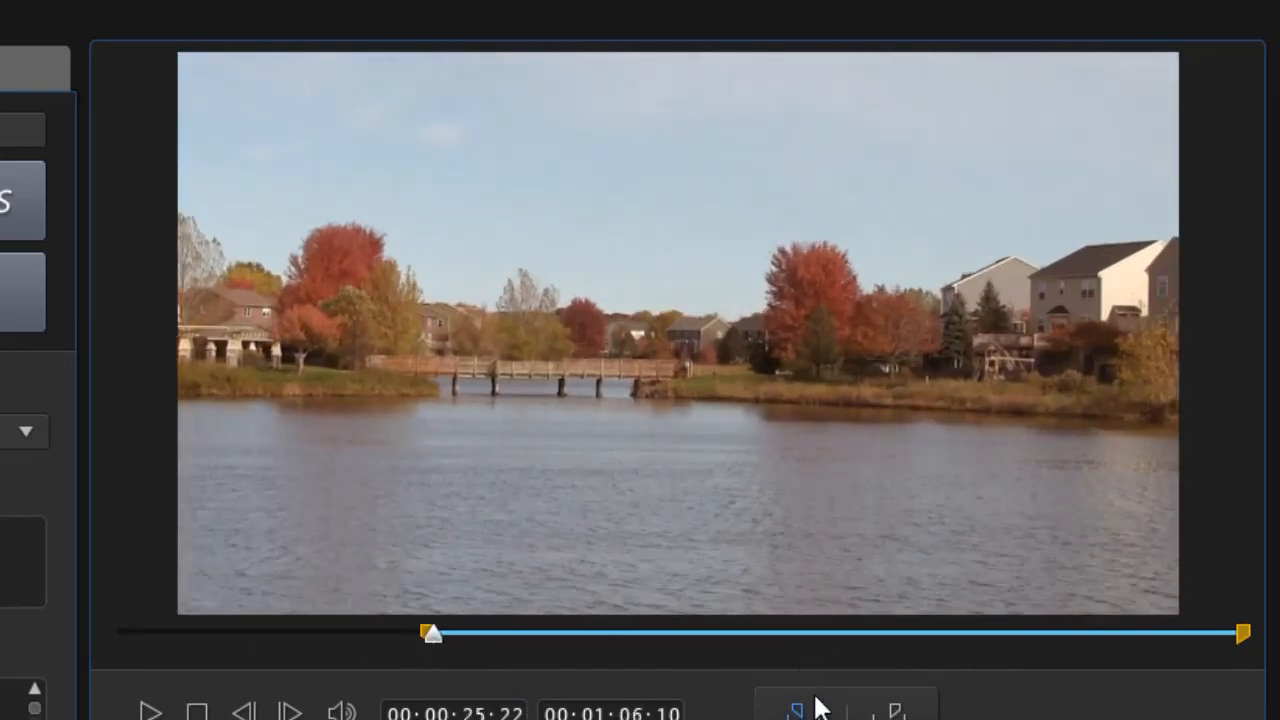
{"action": "left_click_drag", "start_coordinate": [436, 632], "coordinate": [890, 632]}
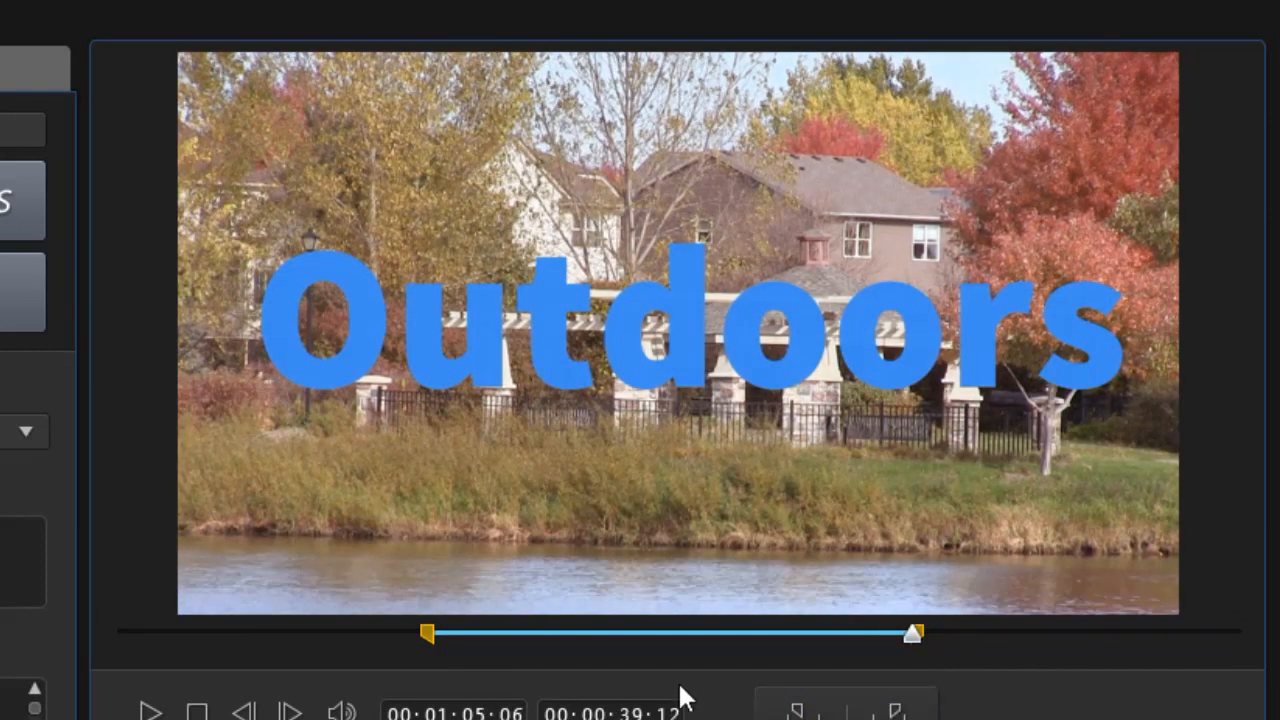
{"action": "mouse_move", "coordinate": [908, 500]}
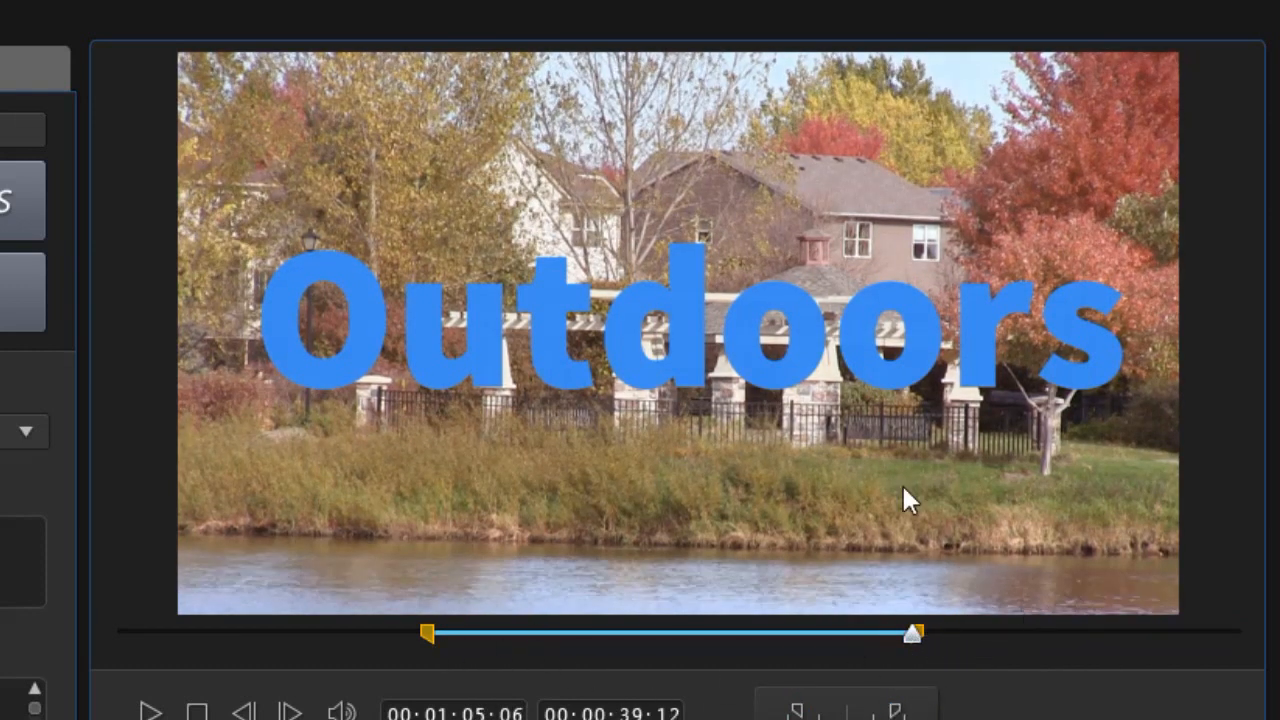